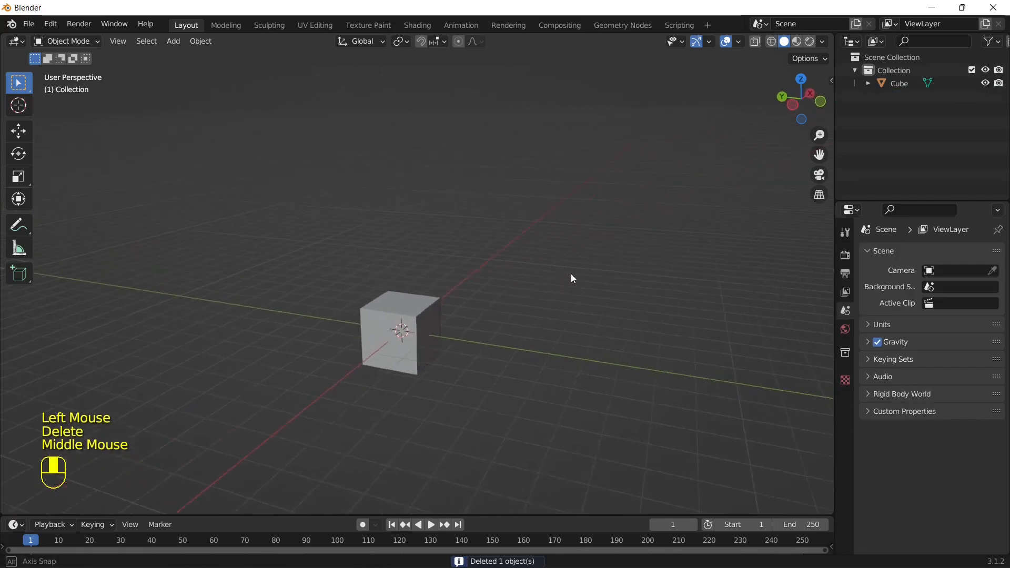
# Step: Delete the default Cube, Camera and Light, then add a plane scaled about 4.5 times
pyautogui.moveTo(570, 278); pyautogui.dragTo(399, 341)
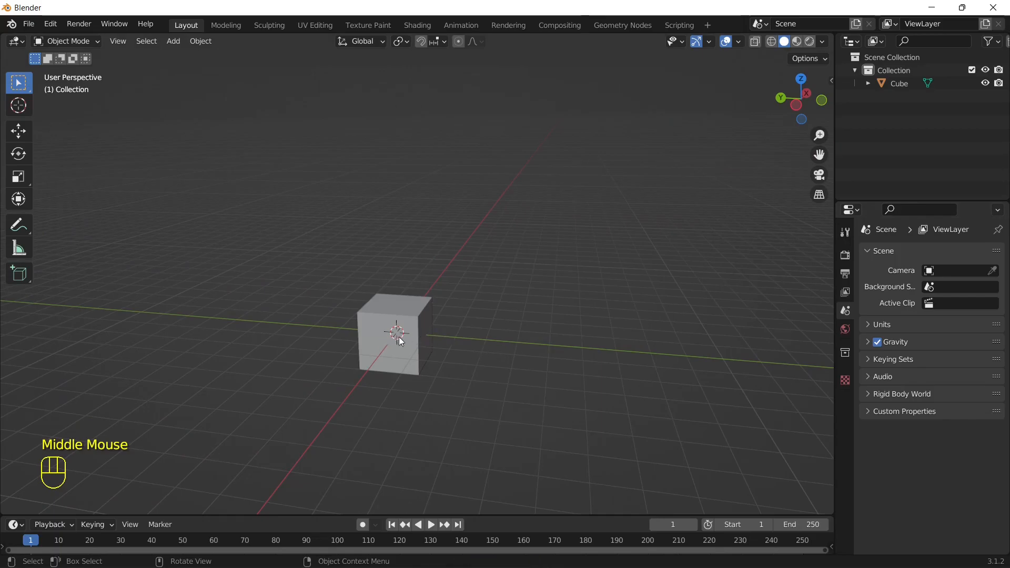
pyautogui.click(398, 341)
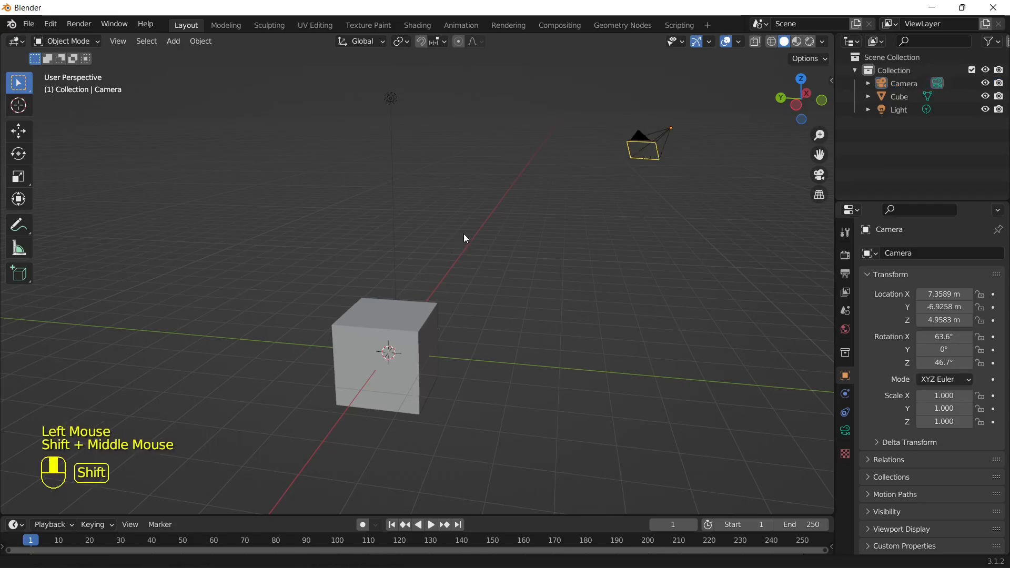
pyautogui.scroll(-3)
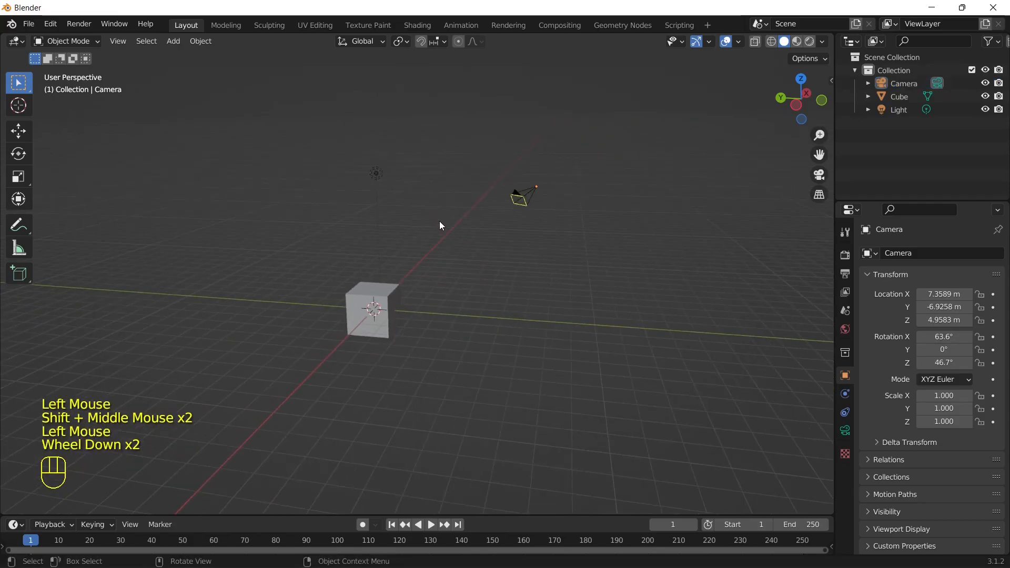
pyautogui.press('a')
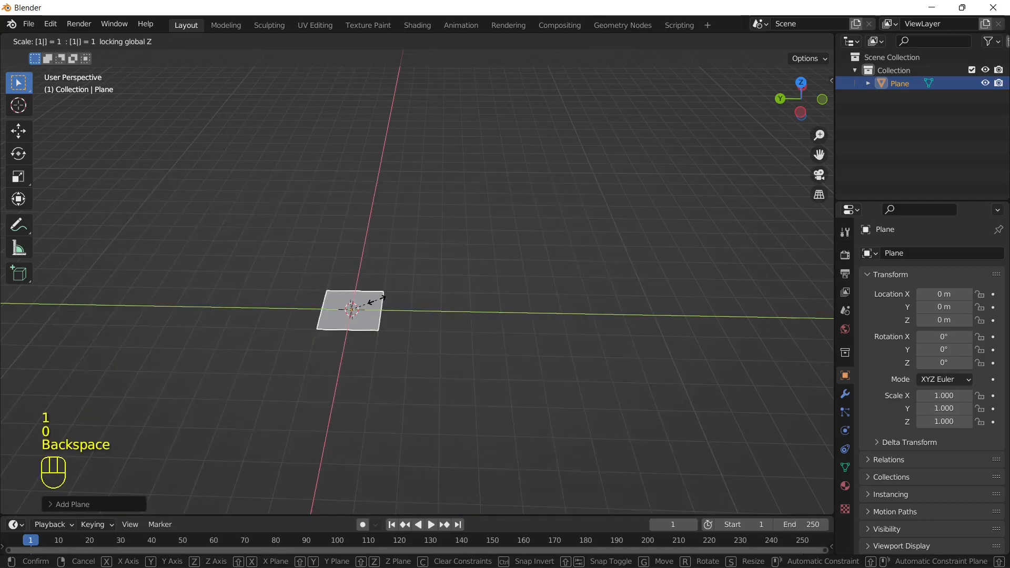
pyautogui.write('11')
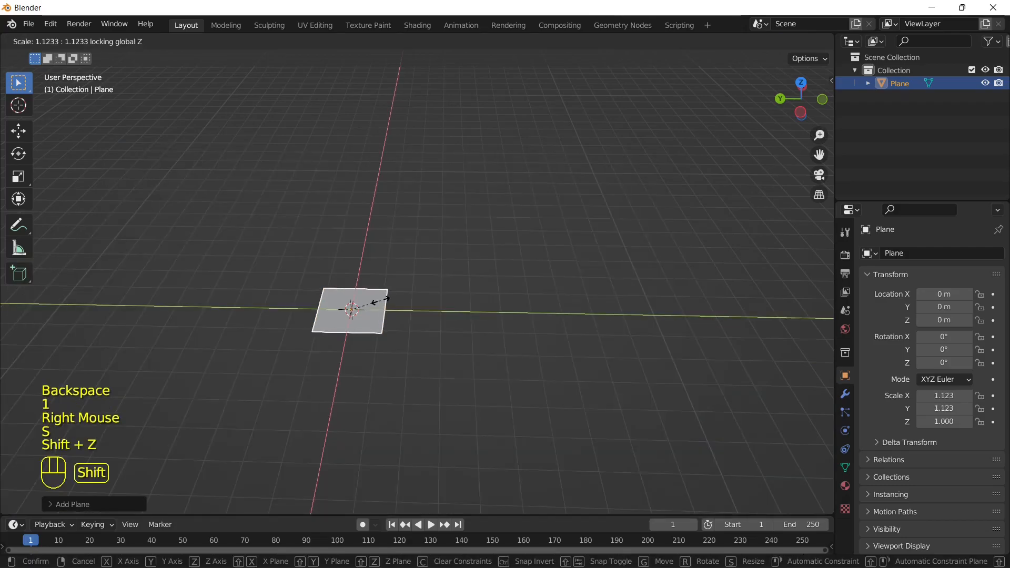
pyautogui.click(470, 272)
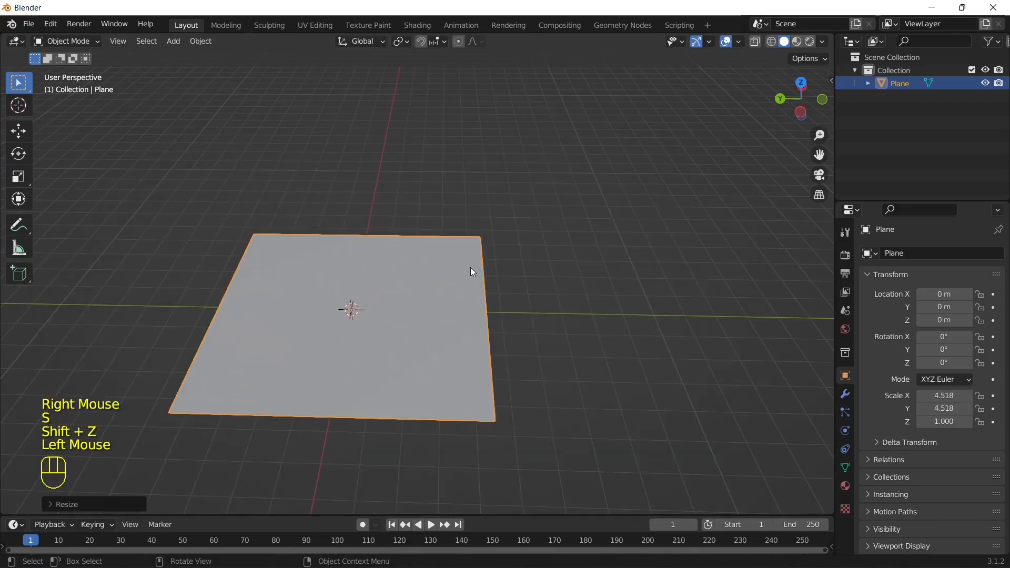
# Step: Extrude three edges of the floor plane upward into walls and orbit around the room
pyautogui.scroll(3)
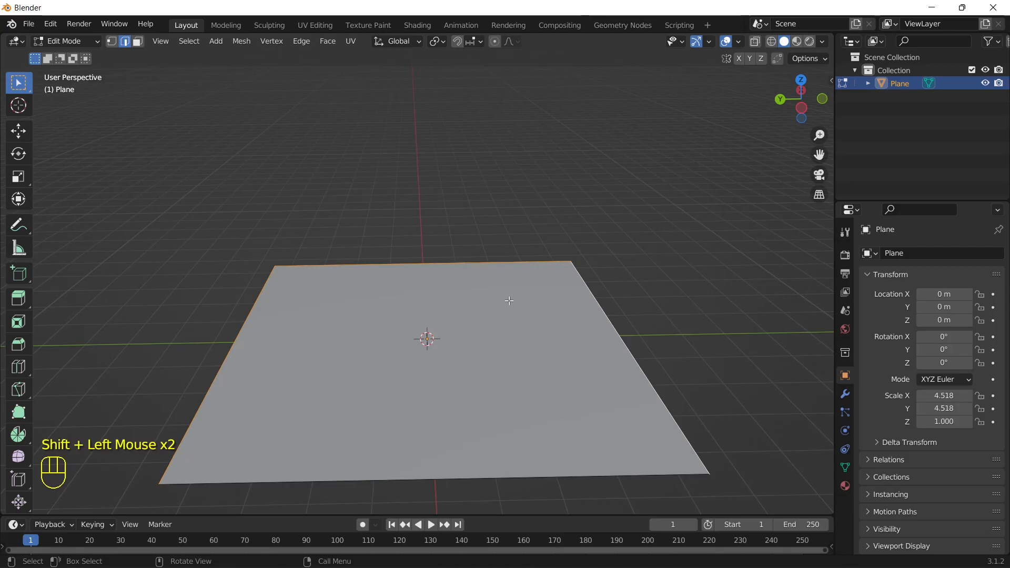
pyautogui.press('e')
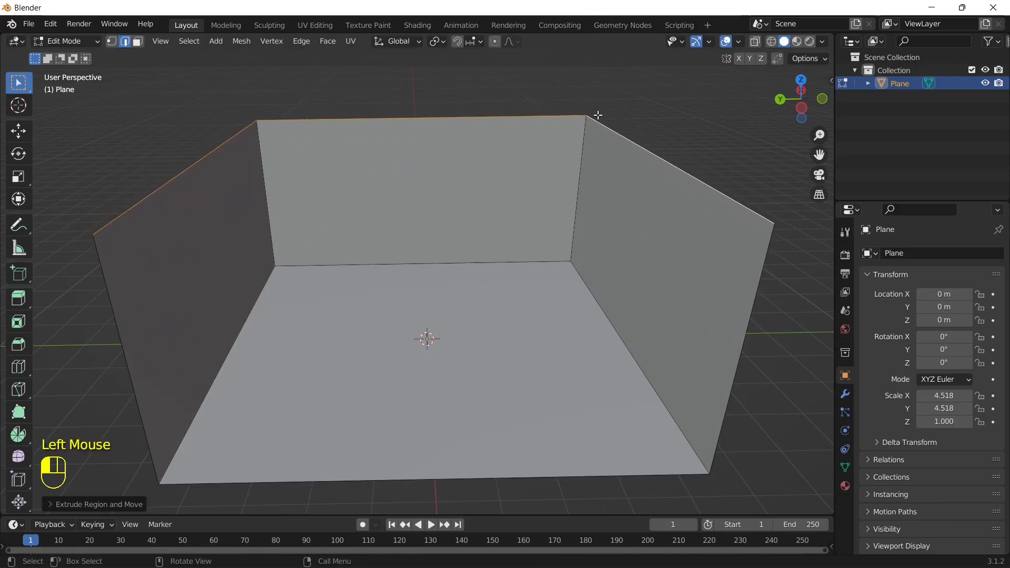
pyautogui.moveTo(597, 115); pyautogui.dragTo(610, 335)
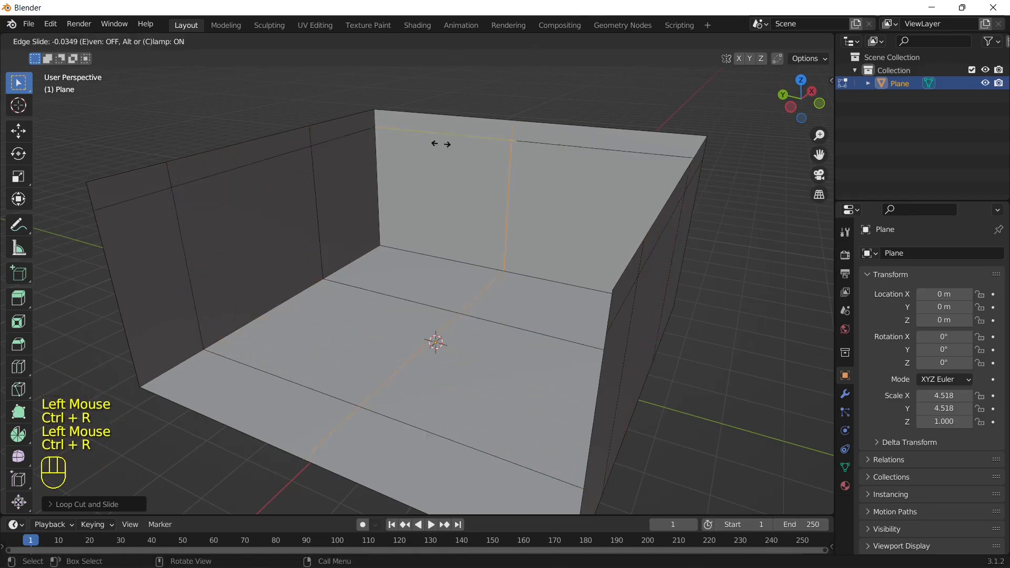
pyautogui.moveTo(541, 141)
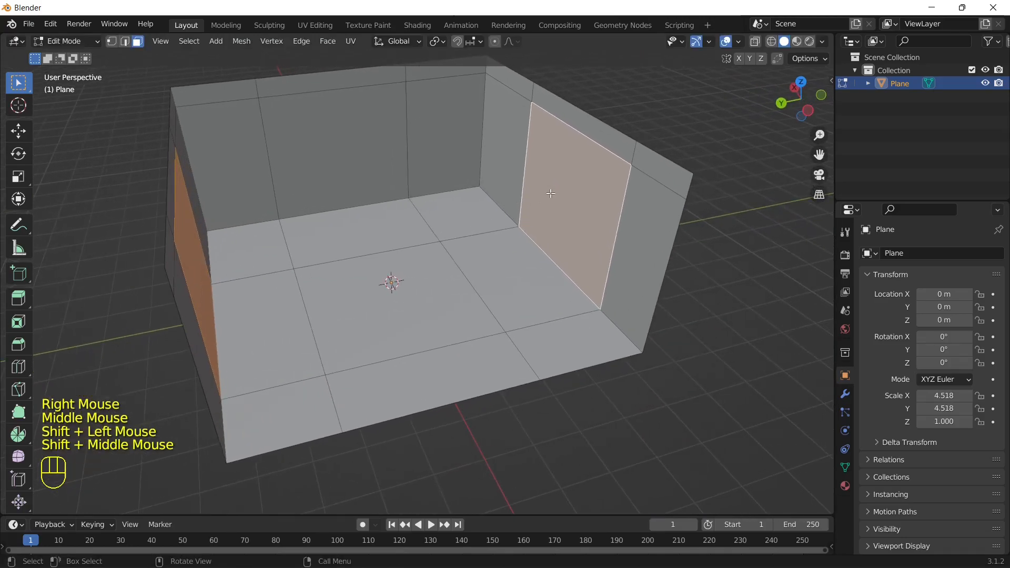
# Step: Inset the side-wall faces, extrude them along normals, then delete them to open the walls
pyautogui.press('i')
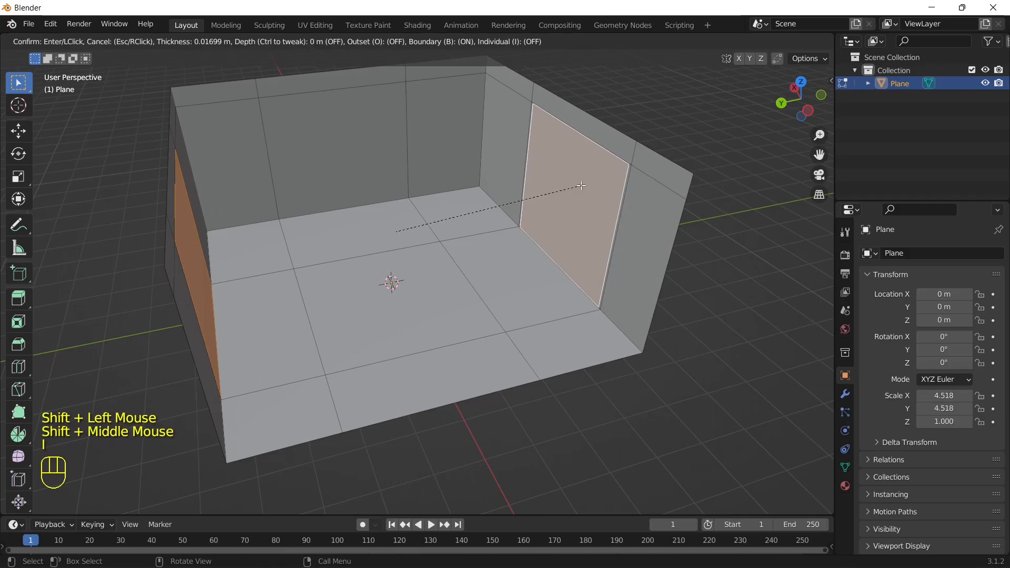
pyautogui.click(568, 199)
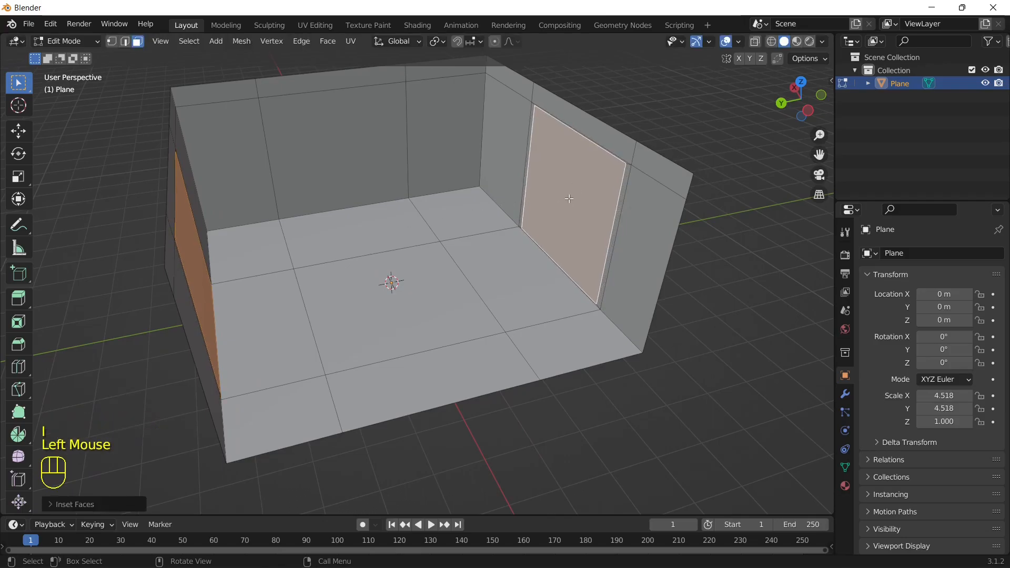
pyautogui.rightClick(569, 200)
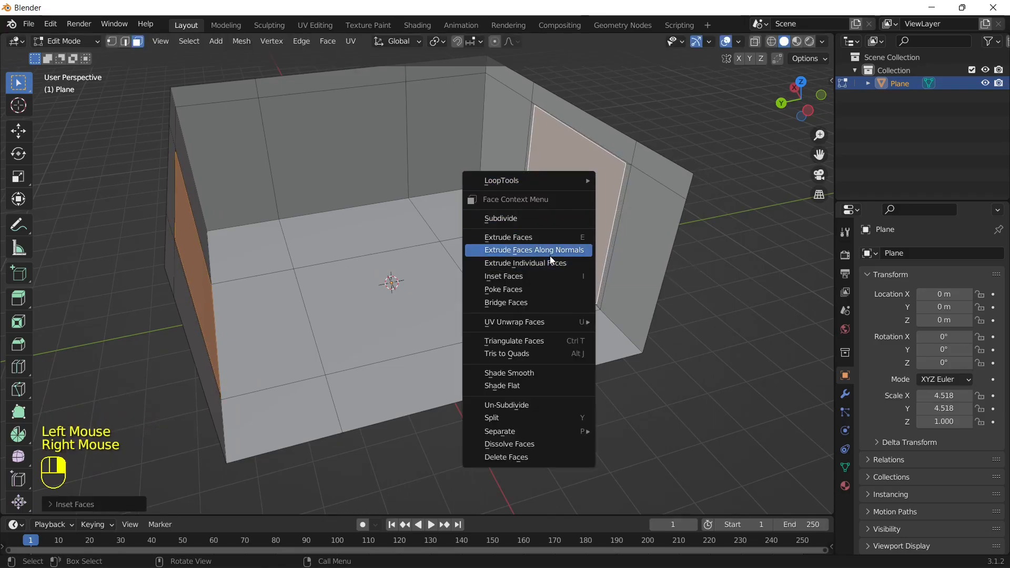
pyautogui.moveTo(534, 254)
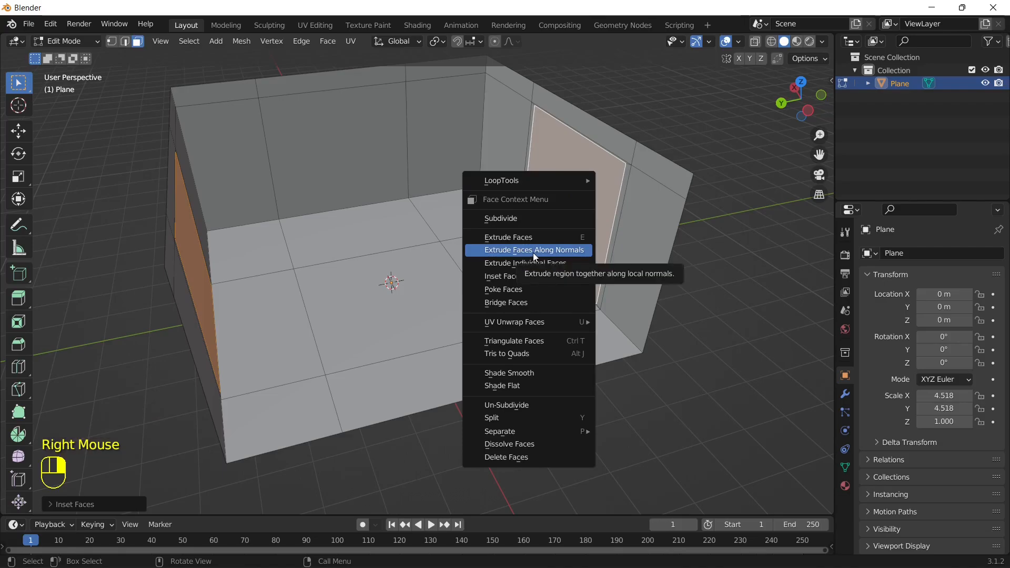
pyautogui.click(534, 249)
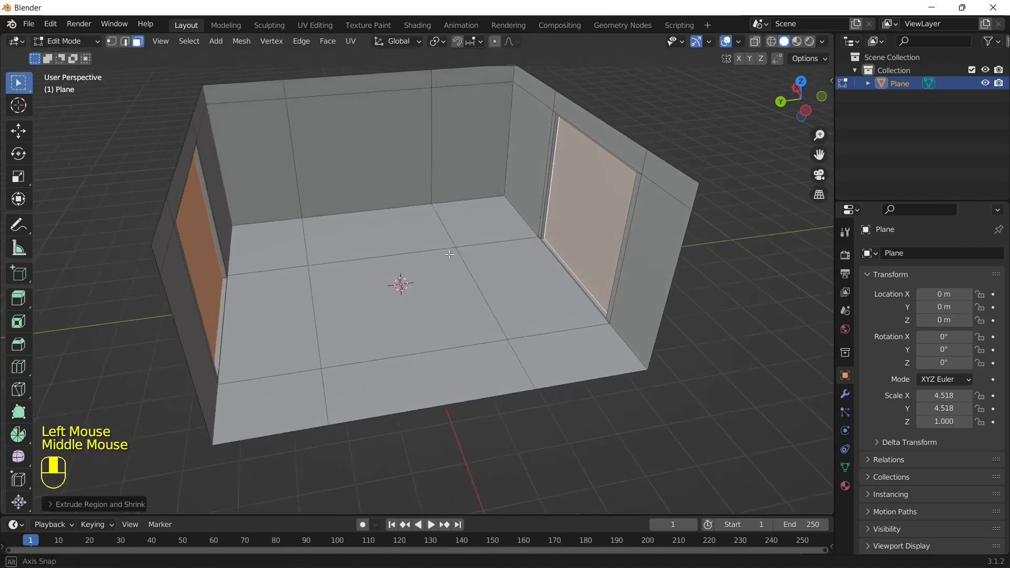
pyautogui.press('x')
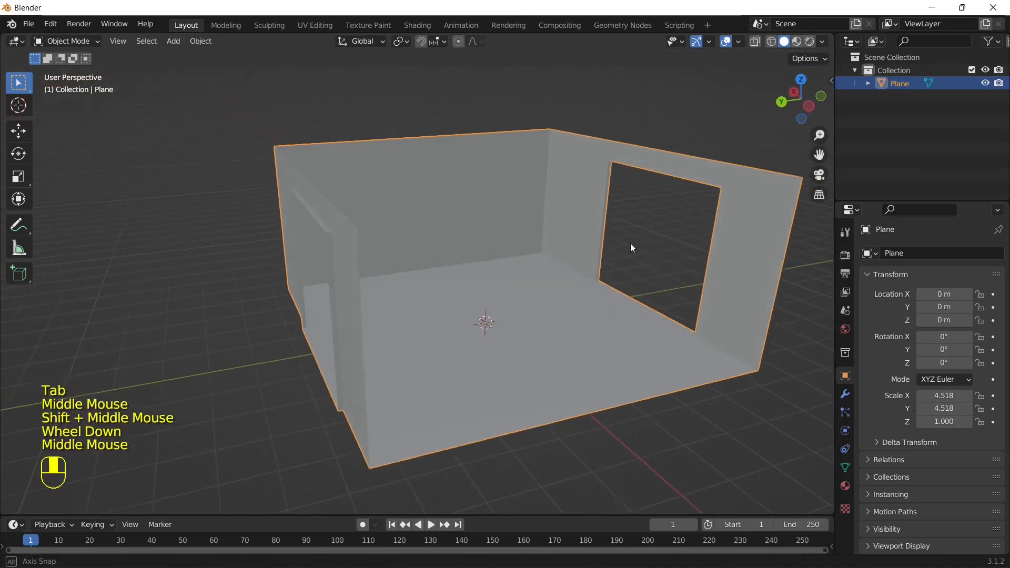
# Step: Select a back-wall face and scale it into a recessed opening
pyautogui.press('Tab')
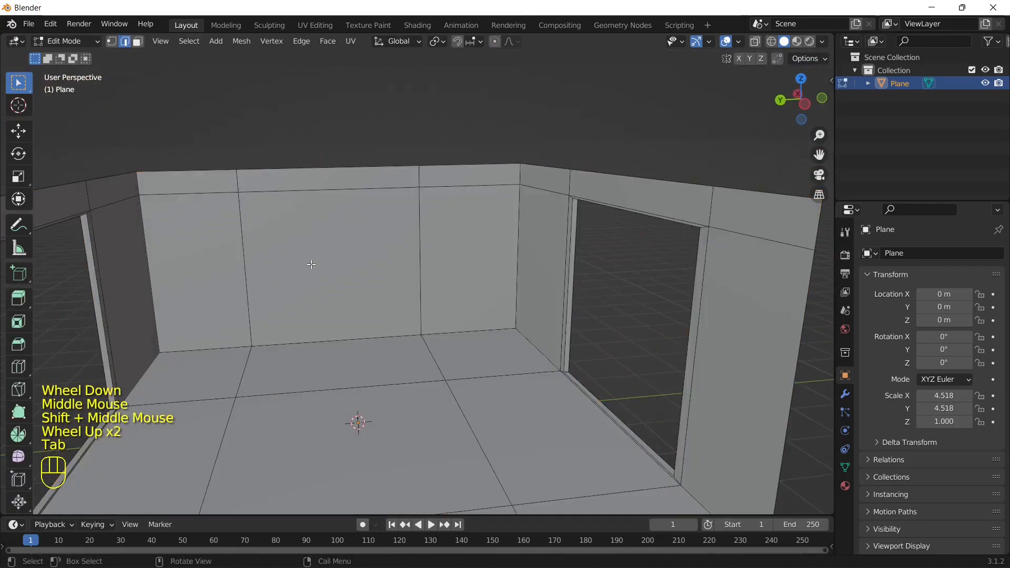
pyautogui.click(312, 265)
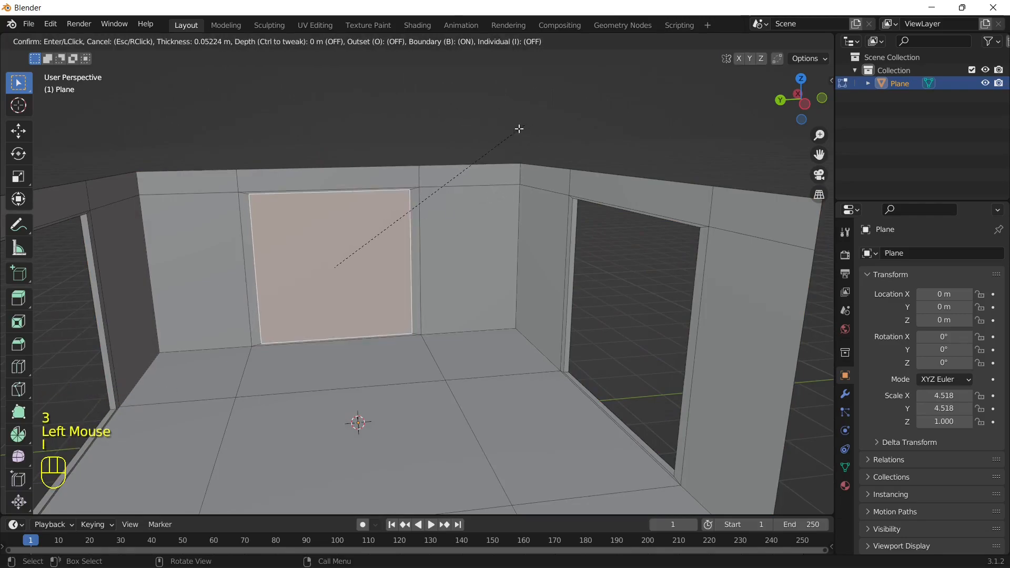
pyautogui.moveTo(523, 154)
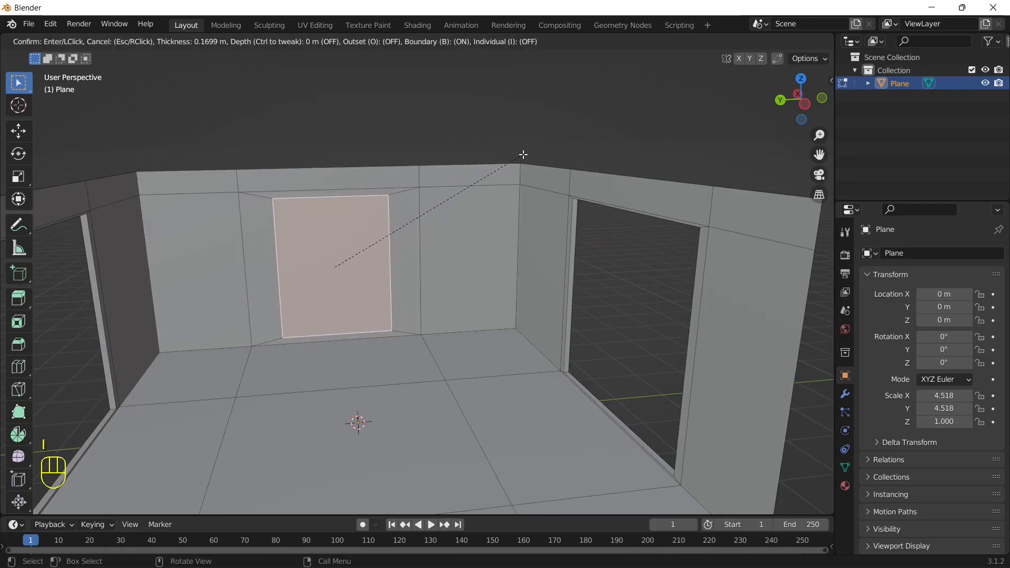
pyautogui.moveTo(517, 157)
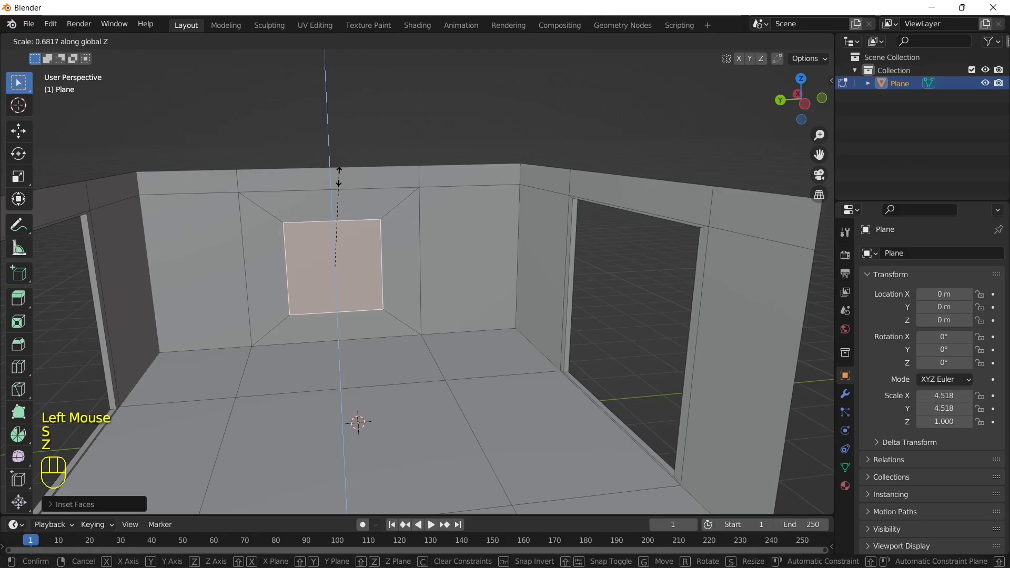
pyautogui.moveTo(340, 201)
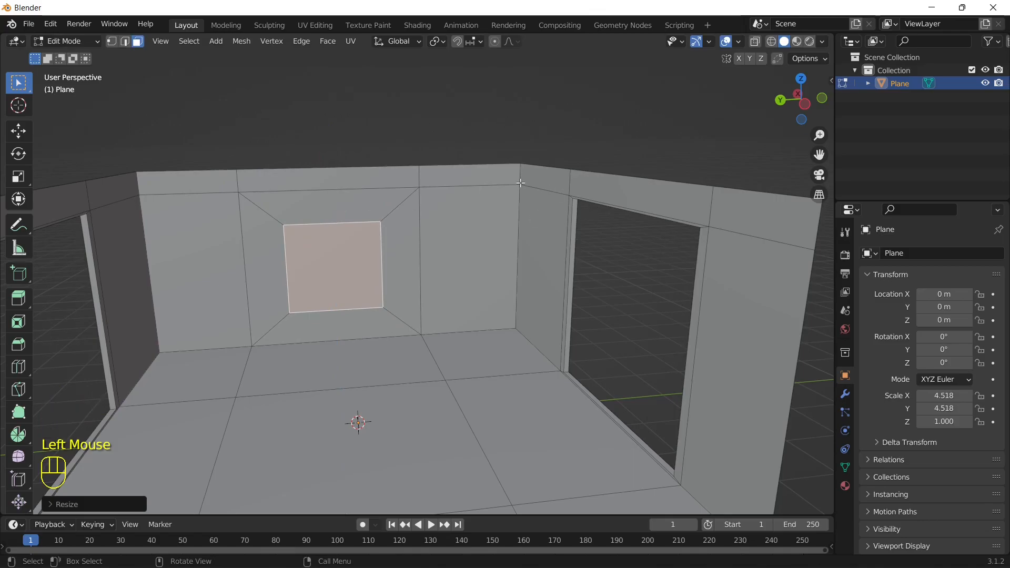
pyautogui.moveTo(469, 167)
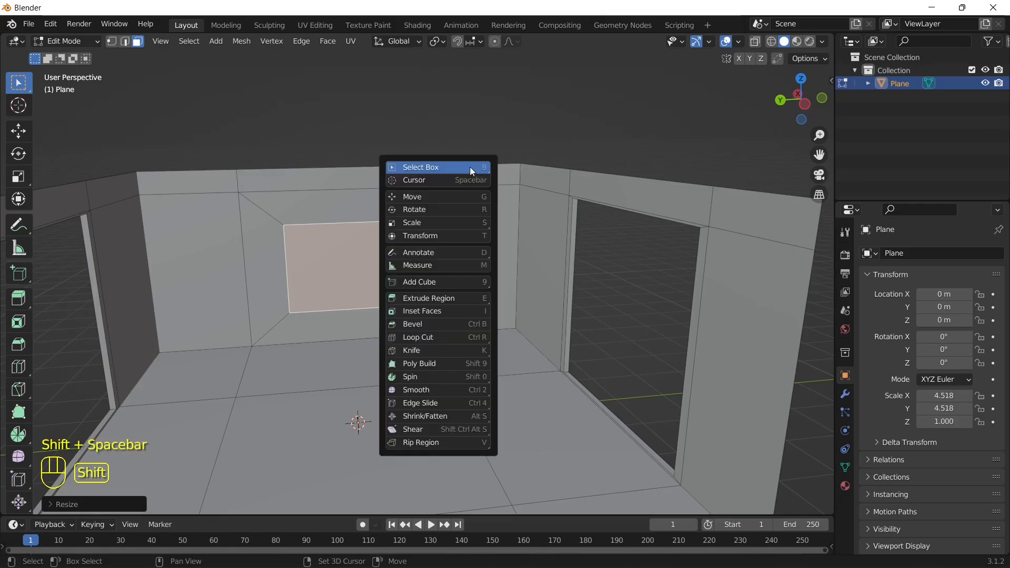
pyautogui.moveTo(471, 169)
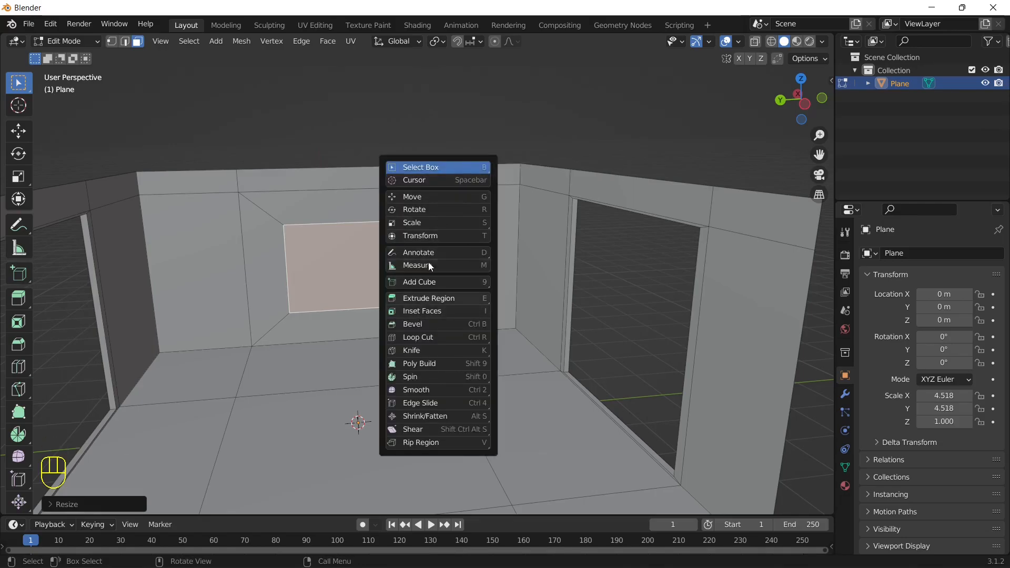
pyautogui.click(412, 197)
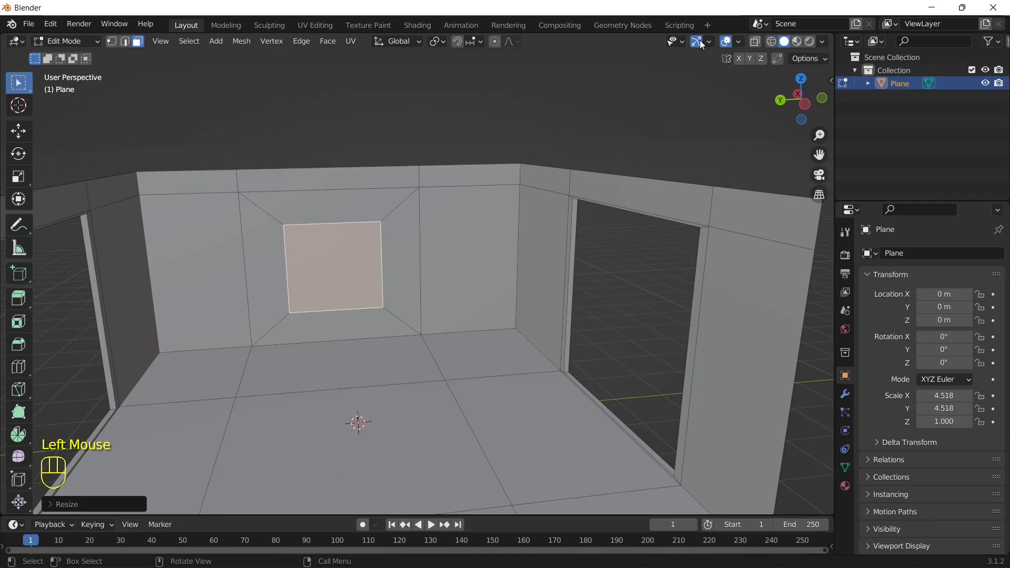
pyautogui.click(708, 42)
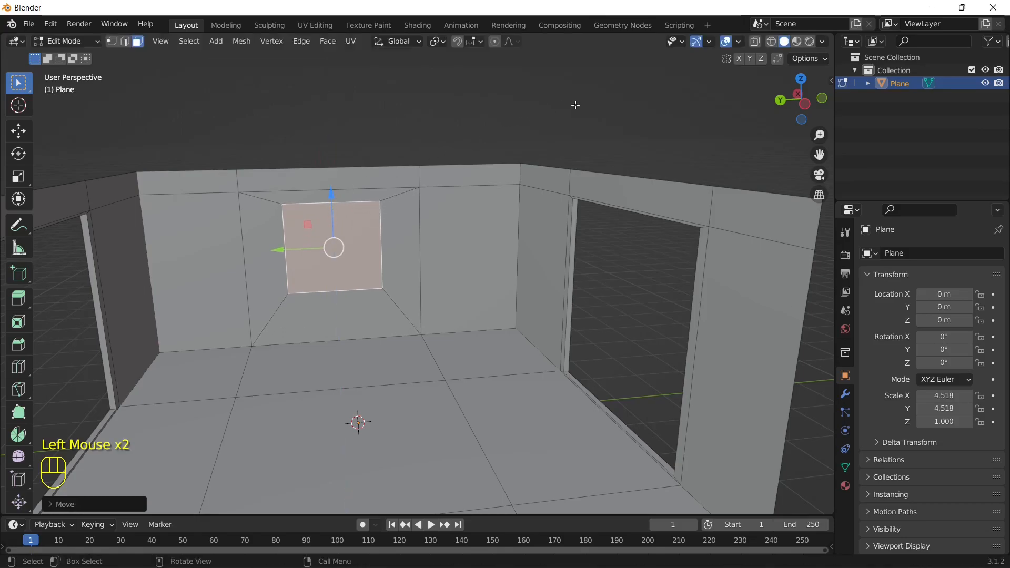
pyautogui.press('s')
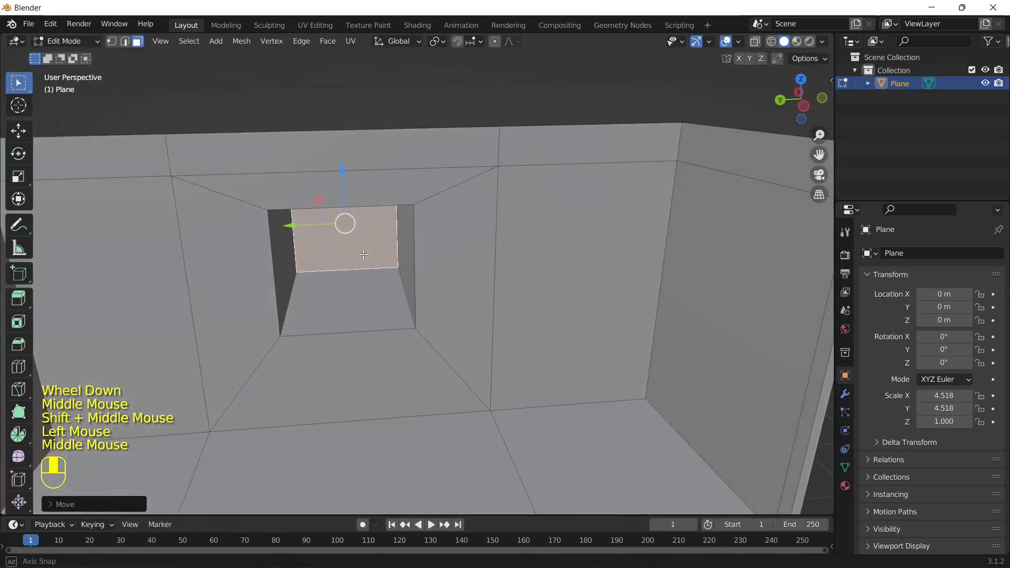
# Step: Return to Object Mode and orbit the view to look into the room
pyautogui.press('Tab')
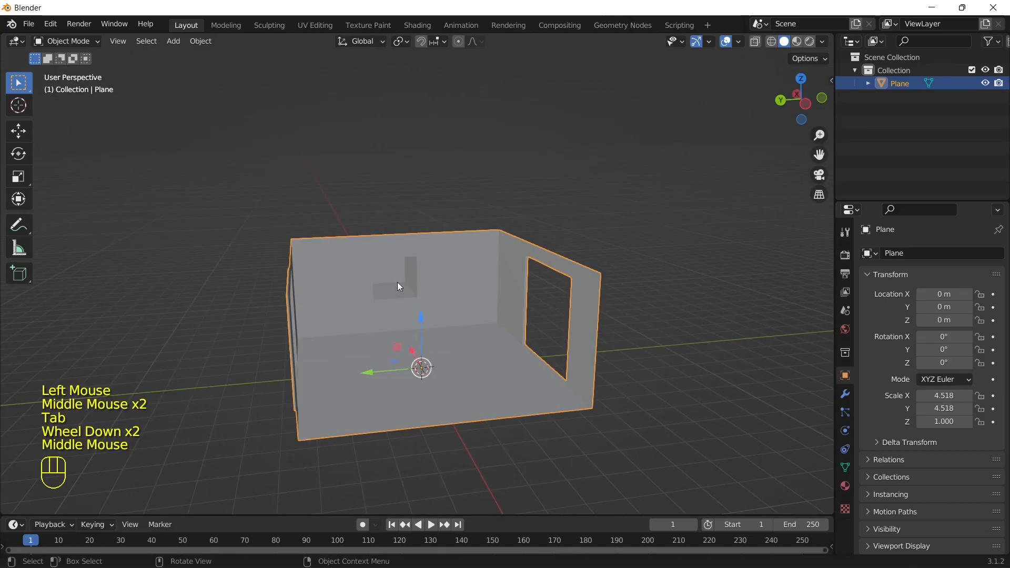
pyautogui.press('Tab')
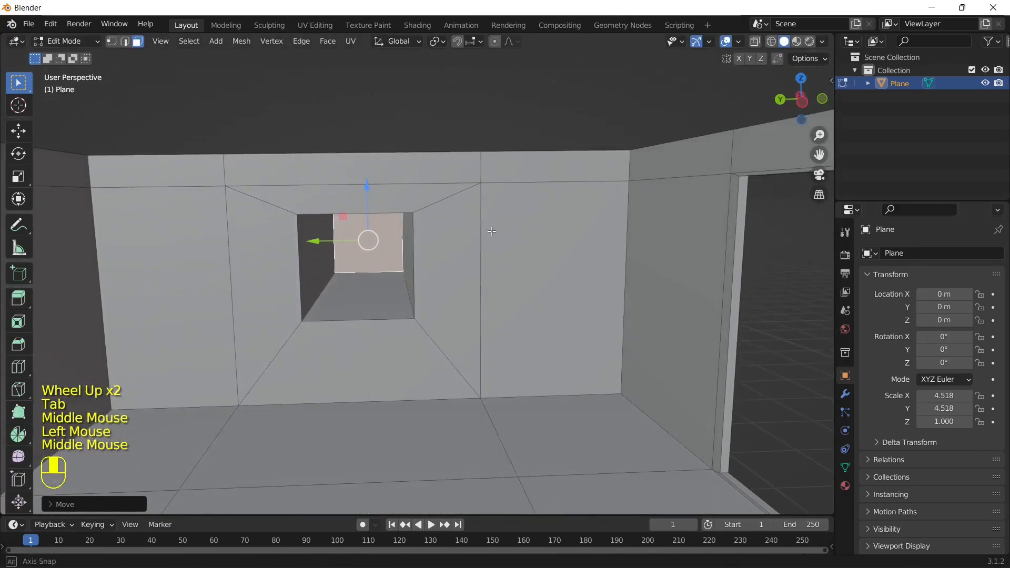
pyautogui.press('Tab')
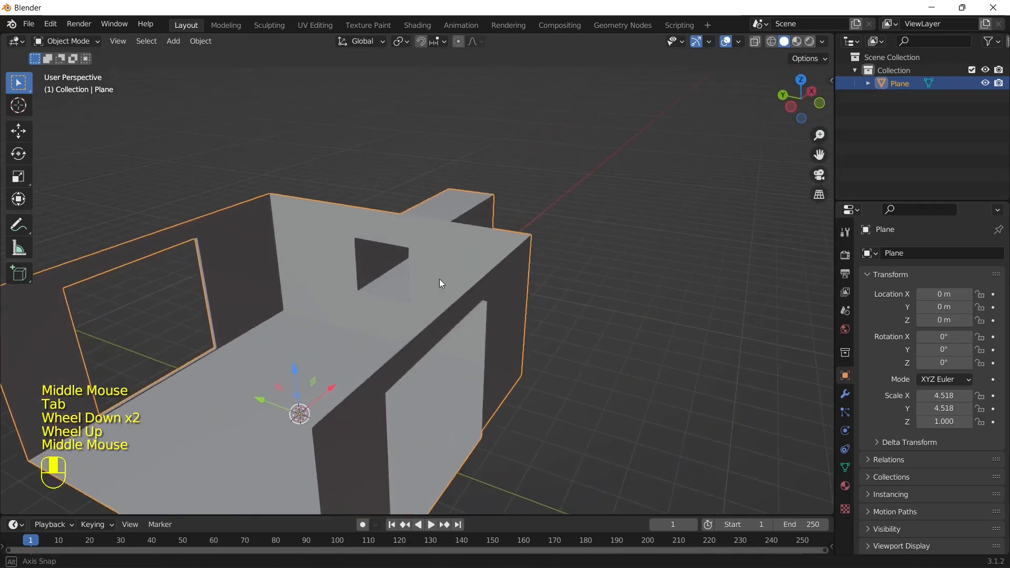
pyautogui.moveTo(441, 283); pyautogui.dragTo(511, 287)
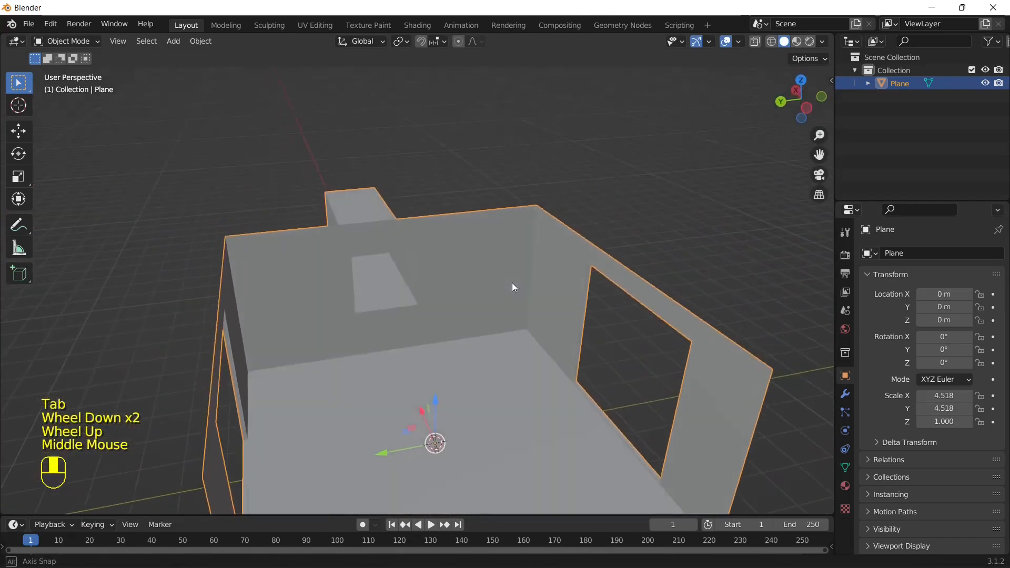
# Step: Narrow a floor face into a desk leg, duplicate it, and extrude a desktop across both legs
pyautogui.press('Tab')
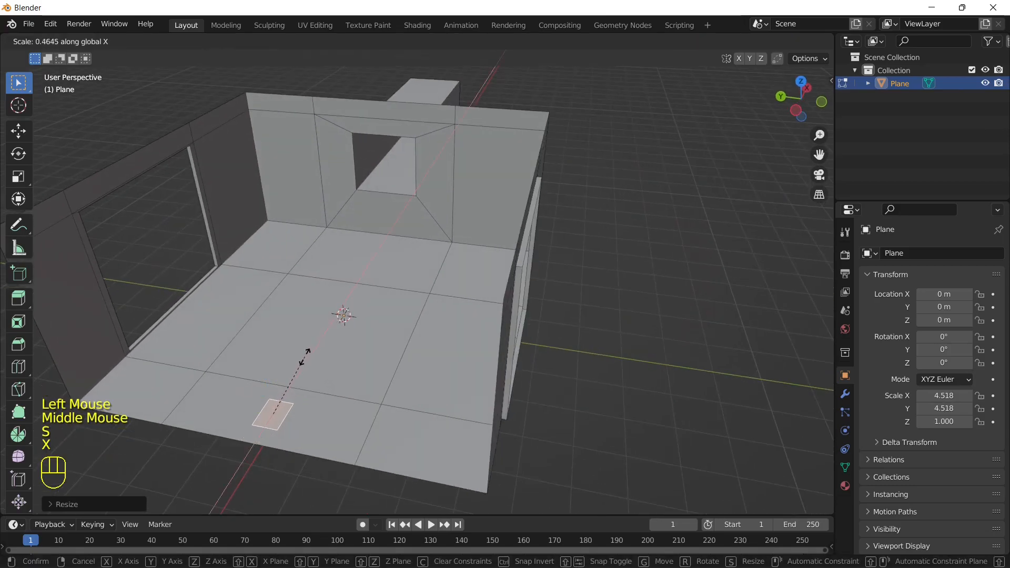
pyautogui.press('Y')
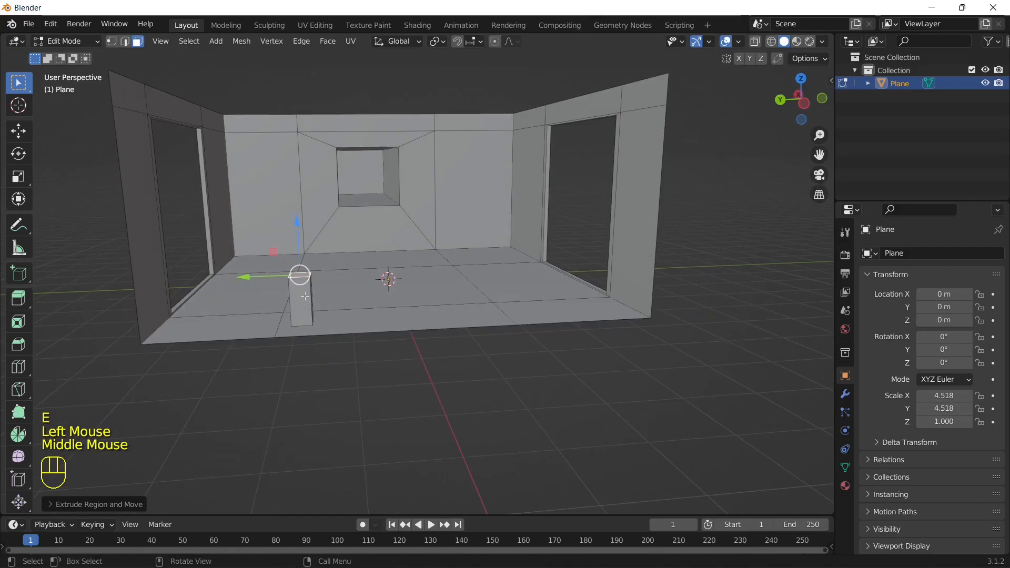
pyautogui.press('shift+d')
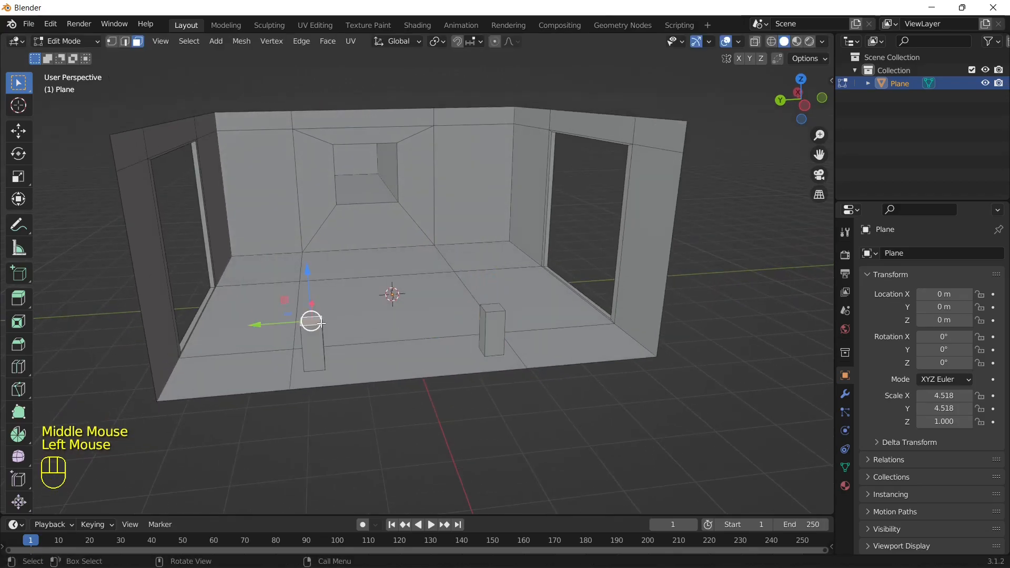
pyautogui.press('shift+d')
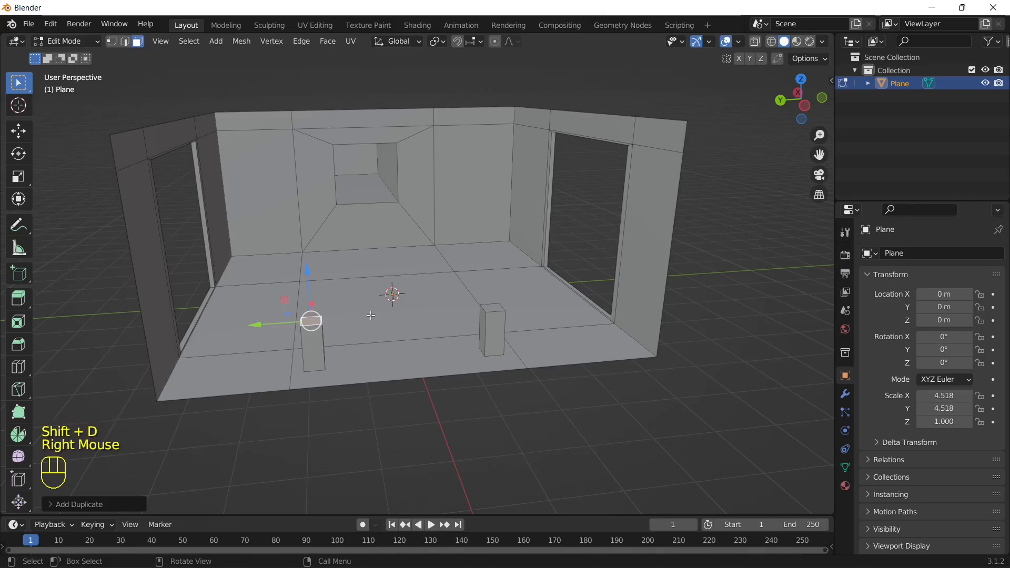
pyautogui.press('y')
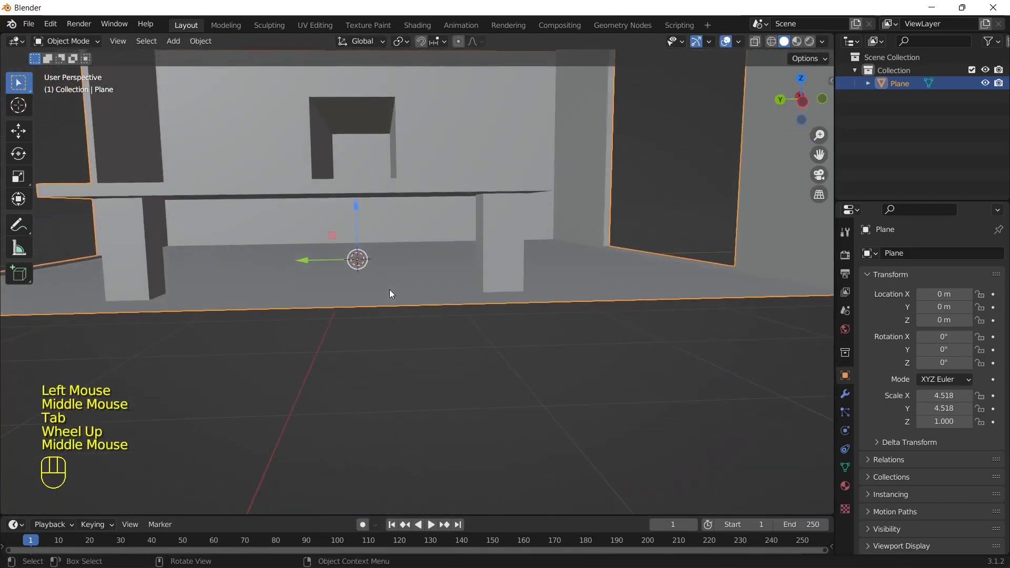
pyautogui.press('Tab')
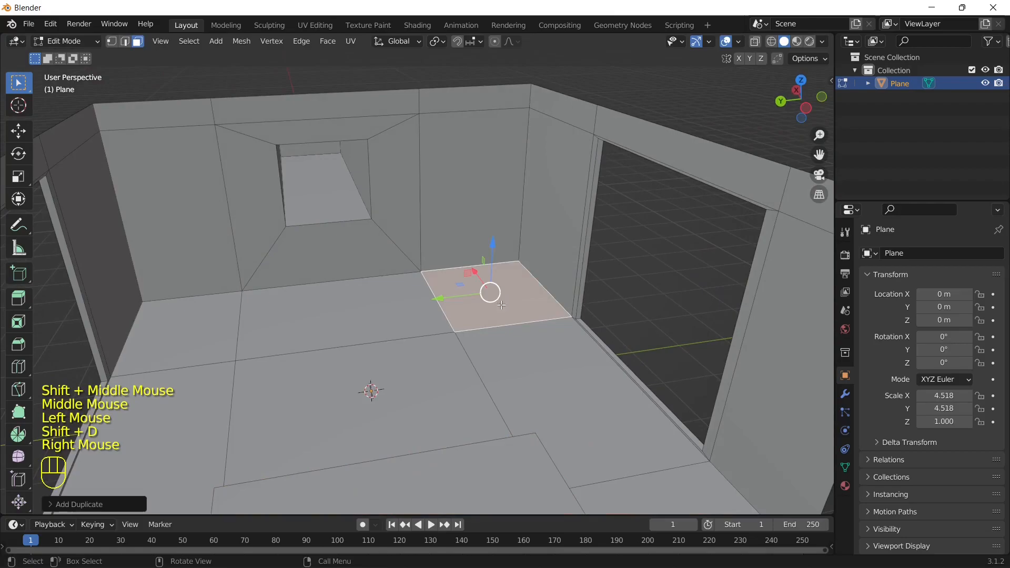
# Step: Raise a copied floor face into a small box and inset a panel on its front
pyautogui.press('s')
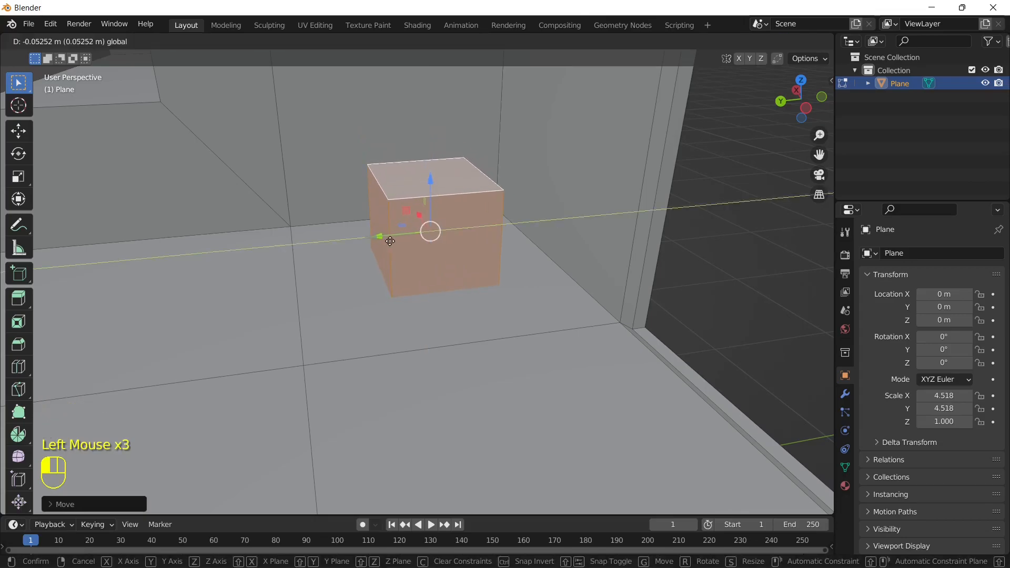
pyautogui.press('Tab')
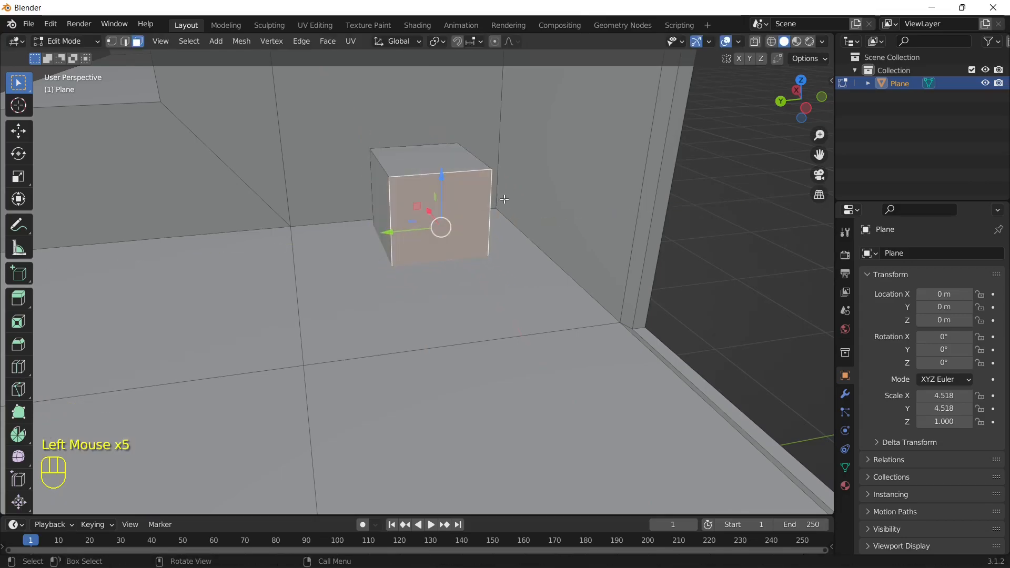
pyautogui.press('s')
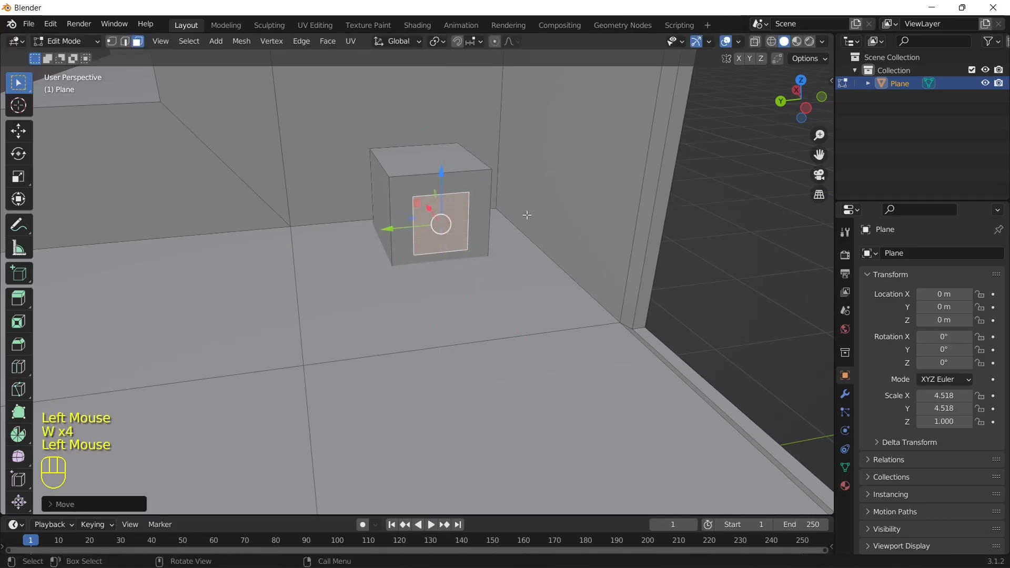
pyautogui.press('s')
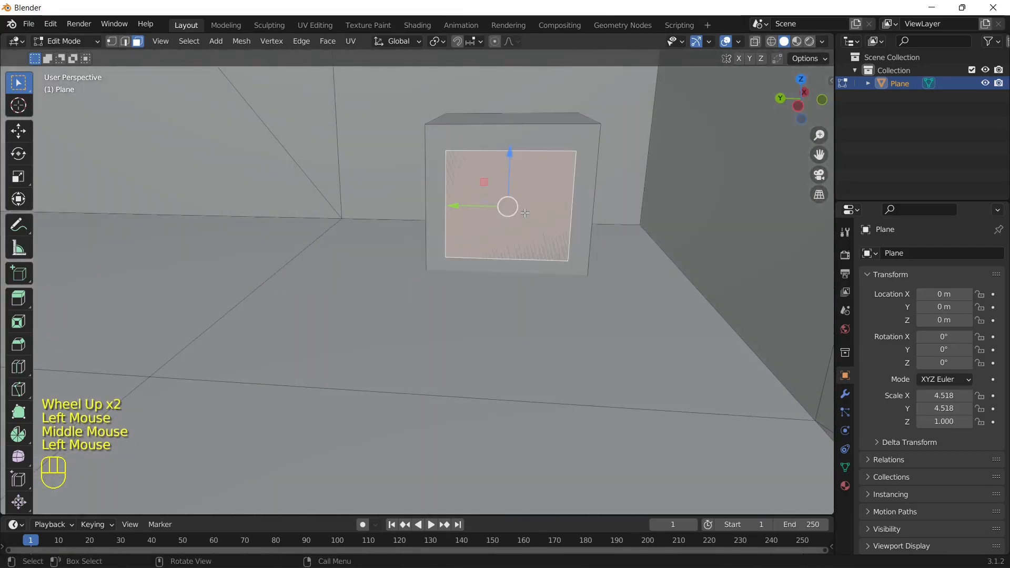
# Step: Push the box's inset front panel inward to recess it
pyautogui.press('Delete')
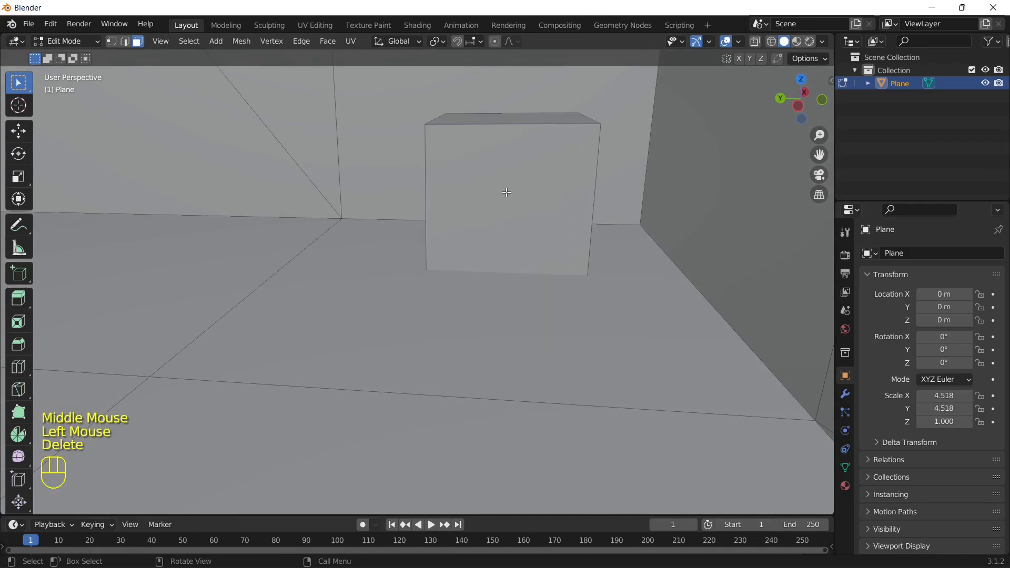
pyautogui.press('I')
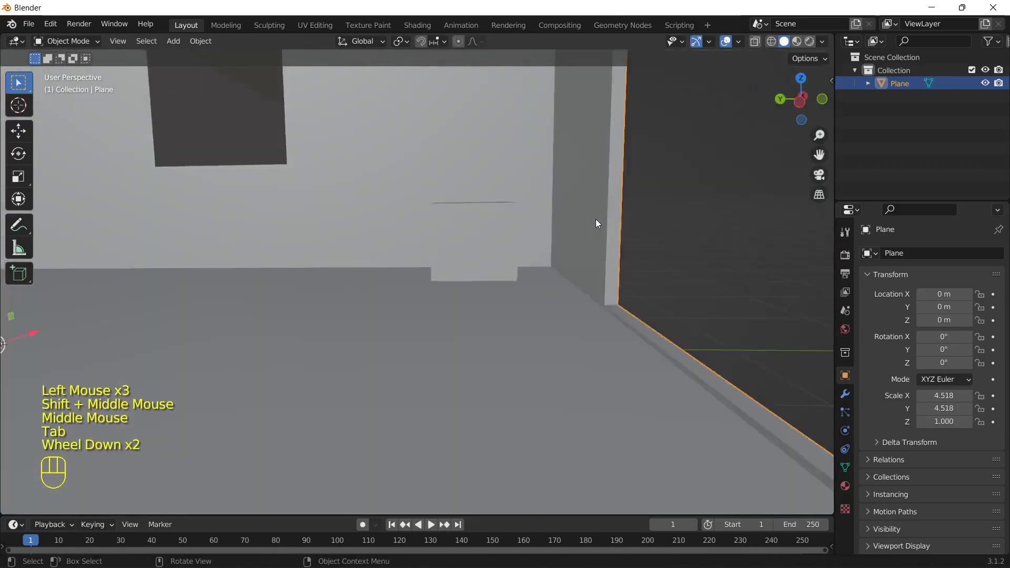
pyautogui.press('Tab')
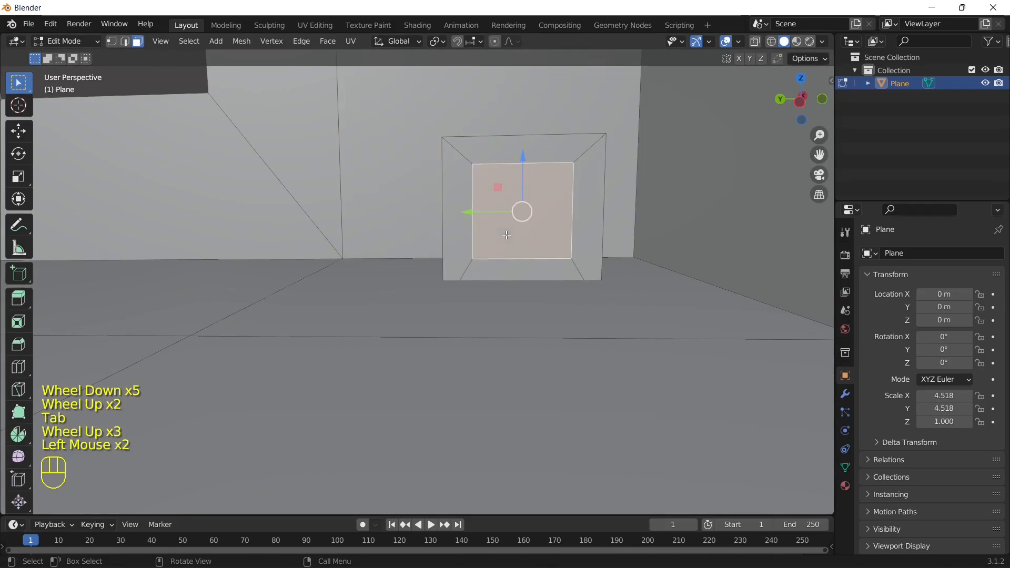
pyautogui.press('s')
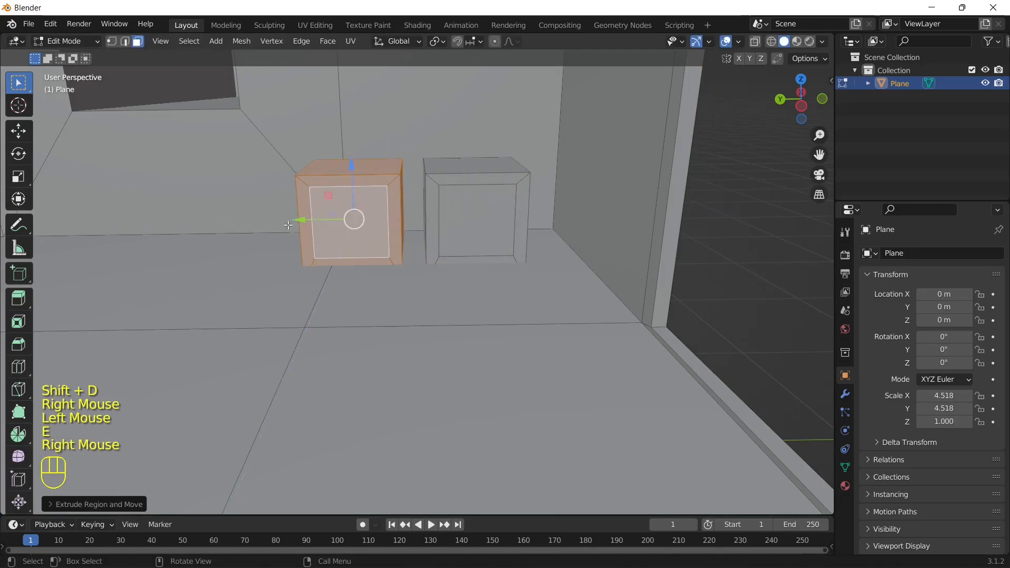
# Step: Duplicate the box, select it with L, and rotate it slightly beside the first
pyautogui.press('r')
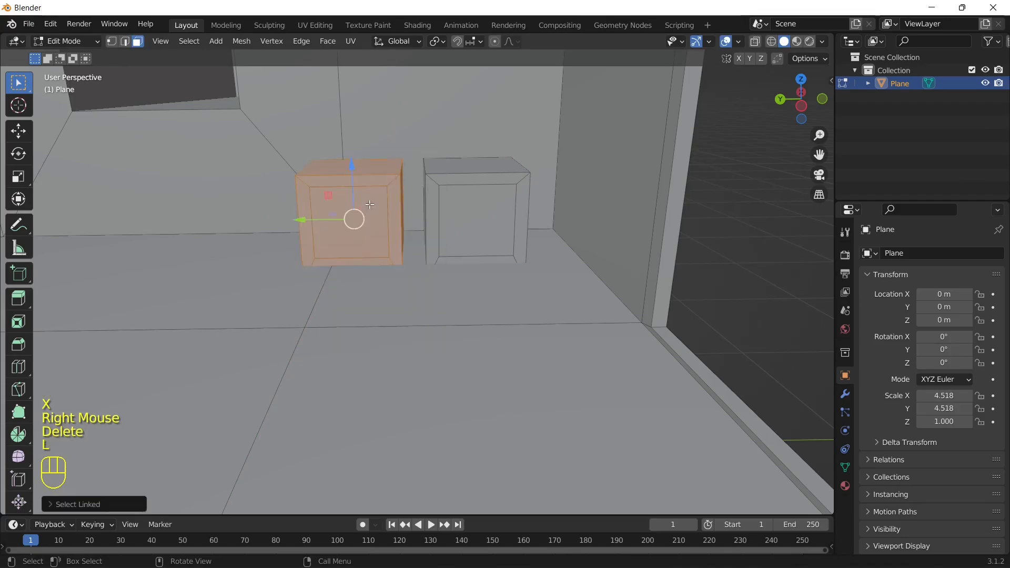
pyautogui.press('r')
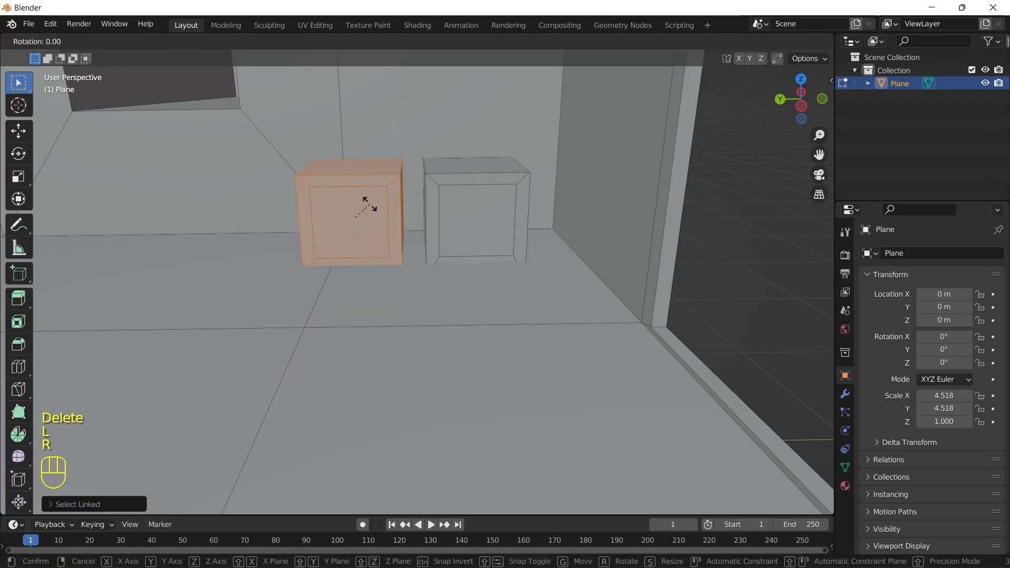
pyautogui.press('Y')
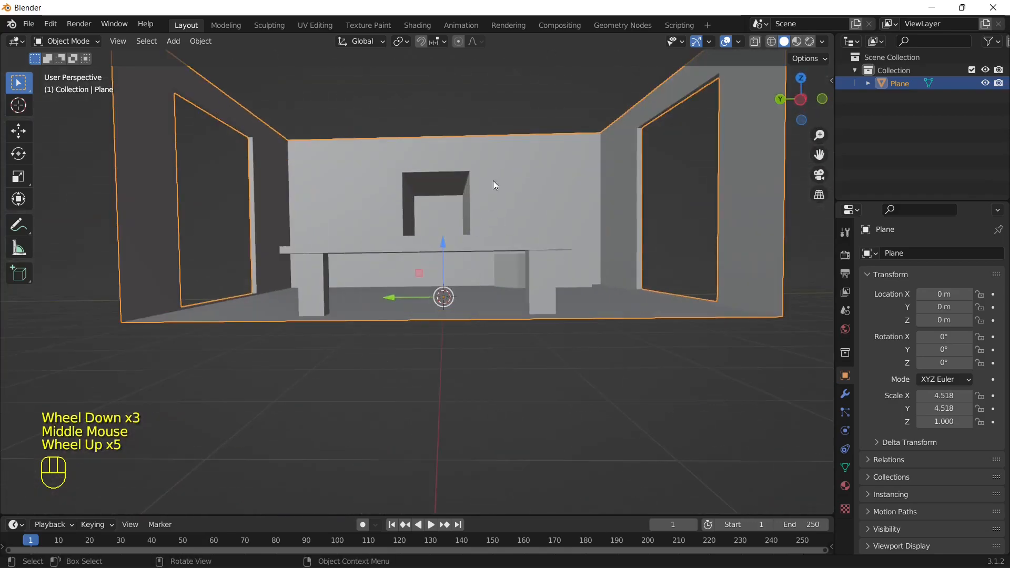
# Step: Bridge the walls' top edge loops with Bridge Edge Loops to form a ceiling
pyautogui.press('Tab')
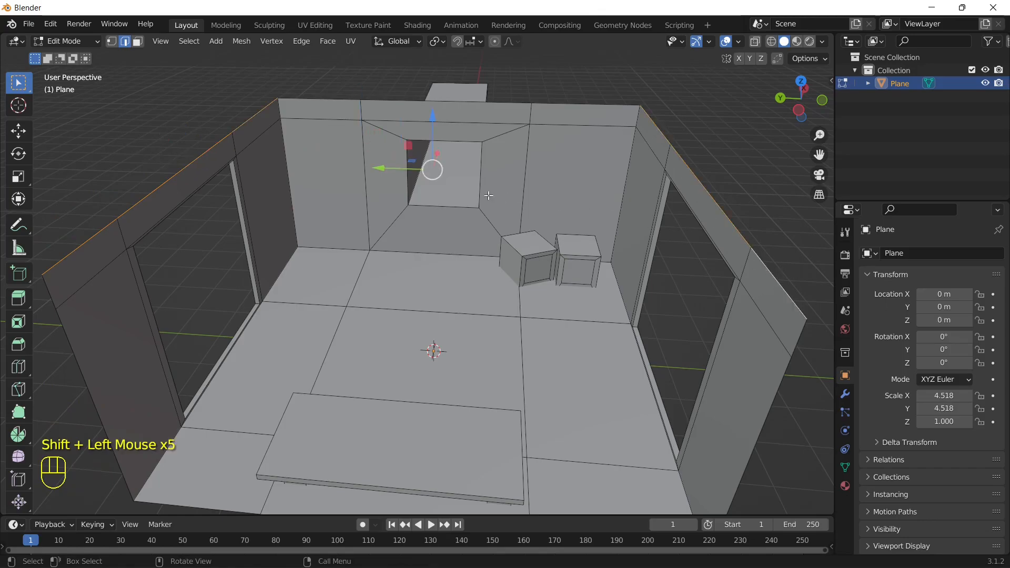
pyautogui.press('f3')
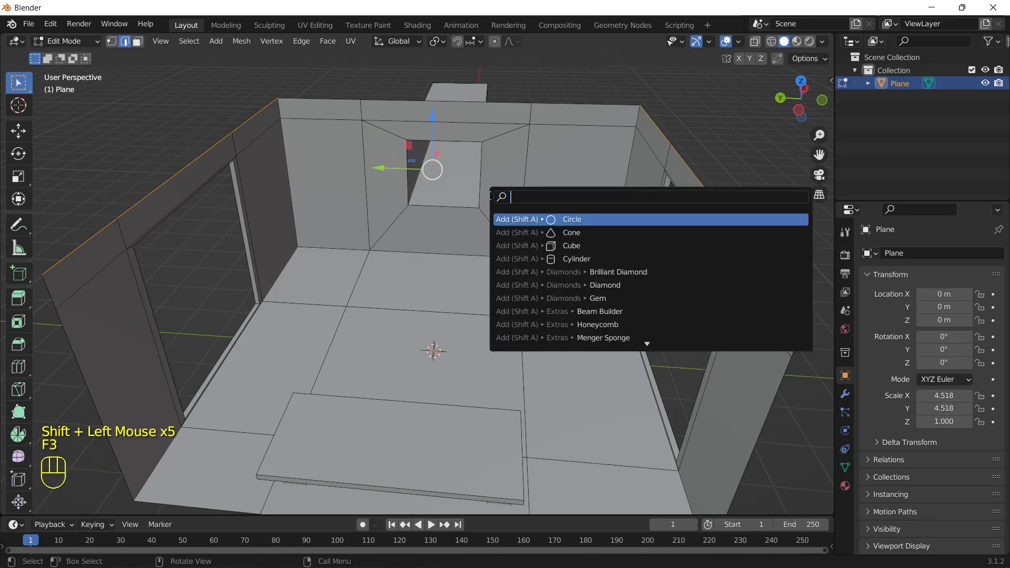
pyautogui.write('Bridh')
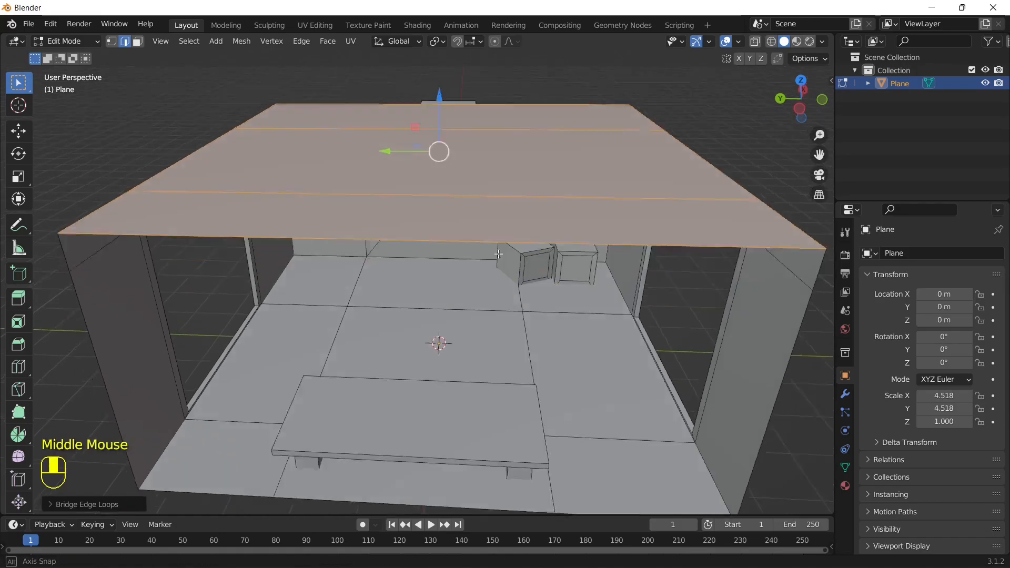
pyautogui.press('Tab')
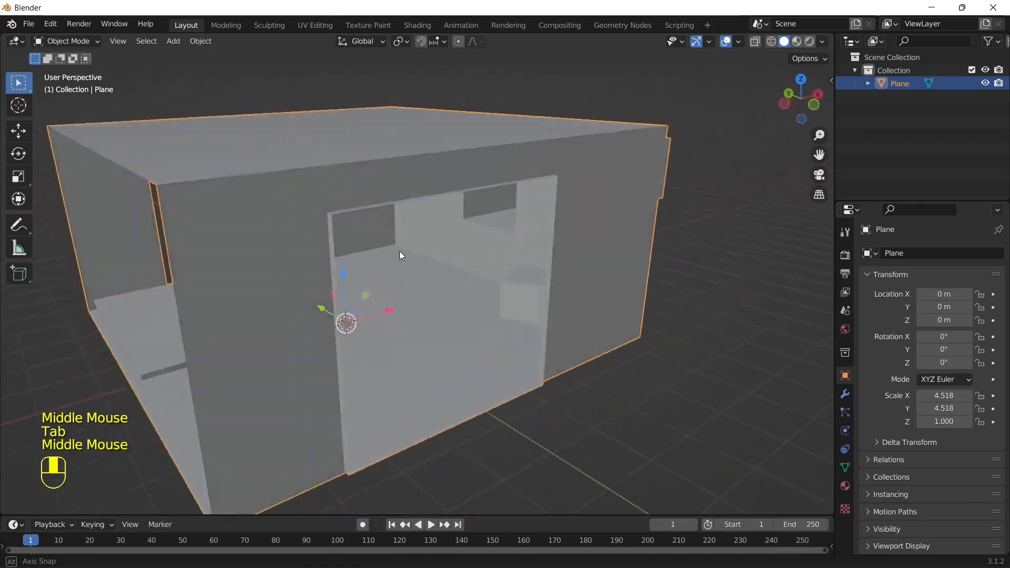
# Step: Switch the render engine to Cycles and preview the room in Rendered shading
pyautogui.moveTo(399, 258); pyautogui.dragTo(431, 322)
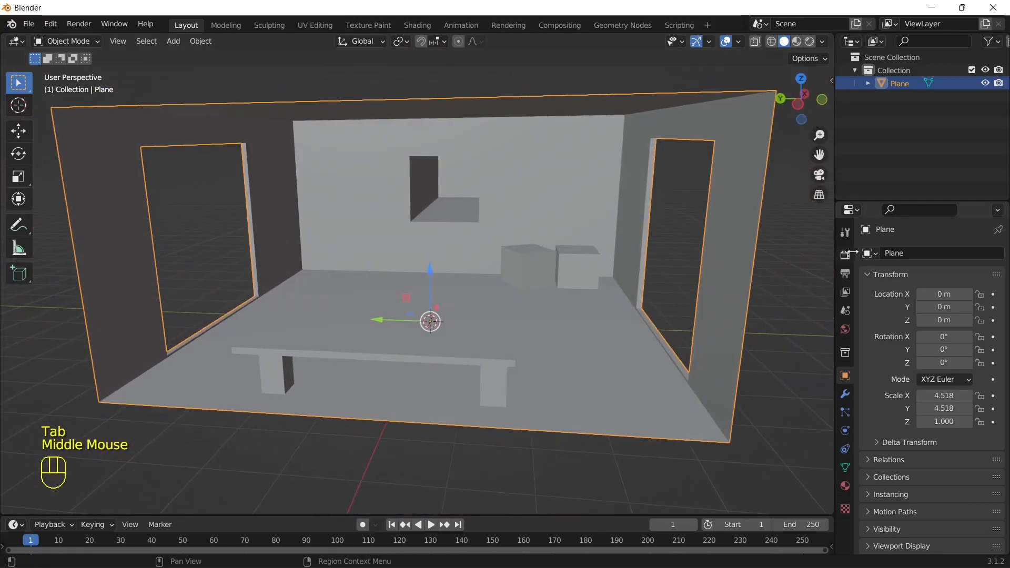
pyautogui.moveTo(844, 256)
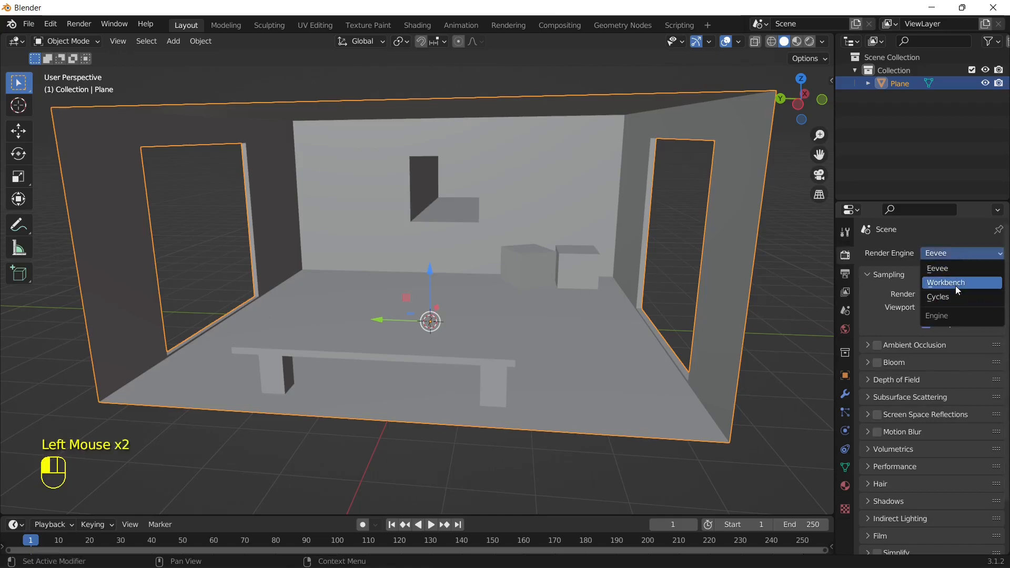
pyautogui.click(937, 297)
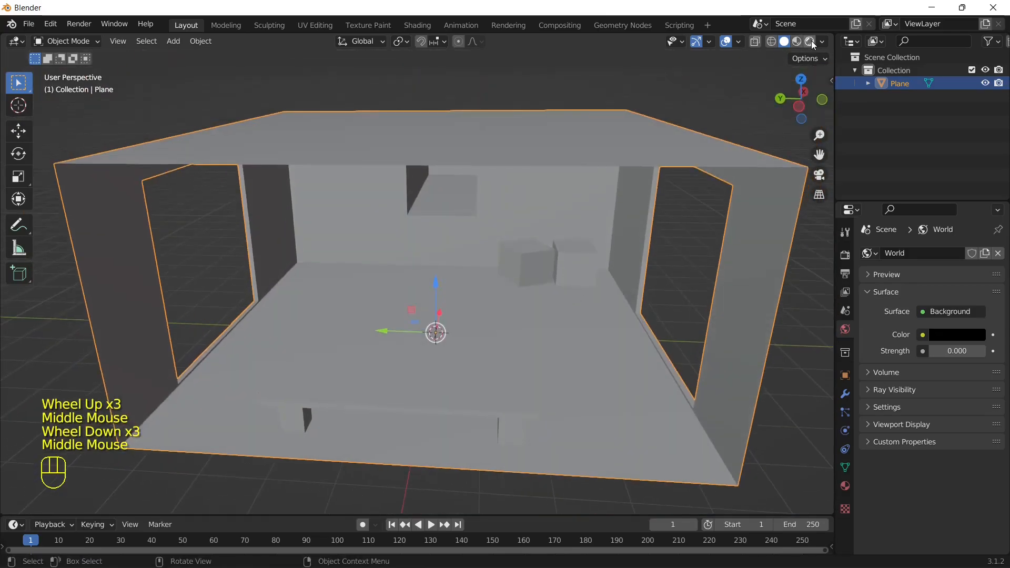
pyautogui.click(796, 41)
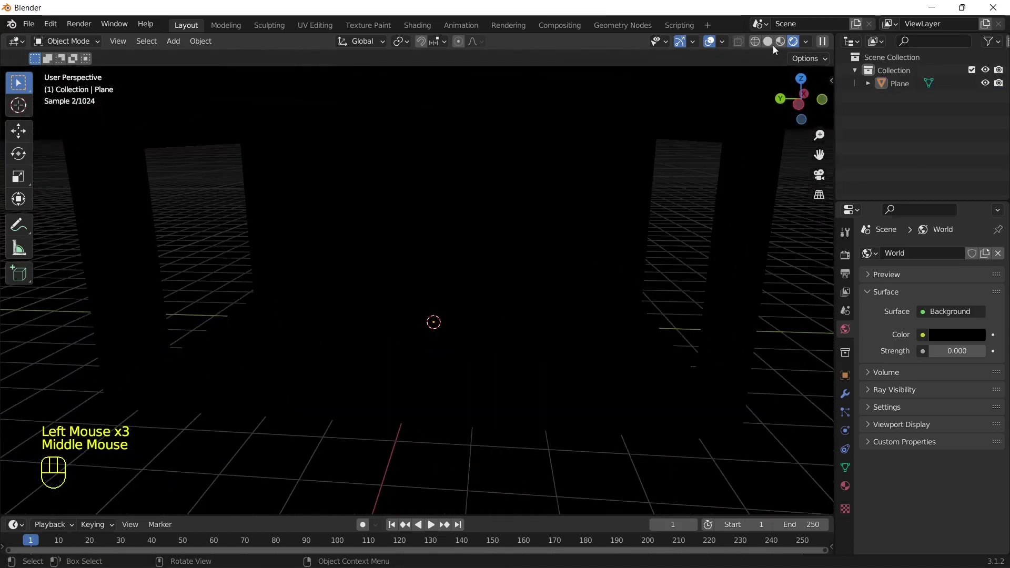
pyautogui.click(768, 41)
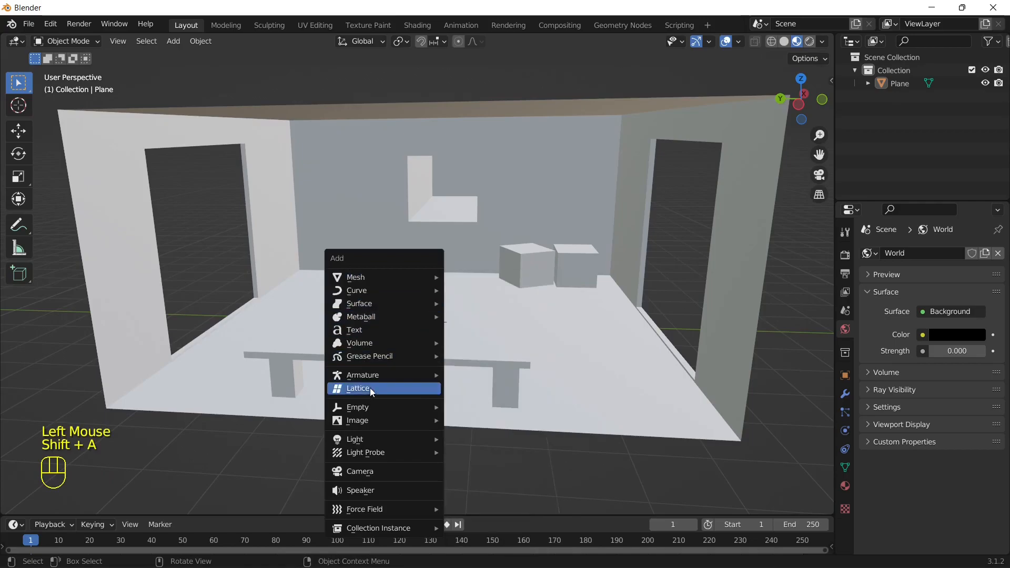
pyautogui.moveTo(354, 438)
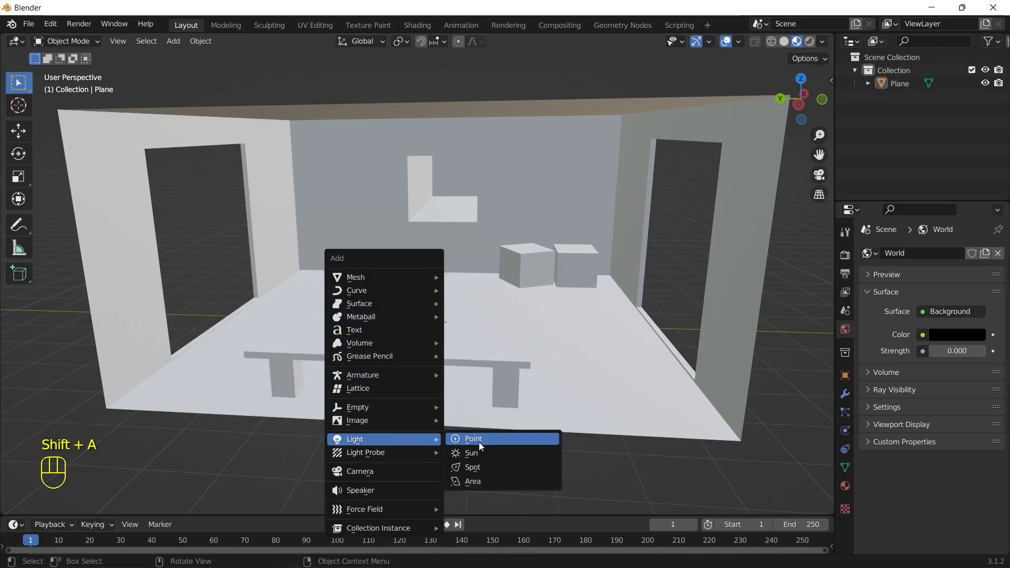
# Step: Add a point light and preview the room in Rendered mode again
pyautogui.click(473, 439)
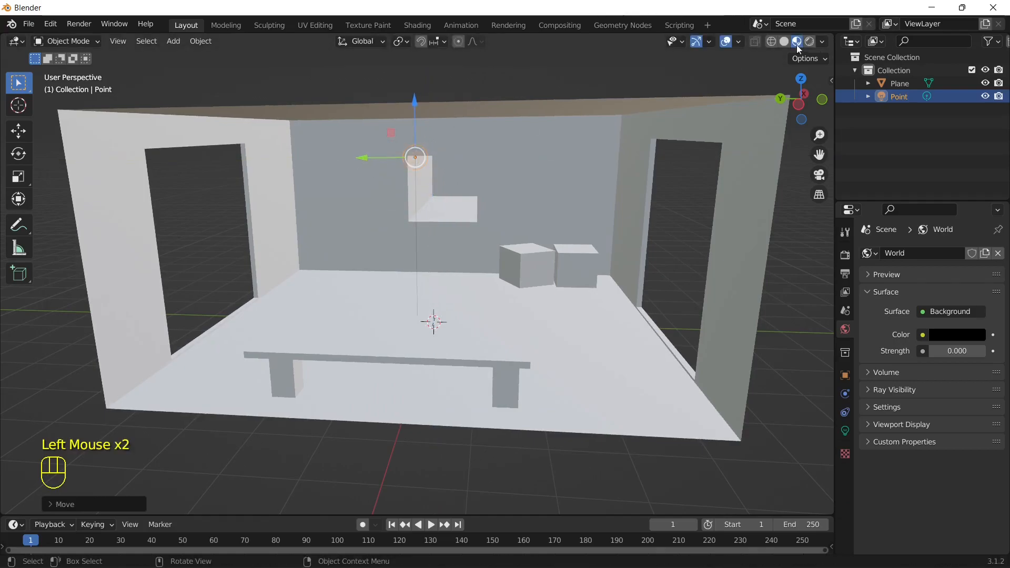
pyautogui.click(797, 42)
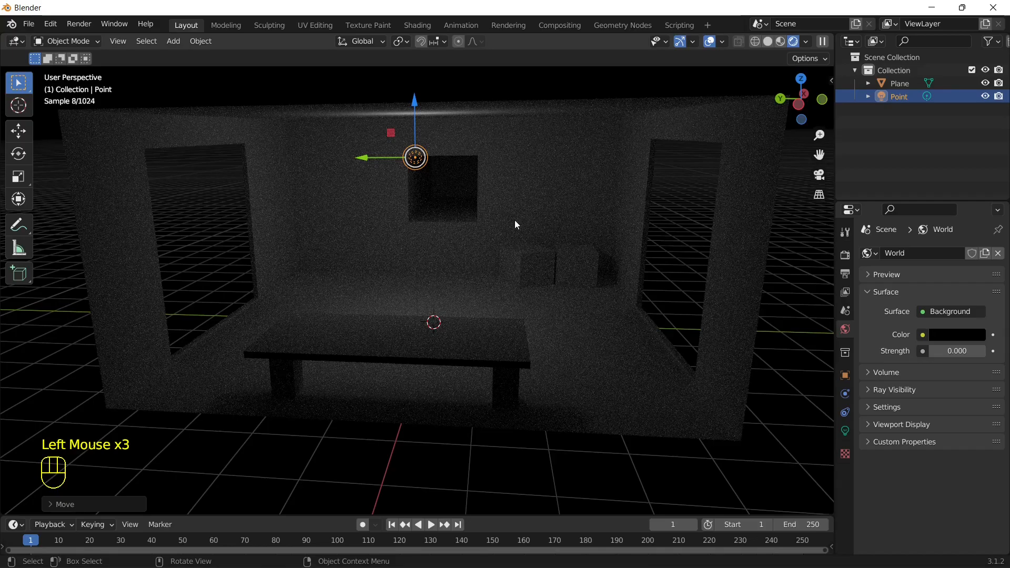
pyautogui.scroll(3)
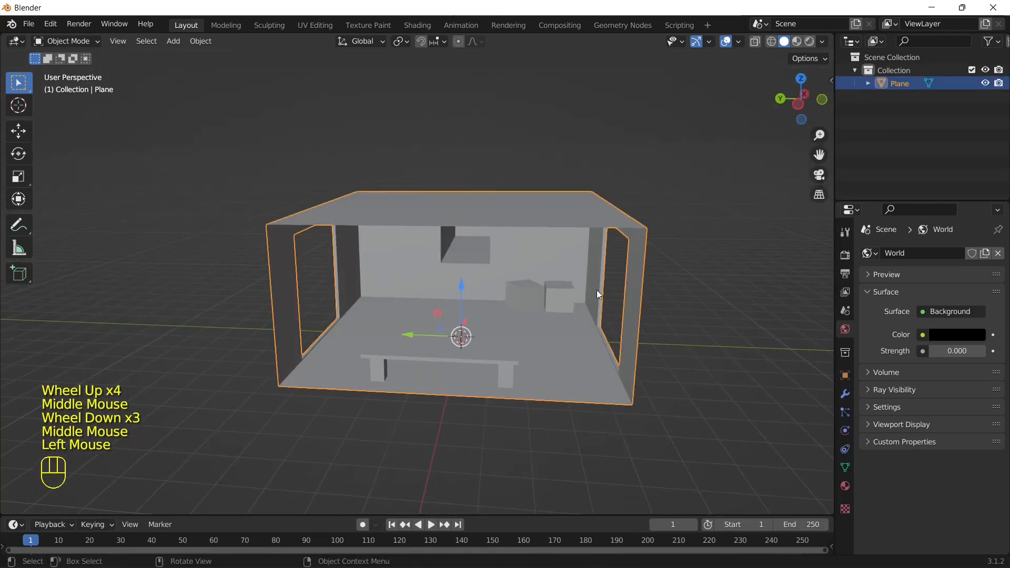
# Step: Show the Material Properties tab for the room Plane, which has no material yet
pyautogui.click(845, 485)
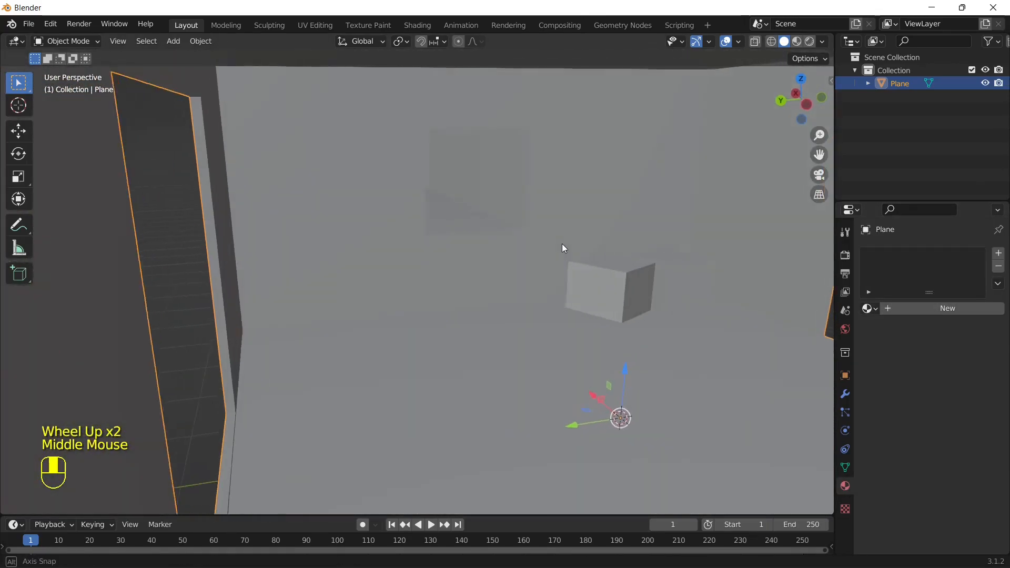
pyautogui.scroll(-3)
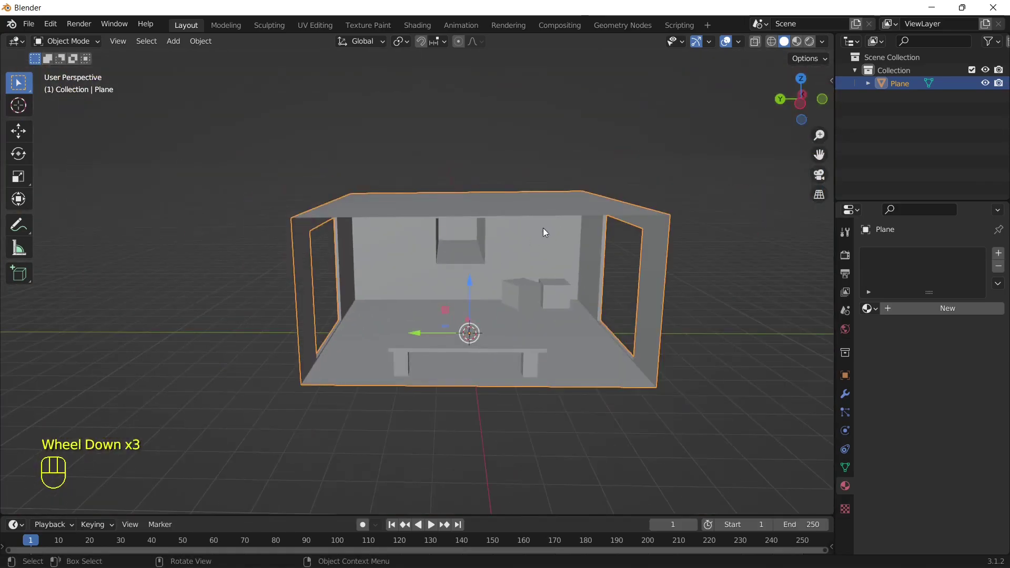
pyautogui.scroll(-3)
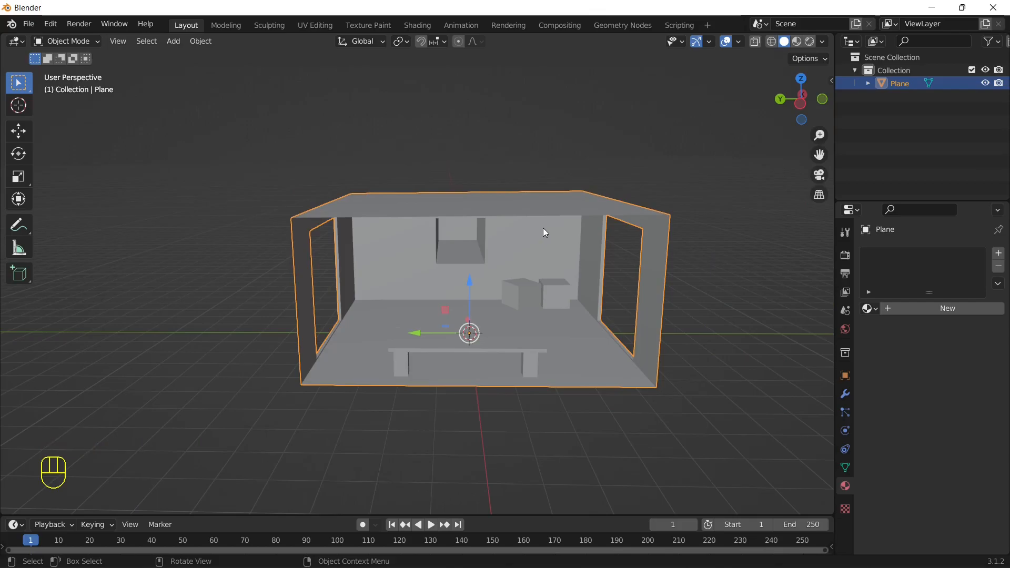
pyautogui.scroll(3)
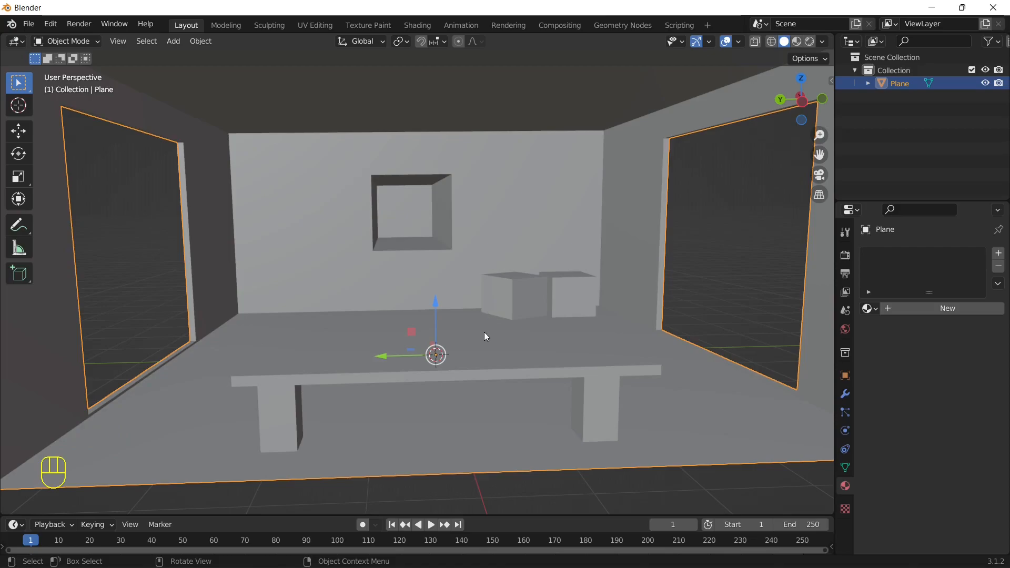
pyautogui.scroll(3)
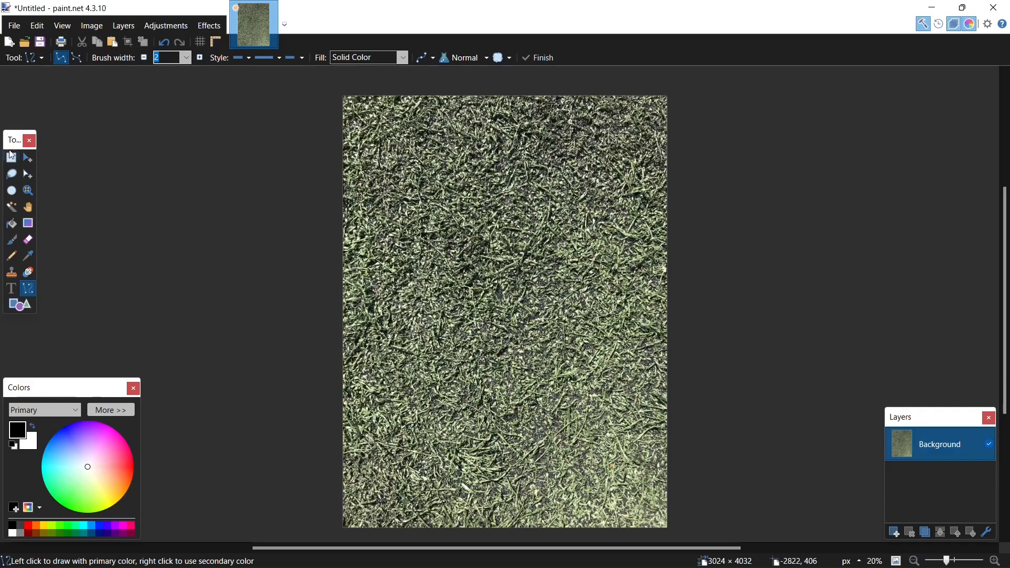
# Step: Switch to the Rectangle Select tool in paint.net
pyautogui.click(11, 158)
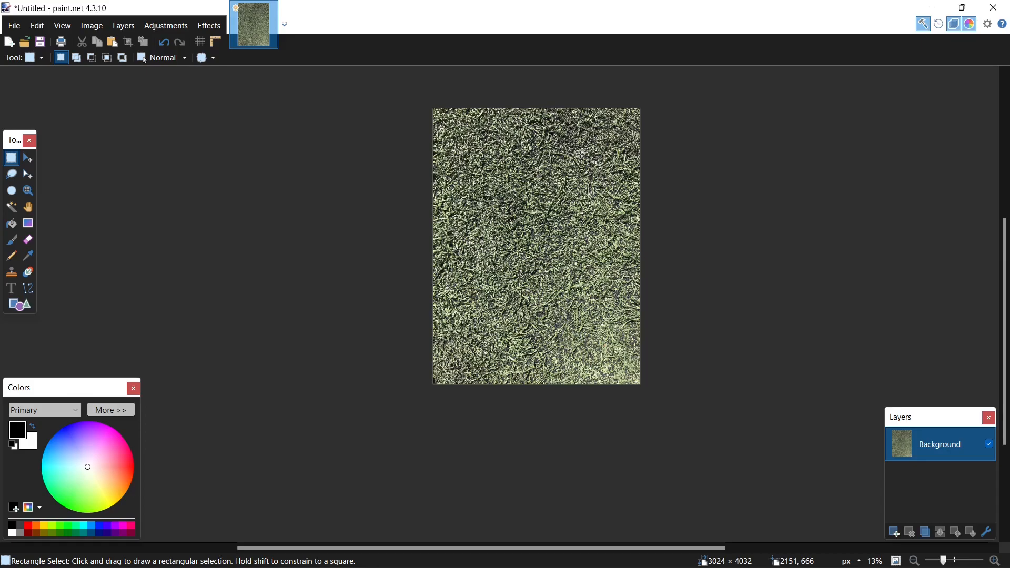
pyautogui.moveTo(473, 232)
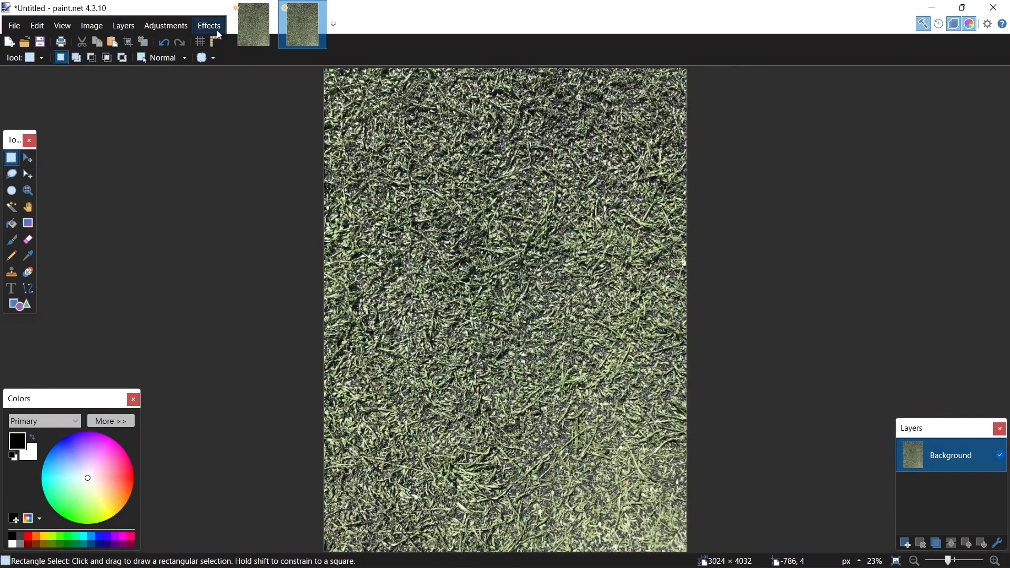
# Step: Apply the NormalMapPlus effect to the grass copy and push its strengths up
pyautogui.click(209, 25)
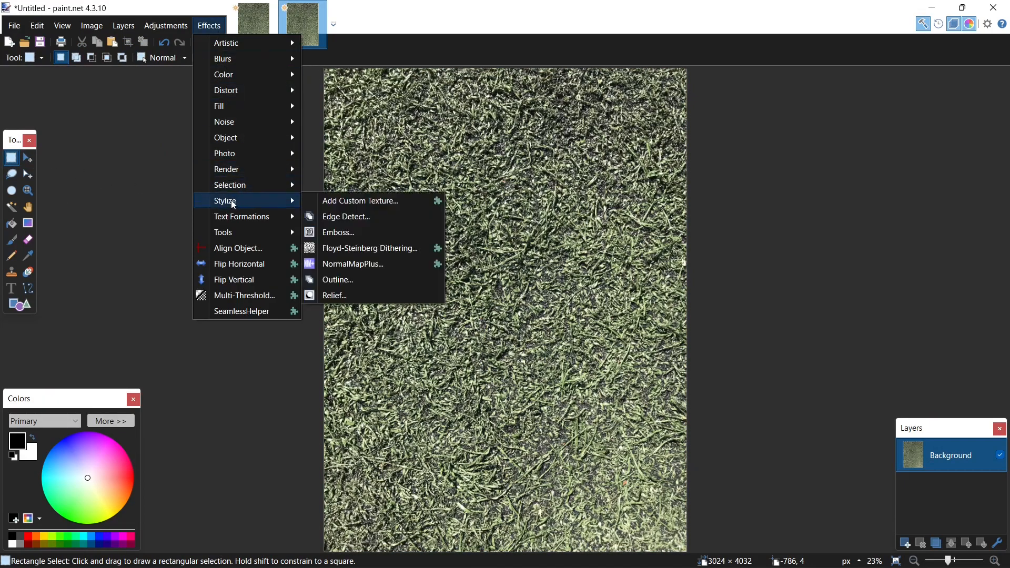
pyautogui.click(353, 264)
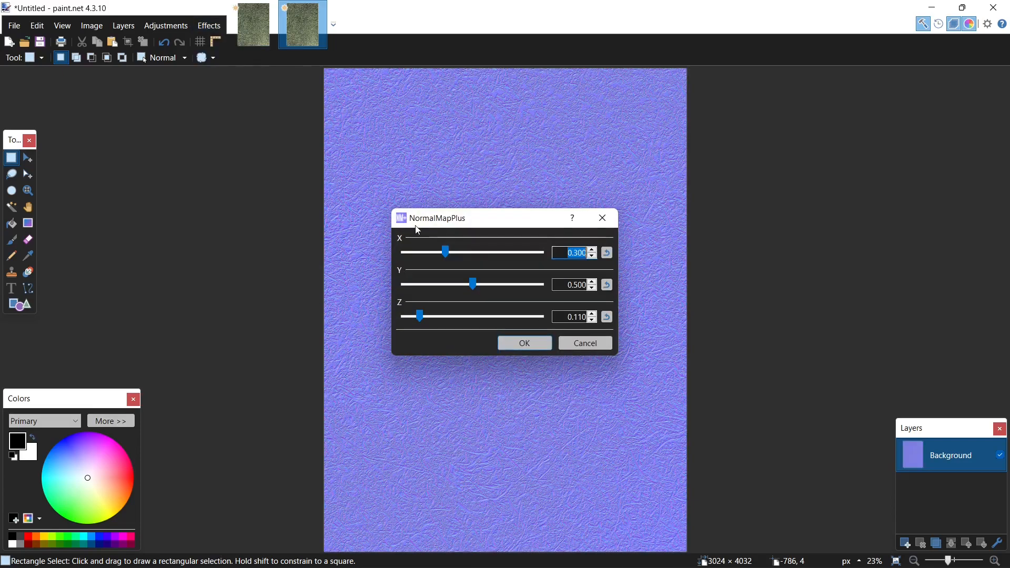
pyautogui.moveTo(438, 218); pyautogui.dragTo(634, 209)
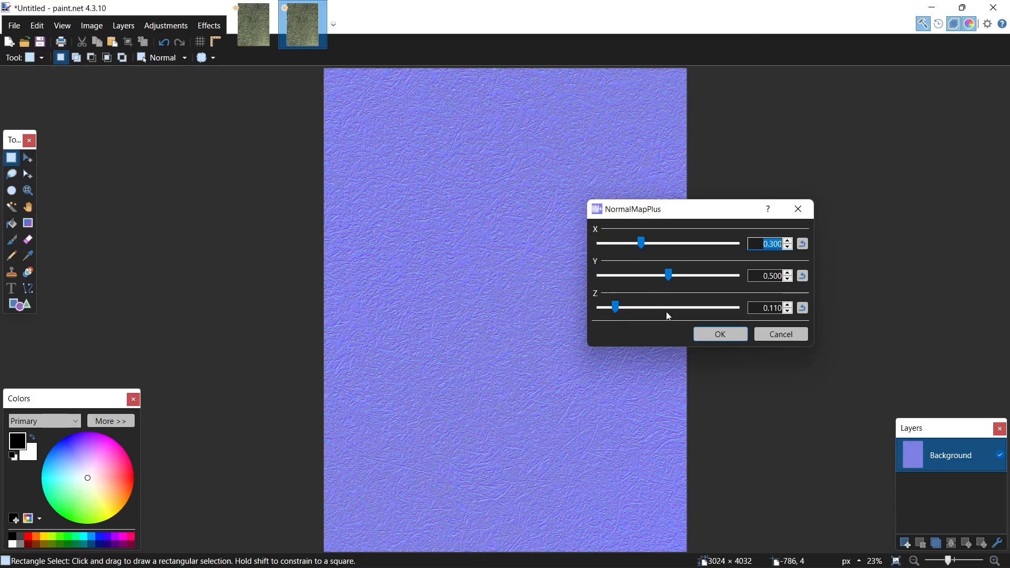
pyautogui.moveTo(613, 307); pyautogui.dragTo(649, 307)
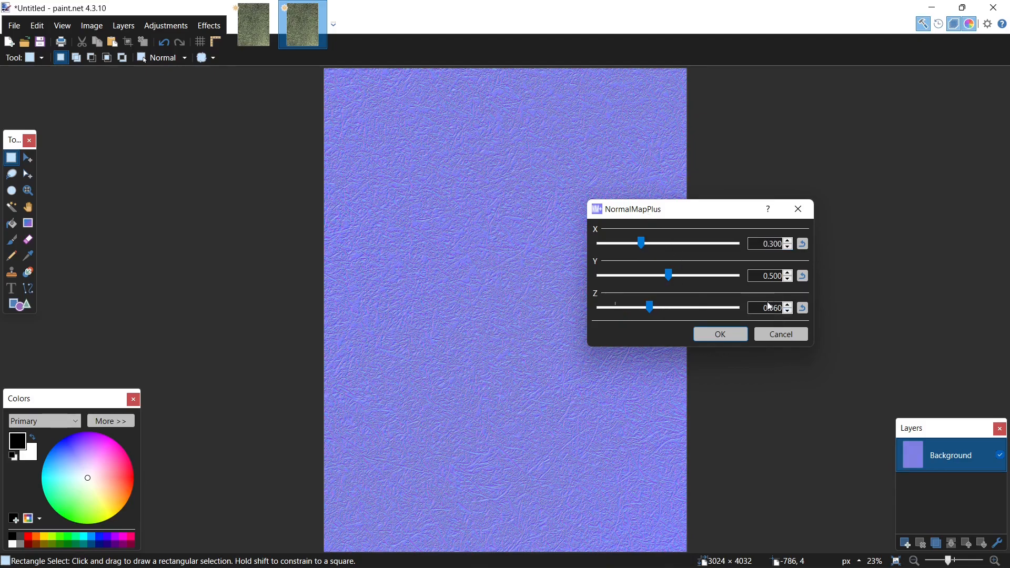
pyautogui.moveTo(640, 244); pyautogui.dragTo(737, 243)
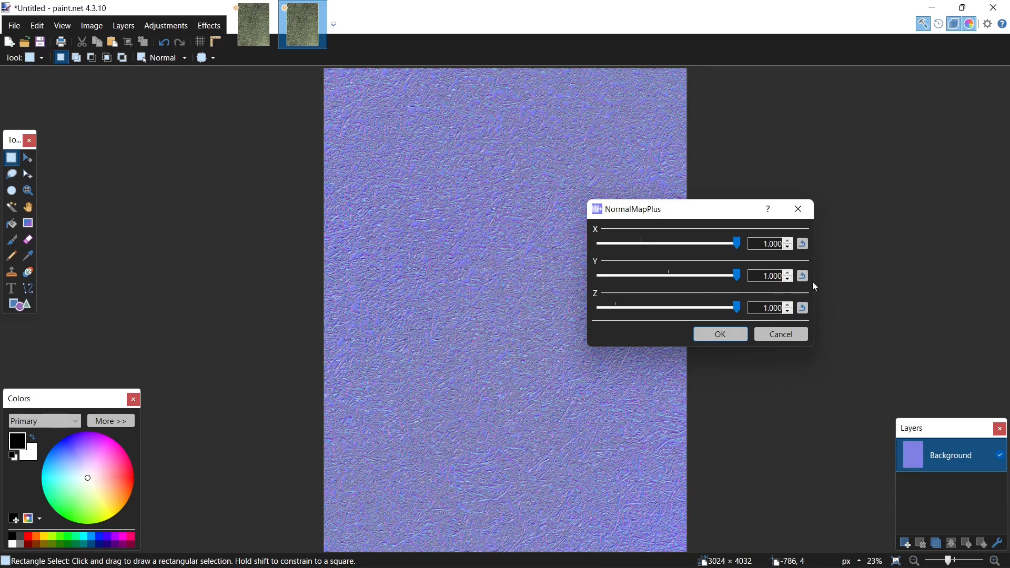
pyautogui.moveTo(801, 275)
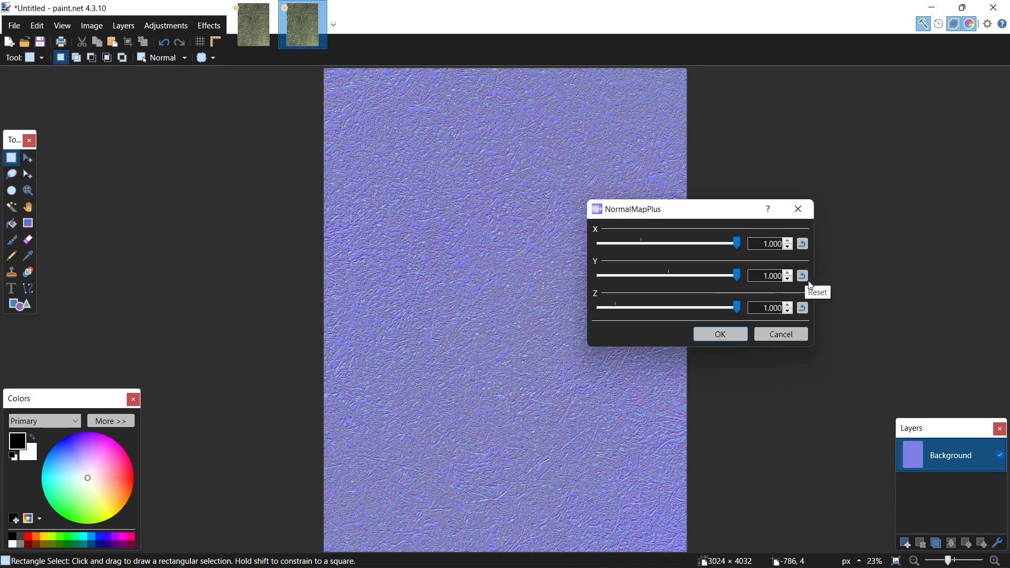
# Step: Fine-tune the normal map X, Y and Z strengths, settling X at 0.711
pyautogui.moveTo(736, 275); pyautogui.dragTo(677, 275)
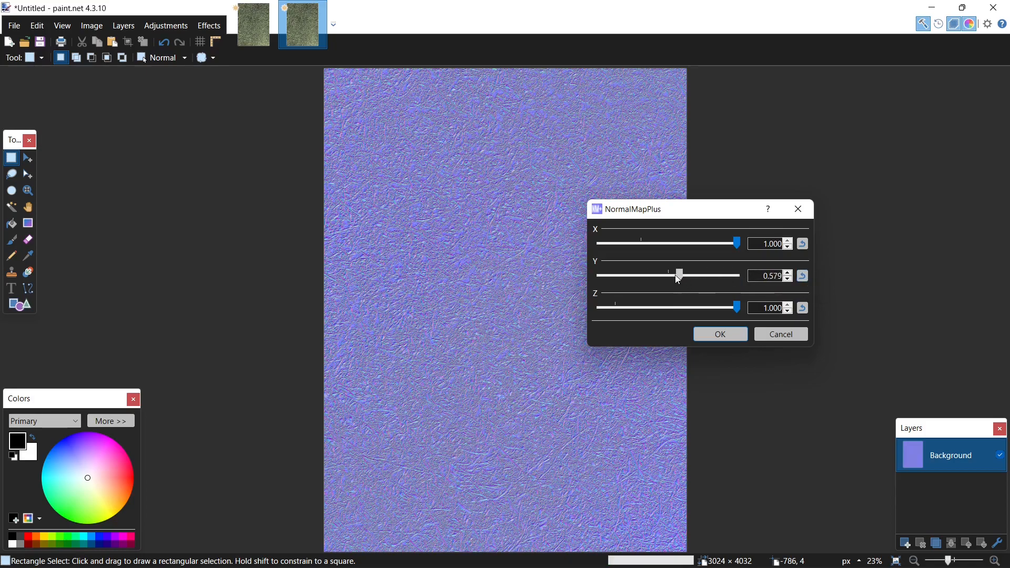
pyautogui.moveTo(677, 275); pyautogui.dragTo(734, 275)
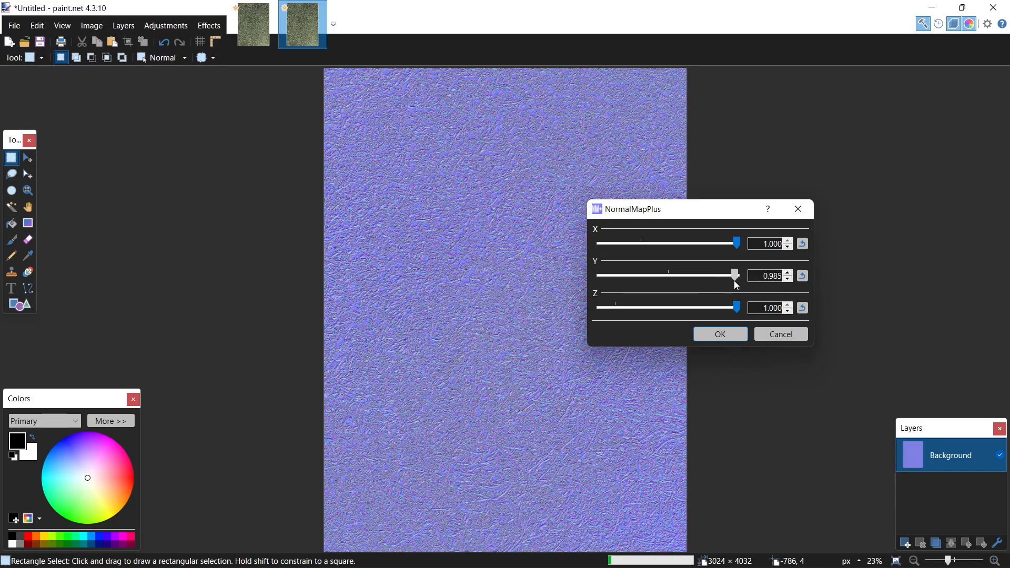
pyautogui.moveTo(734, 275); pyautogui.dragTo(705, 275)
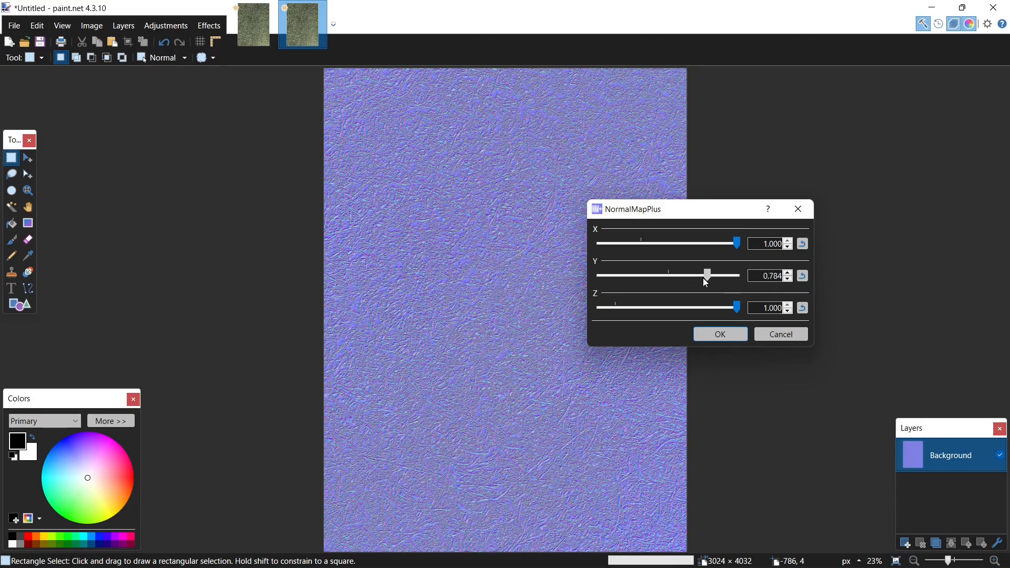
pyautogui.moveTo(734, 243); pyautogui.dragTo(695, 243)
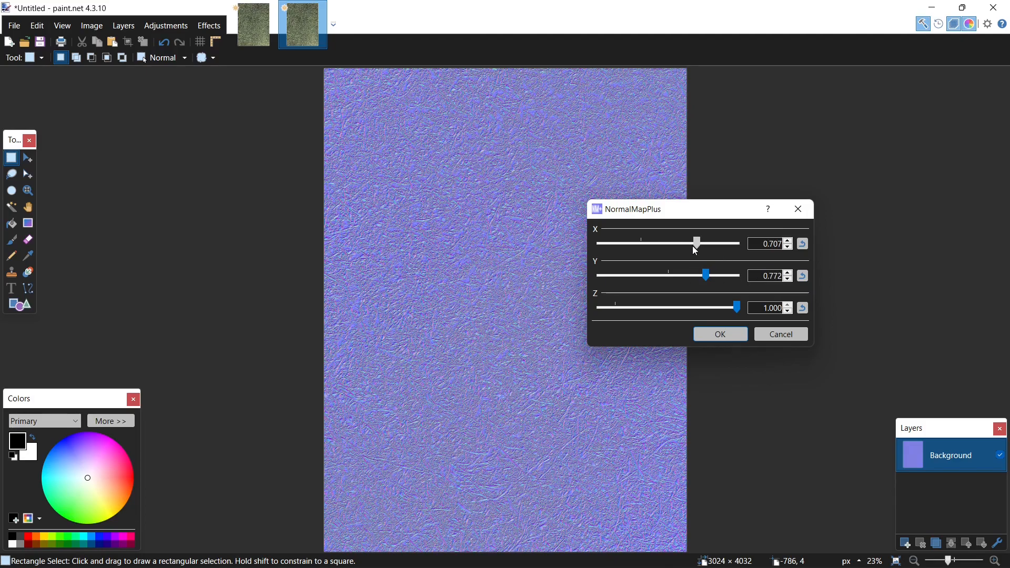
pyautogui.moveTo(736, 307); pyautogui.dragTo(689, 307)
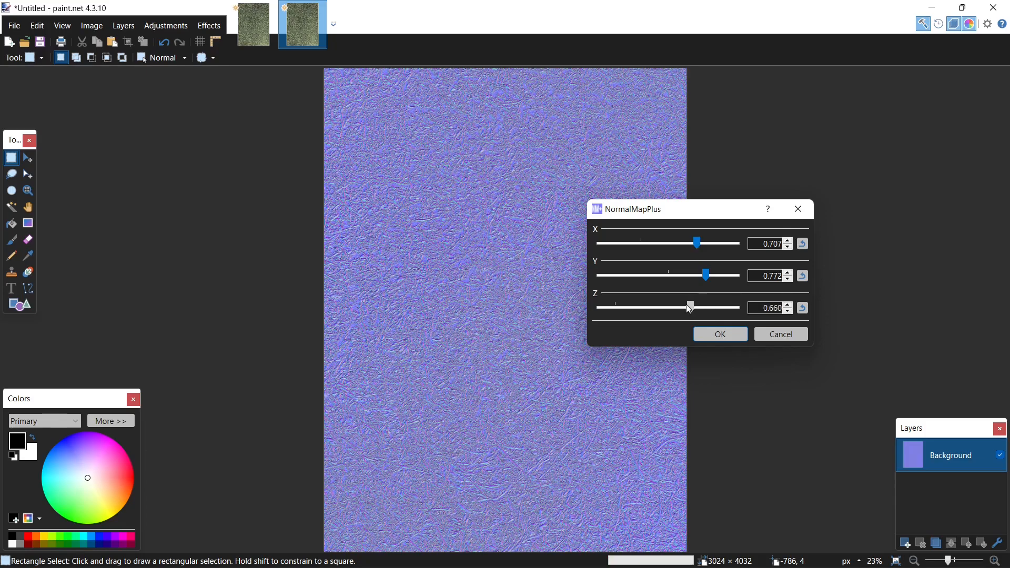
pyautogui.moveTo(687, 307); pyautogui.dragTo(633, 307)
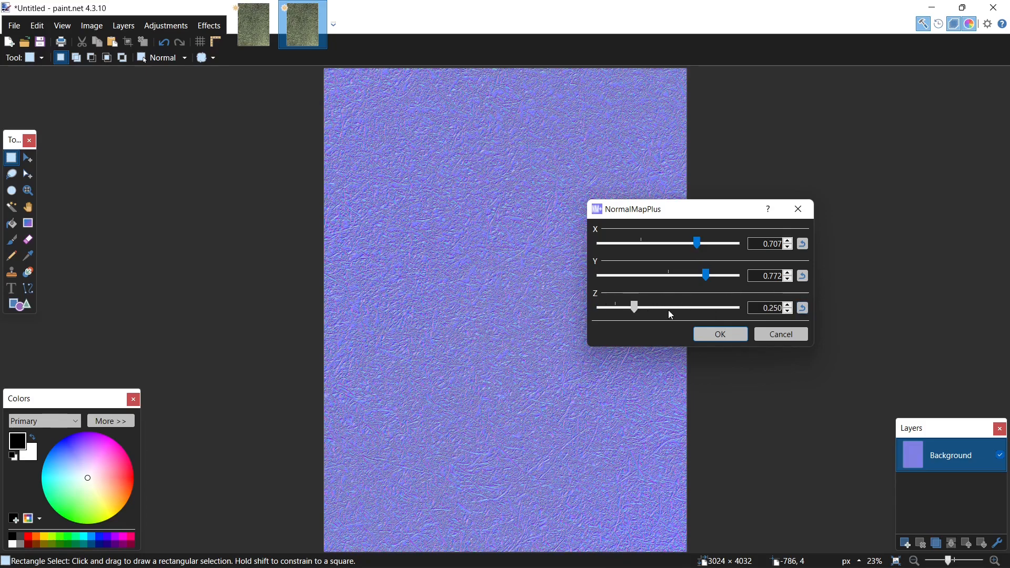
pyautogui.moveTo(634, 307); pyautogui.dragTo(691, 307)
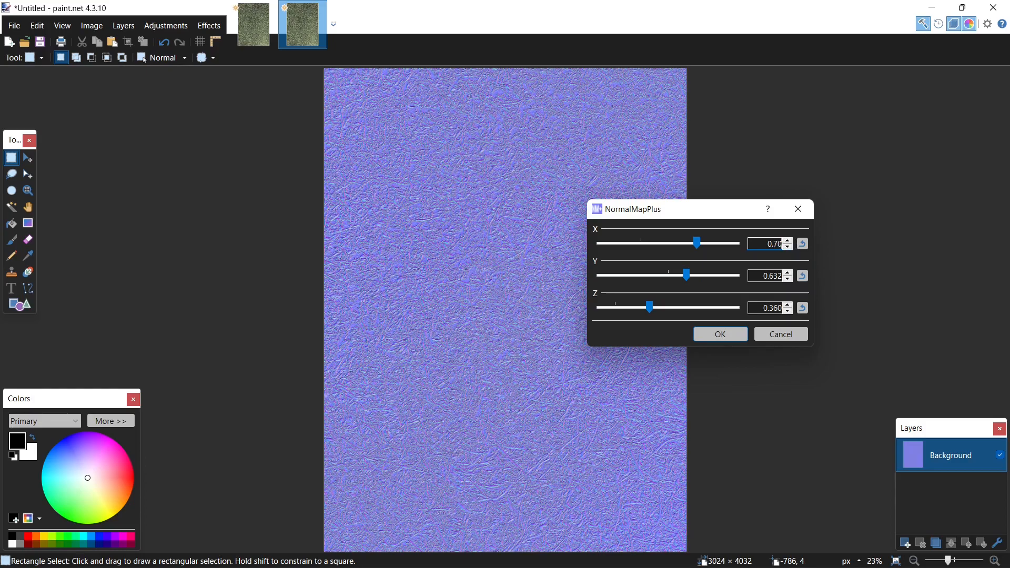
pyautogui.click(787, 241)
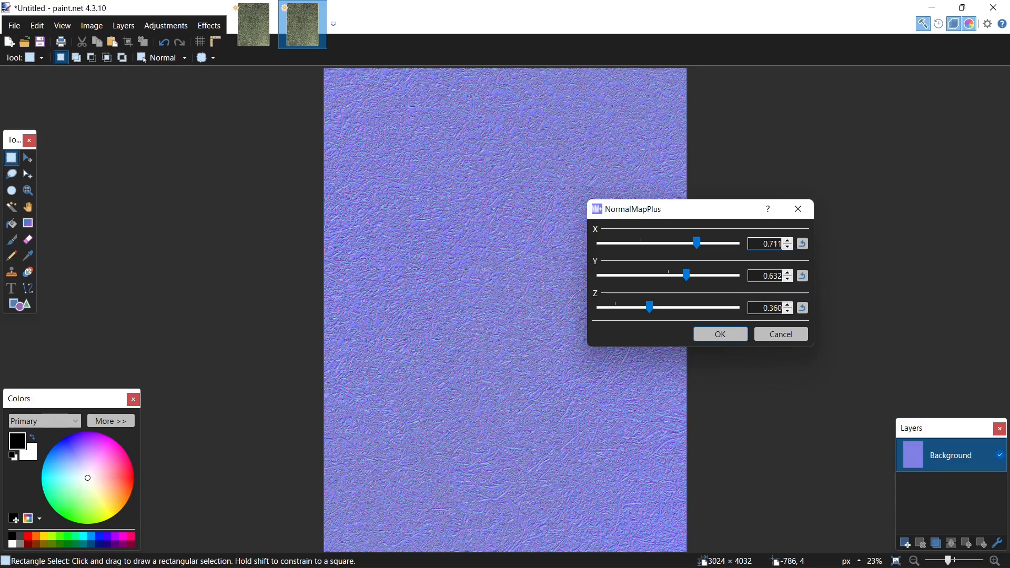
pyautogui.click(720, 334)
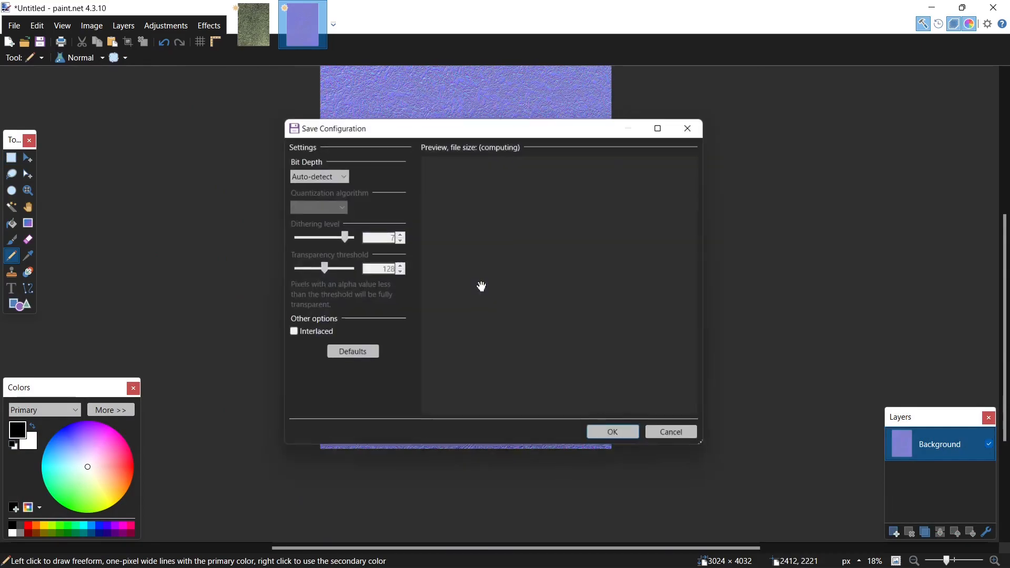
# Step: Confirm the normal map save, then save the grass photo as Grass.png
pyautogui.click(612, 431)
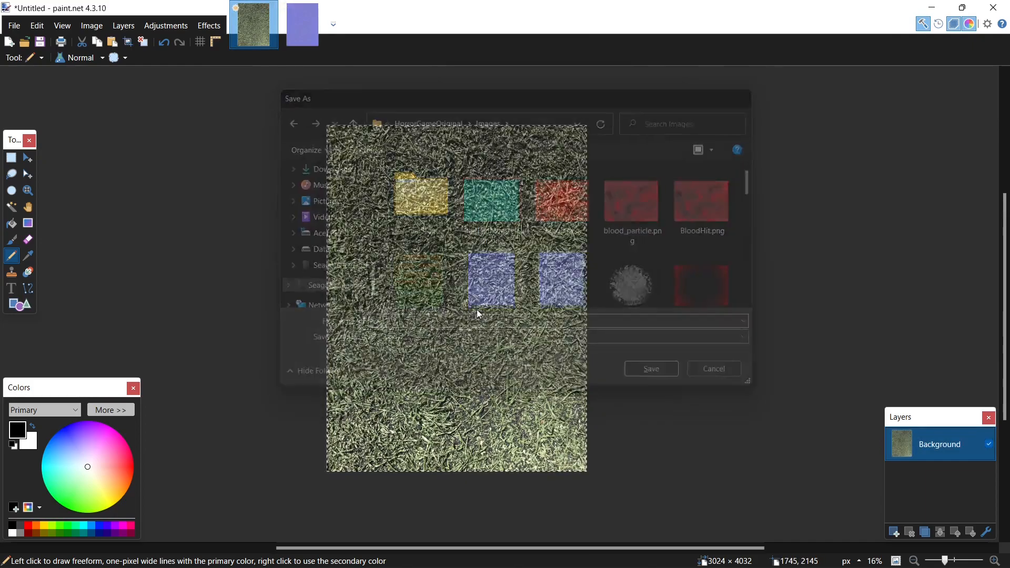
pyautogui.click(651, 369)
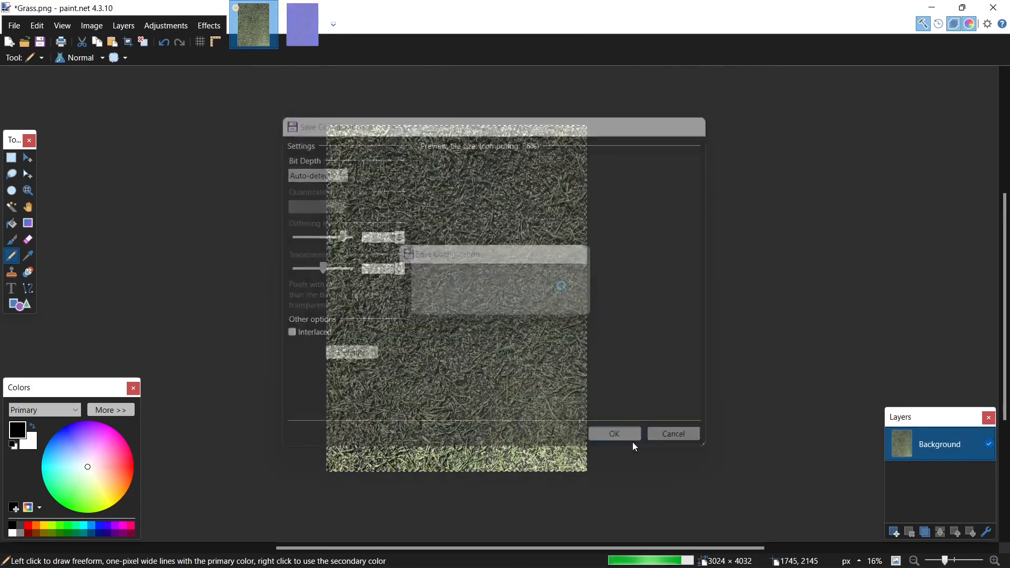
pyautogui.click(614, 433)
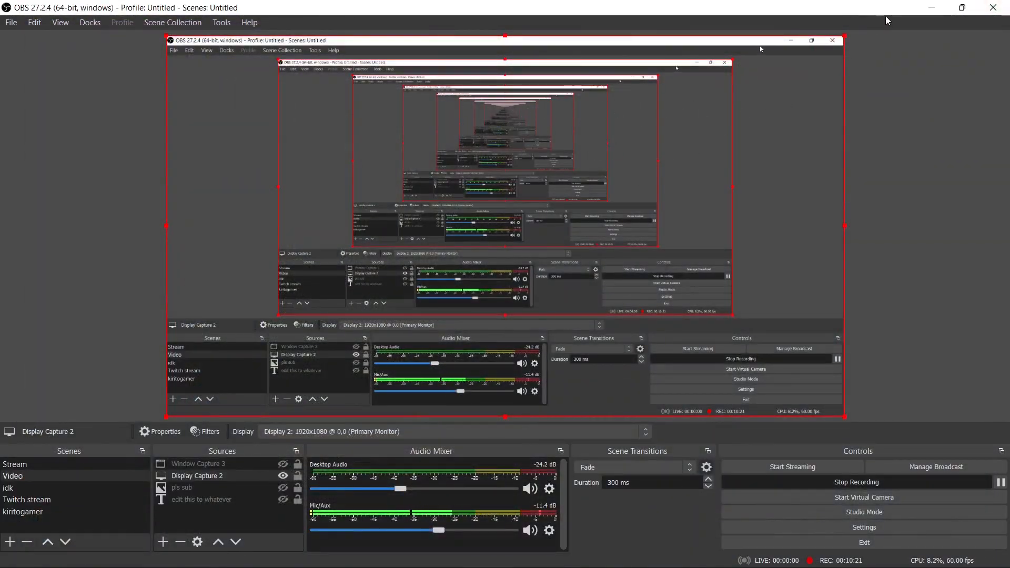
pyautogui.moveTo(860, 80)
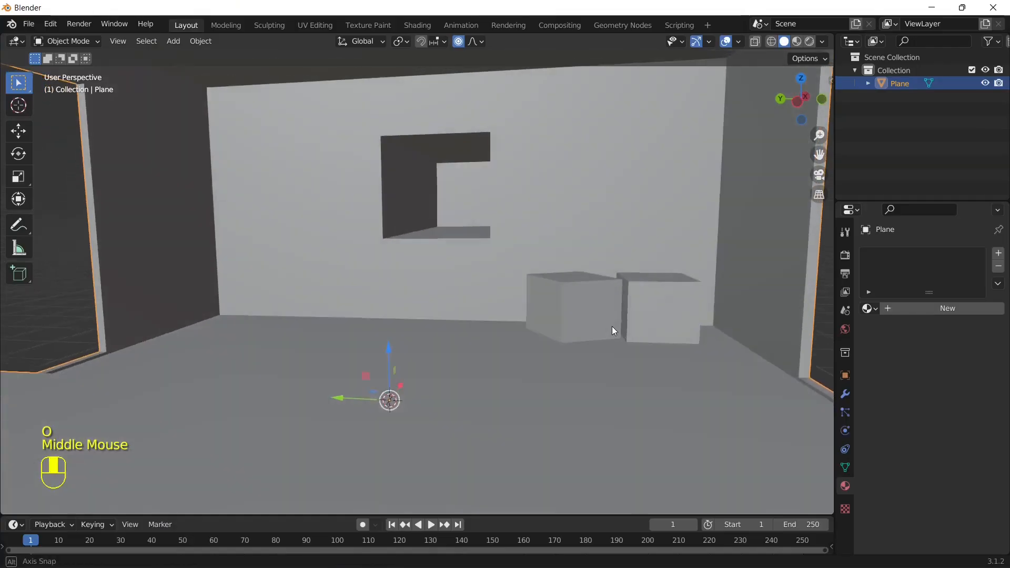
# Step: Select the room's floor faces in Edit Mode and assign a second, bright green material
pyautogui.moveTo(611, 328); pyautogui.dragTo(454, 429)
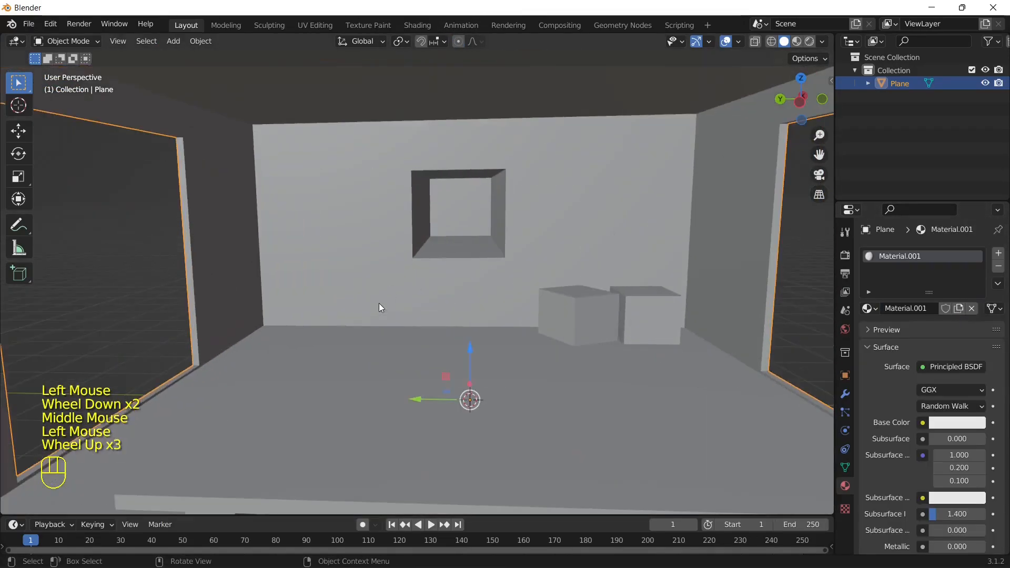
pyautogui.press('Tab')
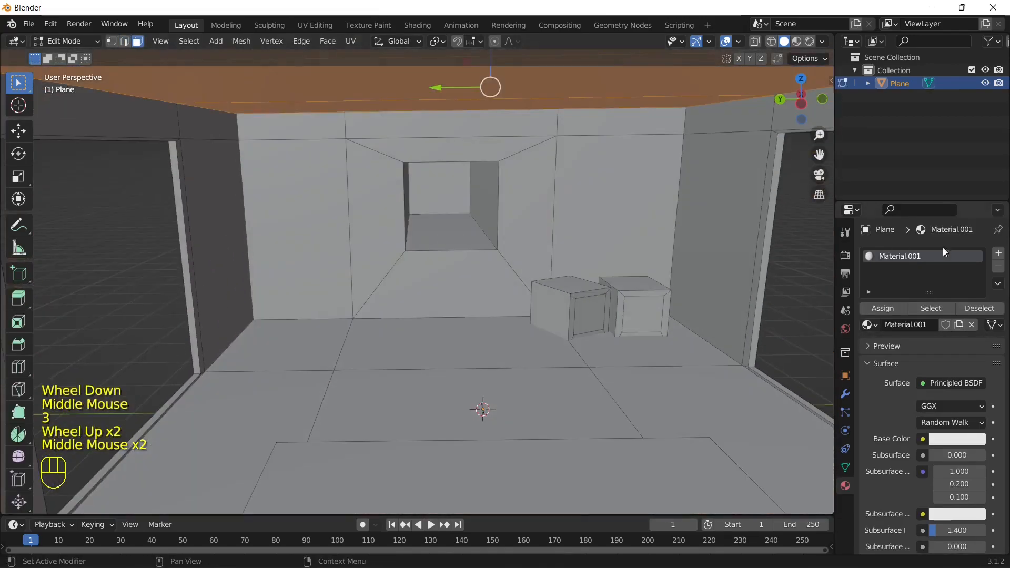
pyautogui.click(997, 252)
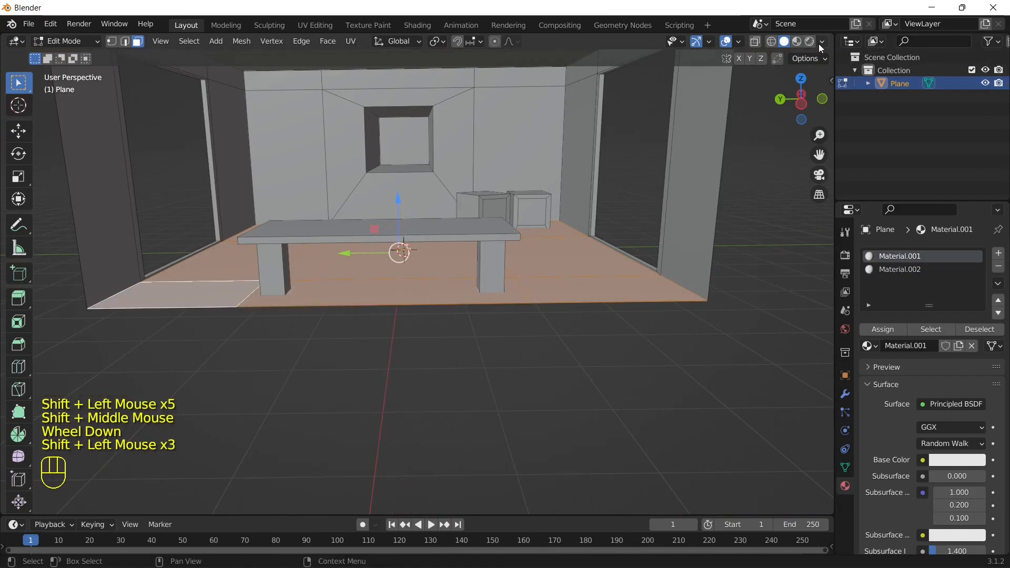
pyautogui.click(821, 42)
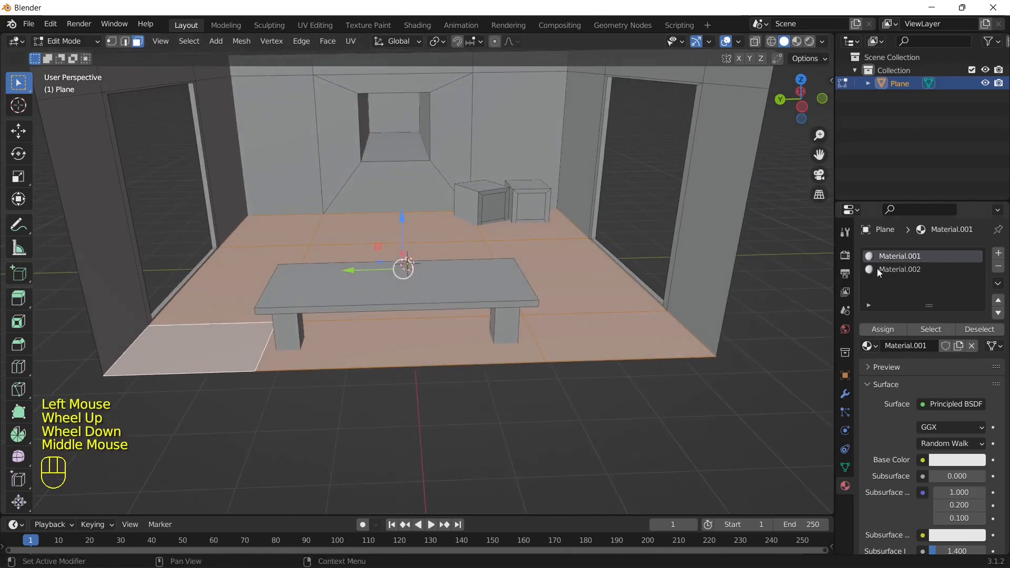
pyautogui.click(956, 460)
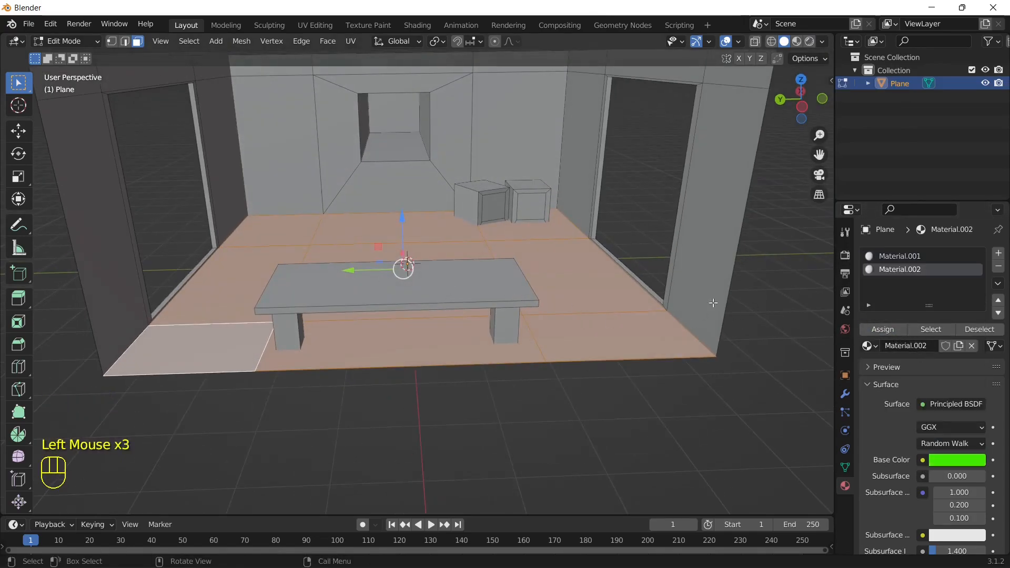
pyautogui.press('Tab')
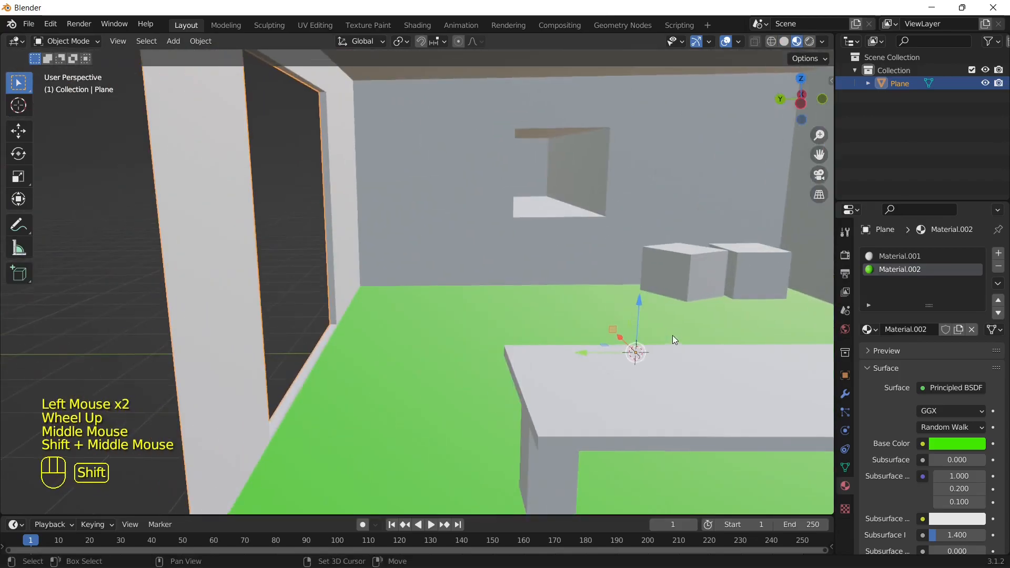
pyautogui.press('Tab')
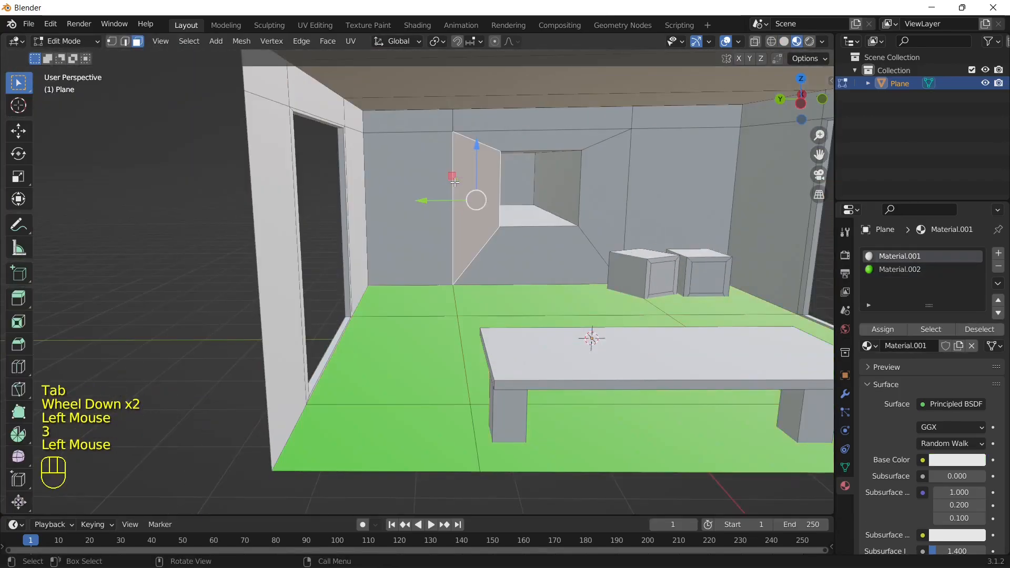
# Step: Rename the newly added material slot to MonitorIron
pyautogui.scroll(-3)
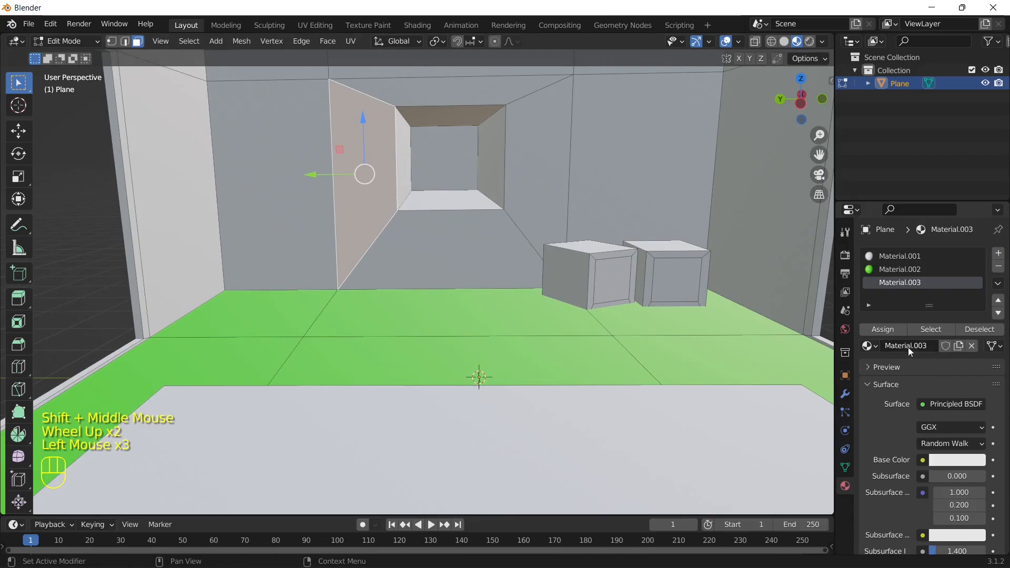
pyautogui.doubleClick(907, 346)
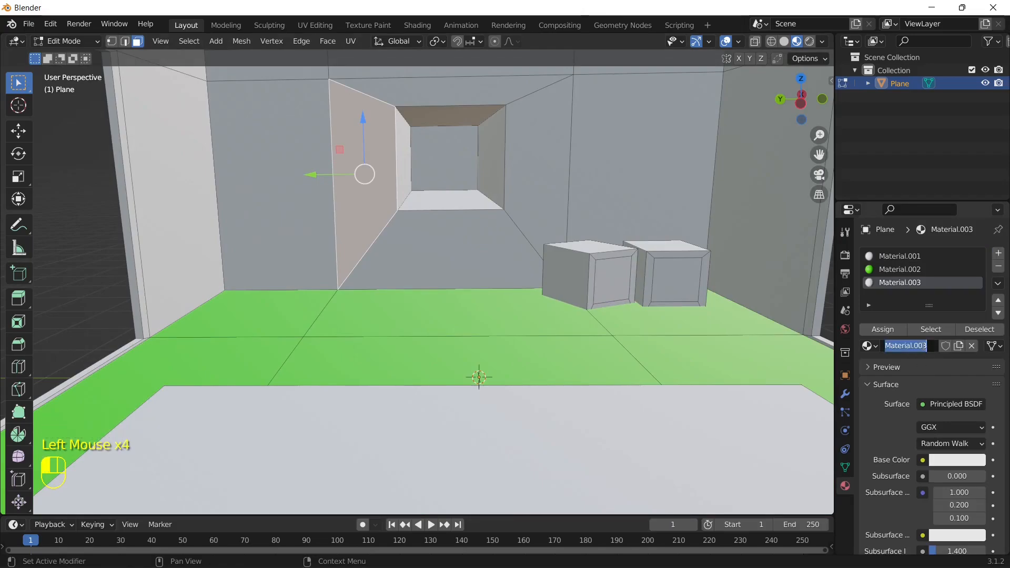
pyautogui.write('Mon')
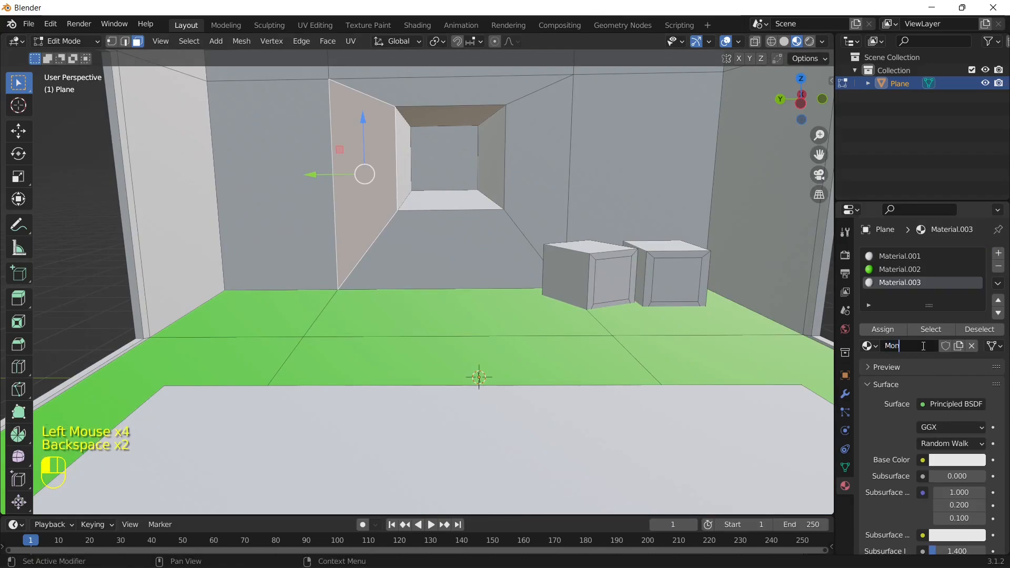
pyautogui.write('MonitorIron')
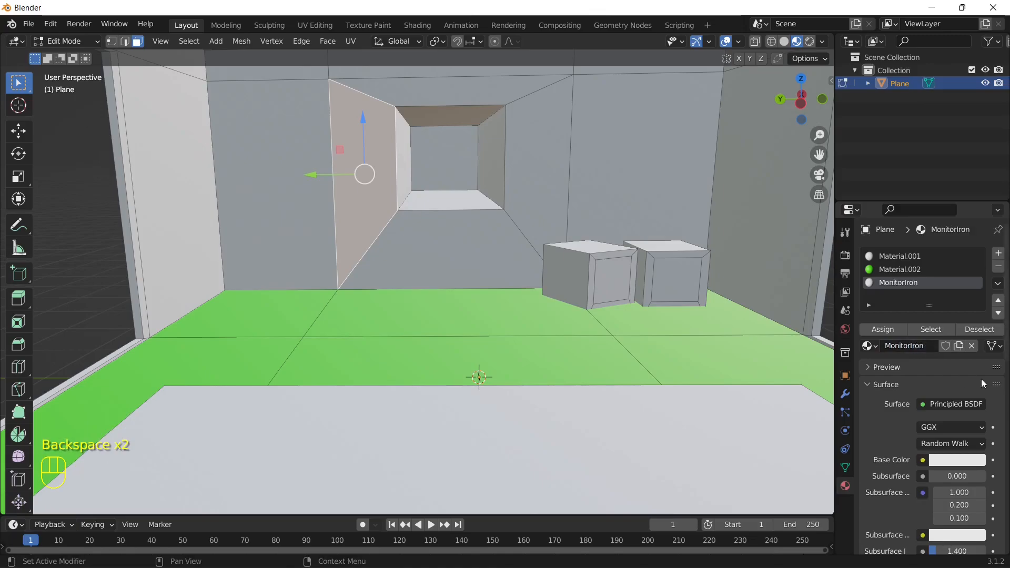
pyautogui.click(998, 253)
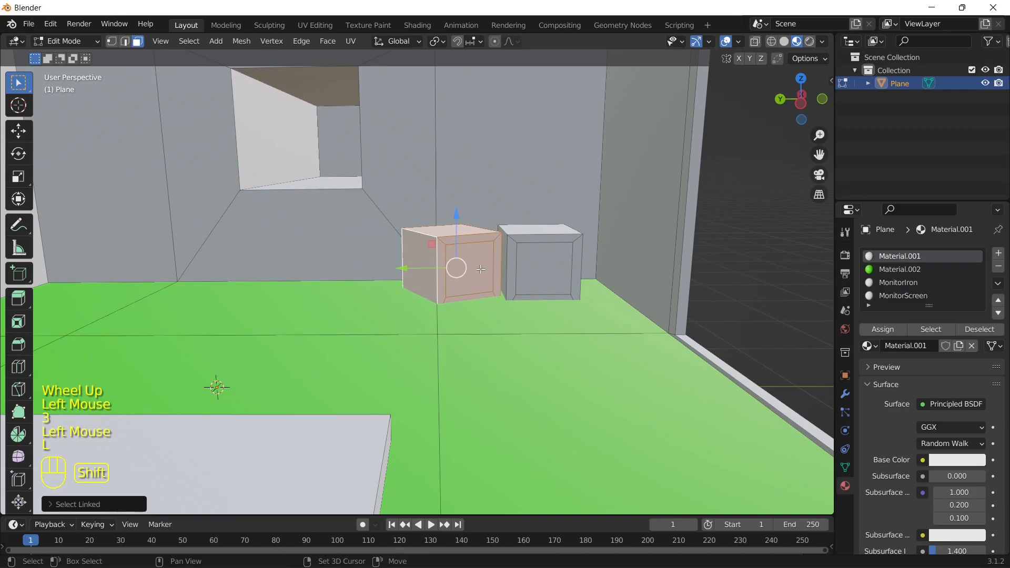
# Step: Assign MonitorIron to the monitor casings and MonitorScreen to both screen faces
pyautogui.click(897, 283)
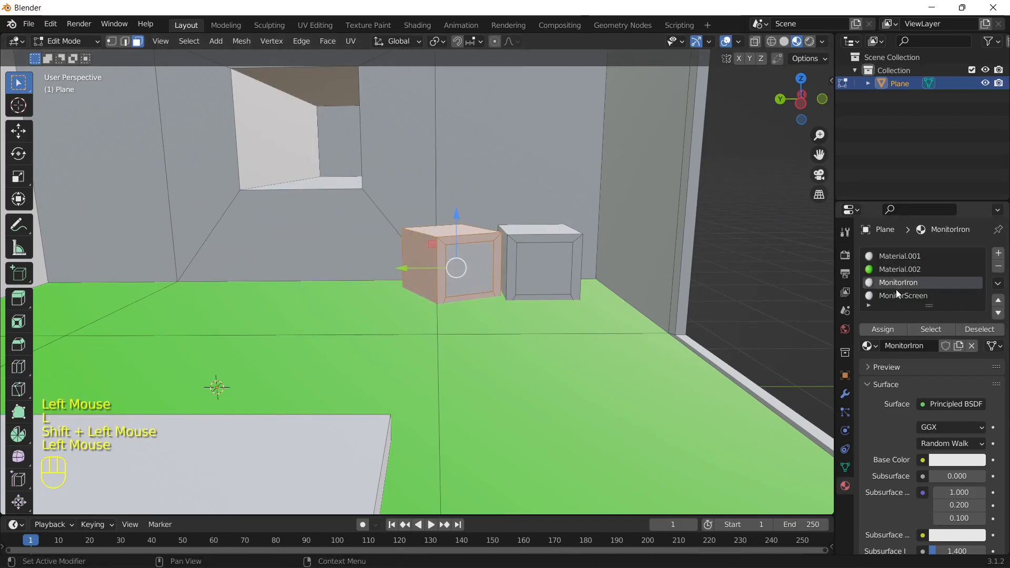
pyautogui.click(956, 459)
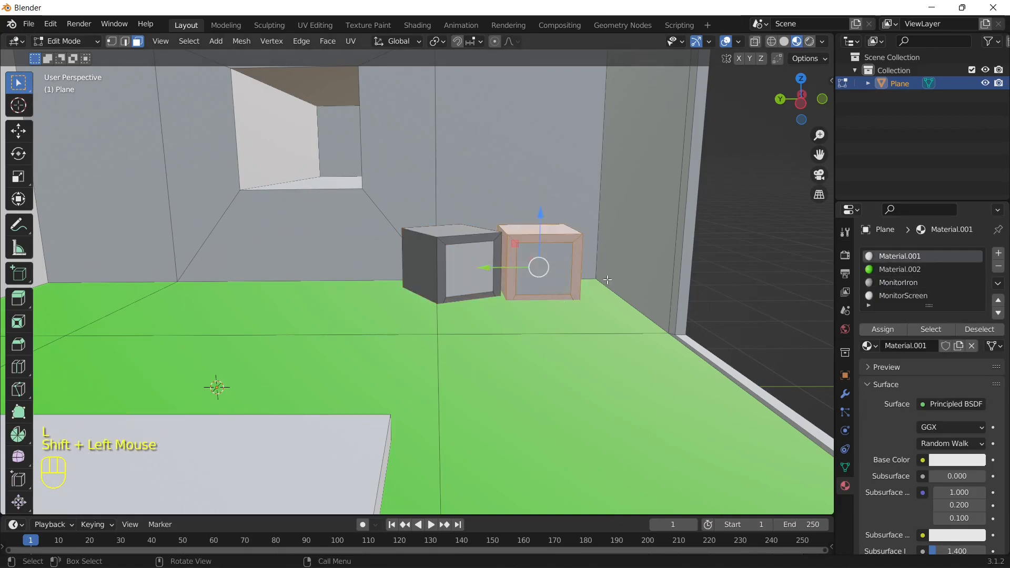
pyautogui.scroll(-3)
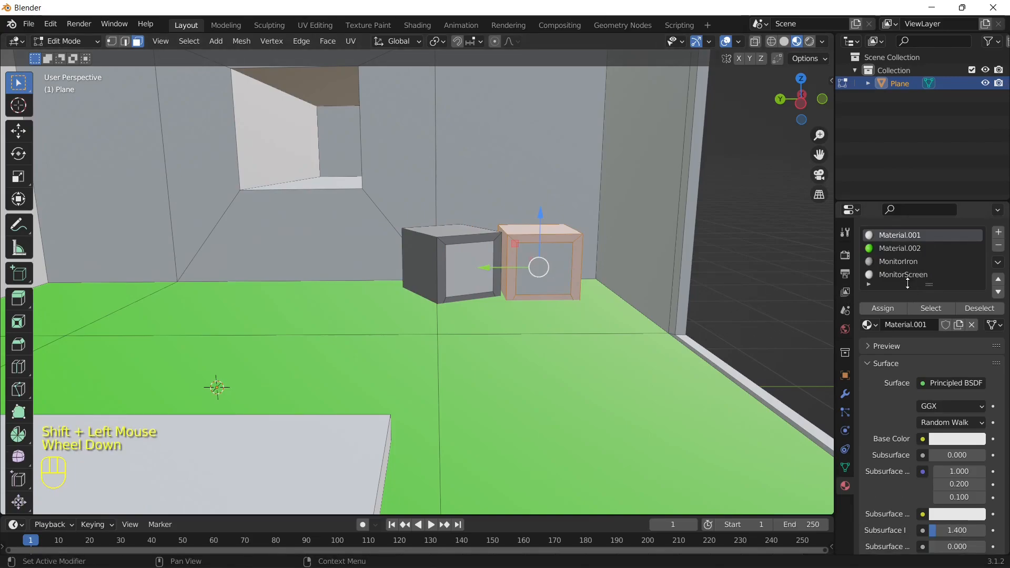
pyautogui.click(902, 274)
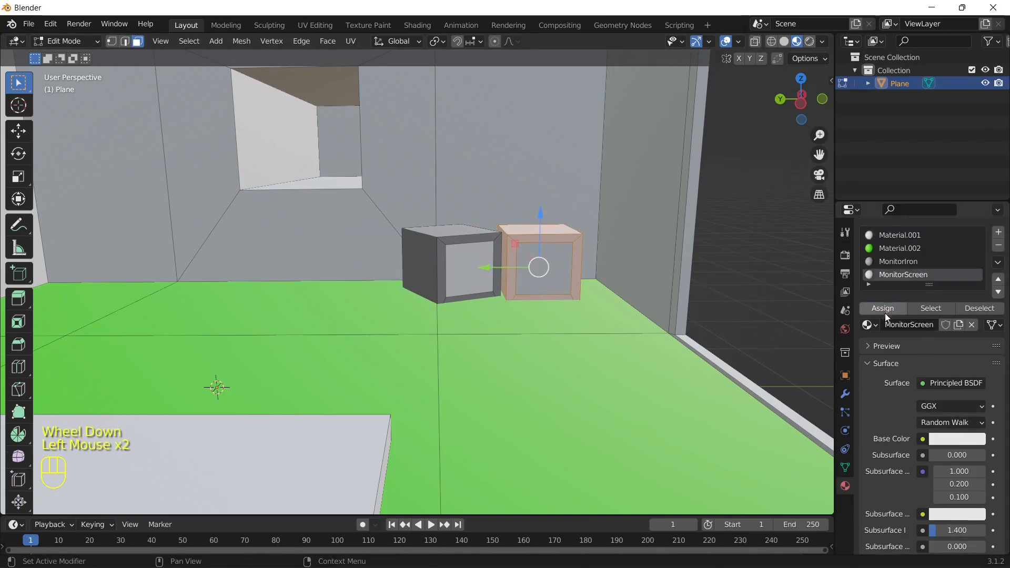
pyautogui.click(897, 262)
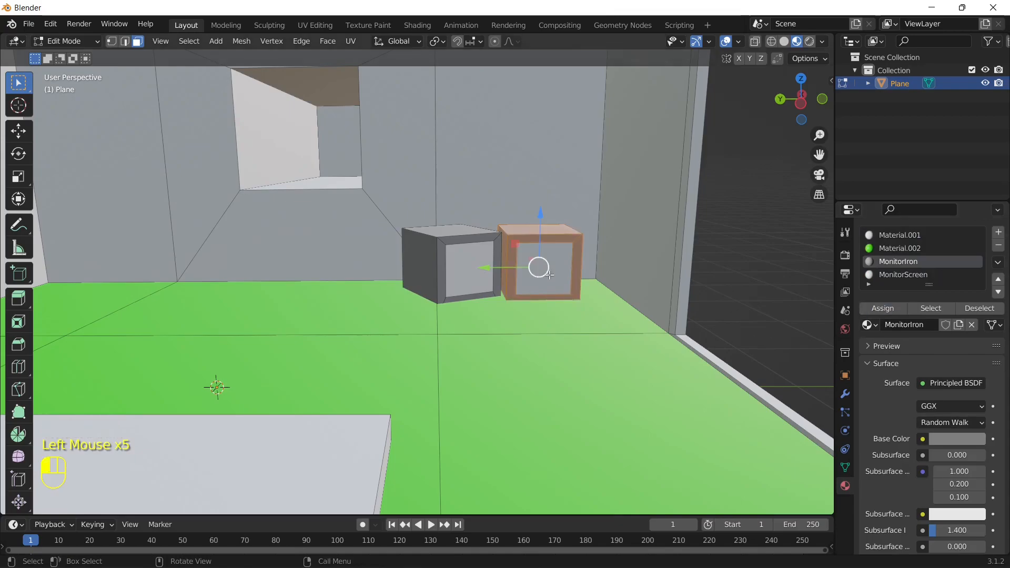
pyautogui.click(883, 308)
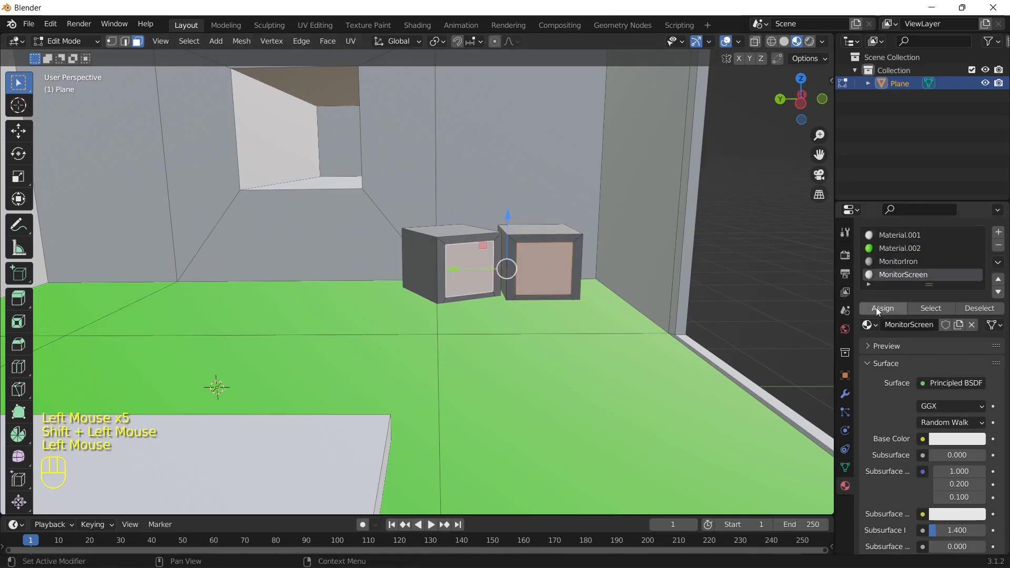
pyautogui.press('Tab')
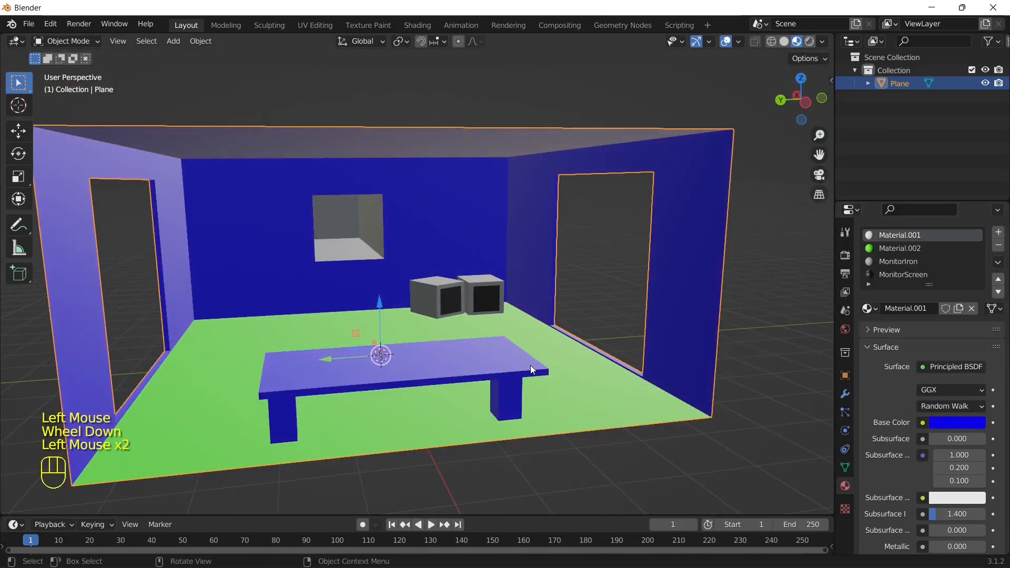
# Step: Create a Tabel material, assign it to the desk, and colour it orange
pyautogui.press('Tab')
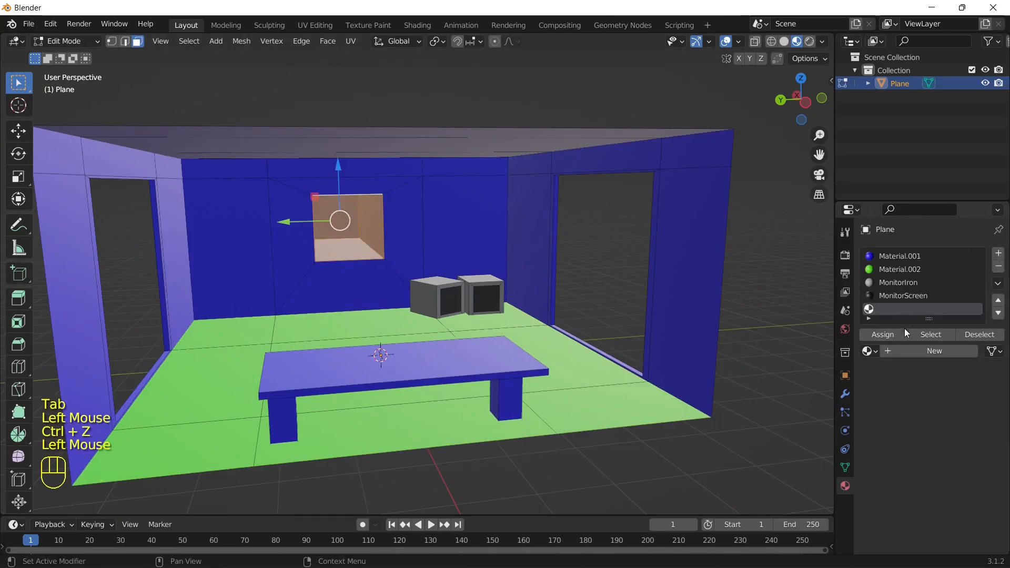
pyautogui.click(933, 351)
pyautogui.write('Tabel')
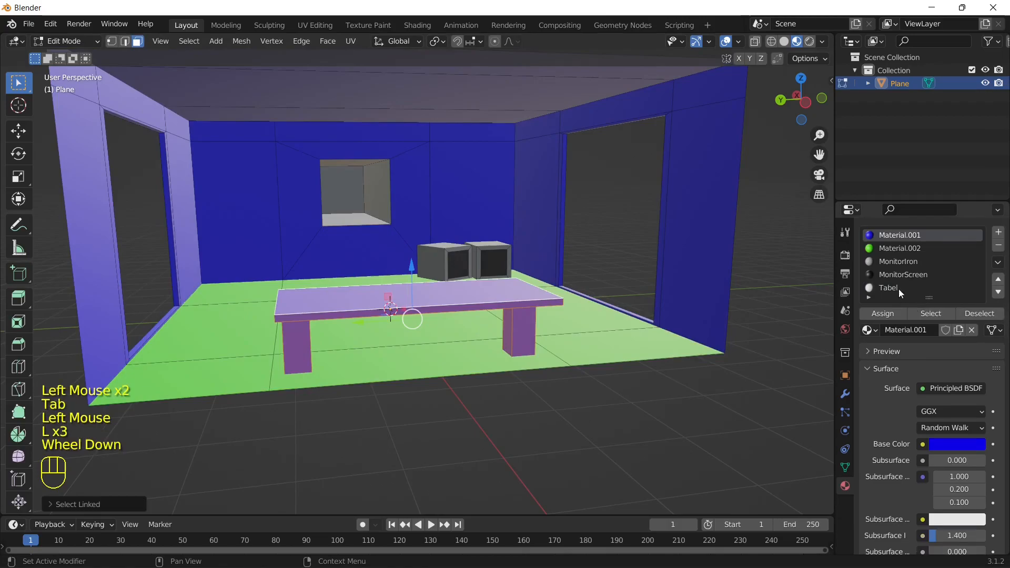
pyautogui.click(887, 288)
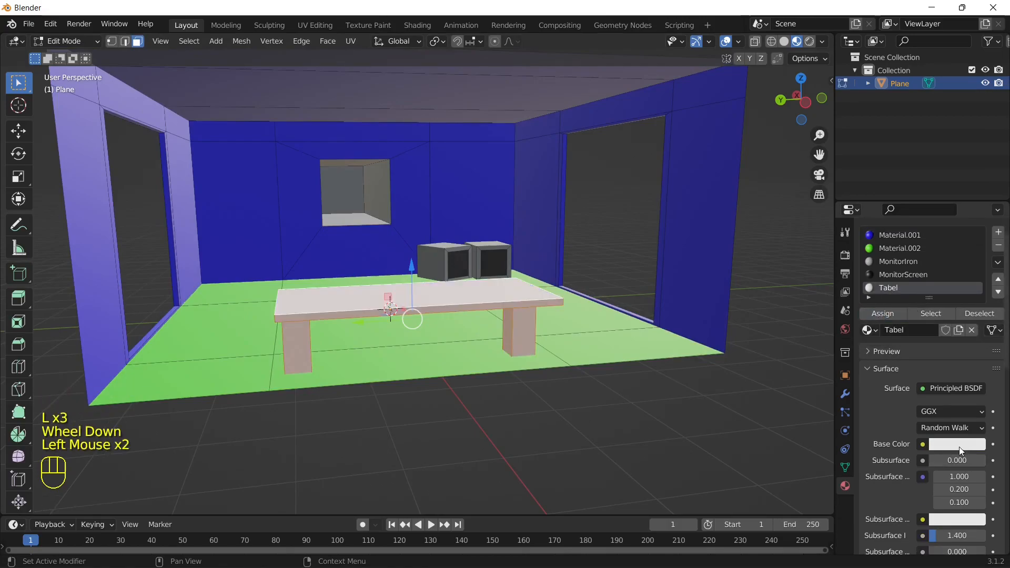
pyautogui.click(956, 444)
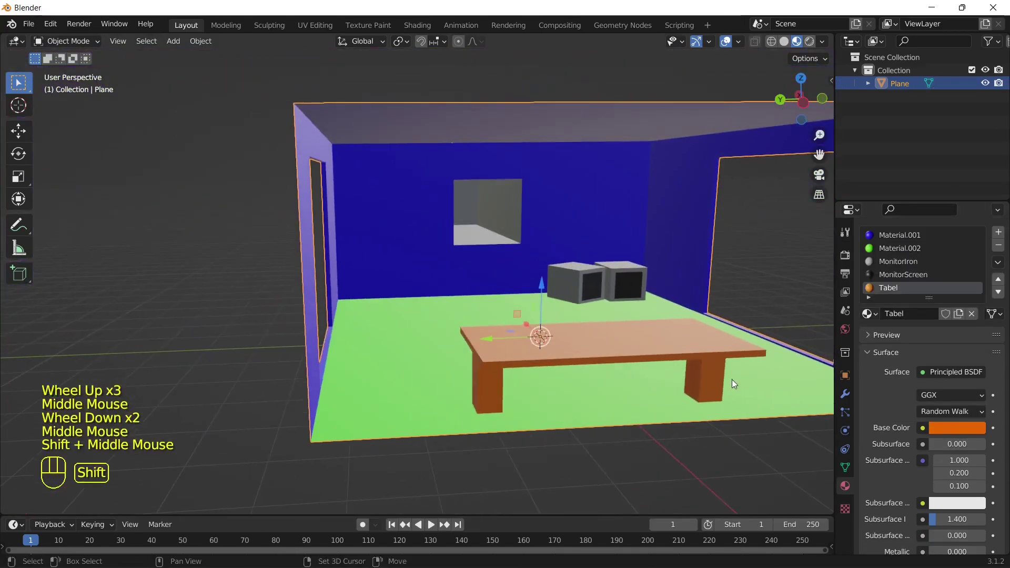
pyautogui.click(899, 248)
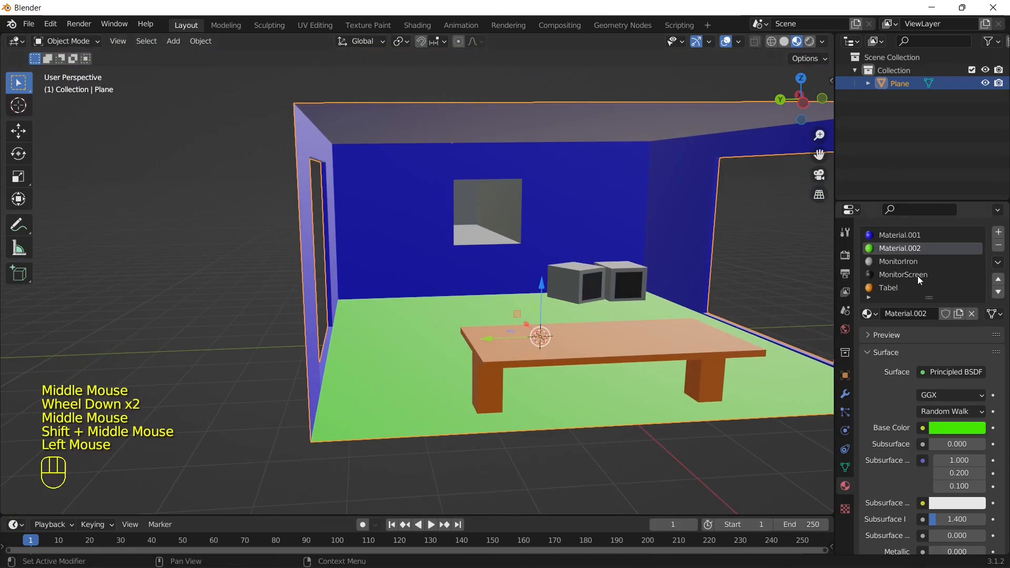
pyautogui.moveTo(416, 29)
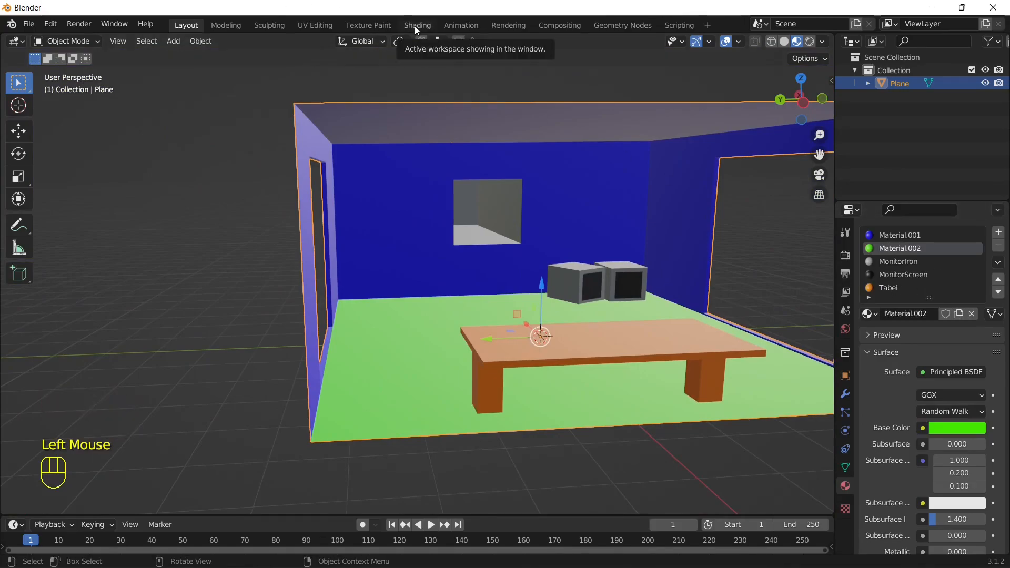
# Step: In the Shading workspace, connect the Grass.png texture to the floor's Base Color
pyautogui.click(416, 25)
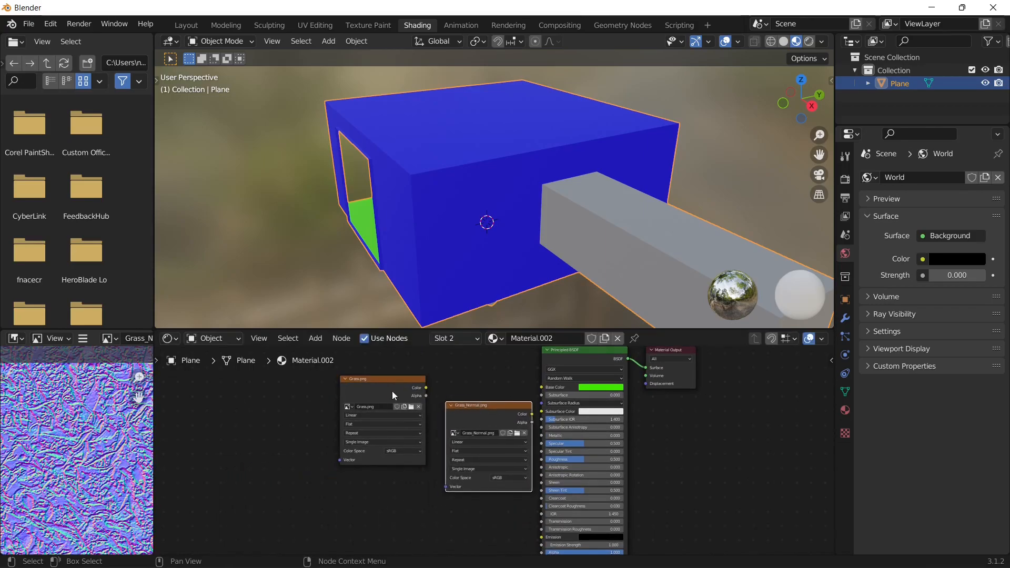
pyautogui.moveTo(425, 387); pyautogui.dragTo(541, 387)
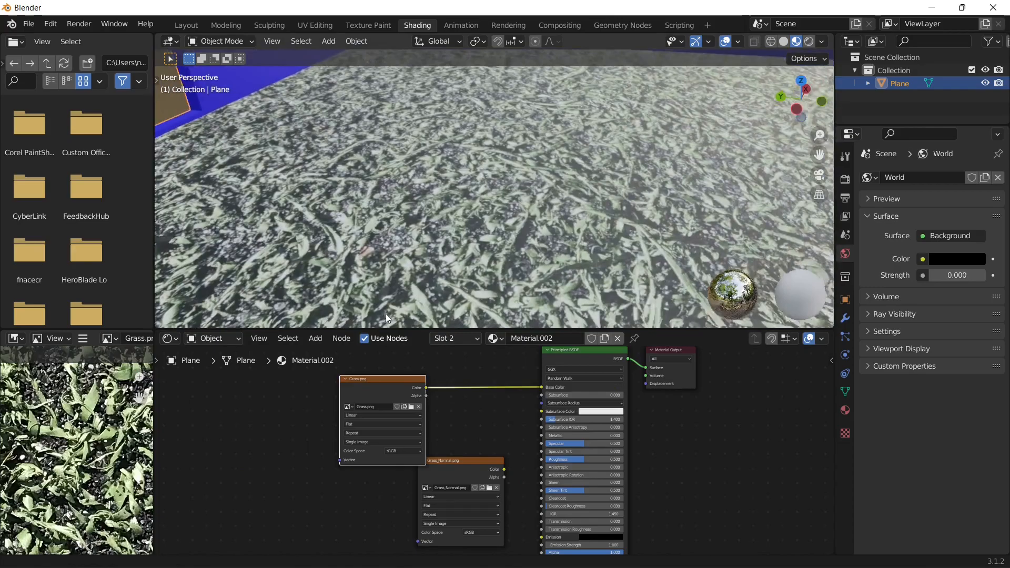
pyautogui.moveTo(387, 193); pyautogui.dragTo(585, 167)
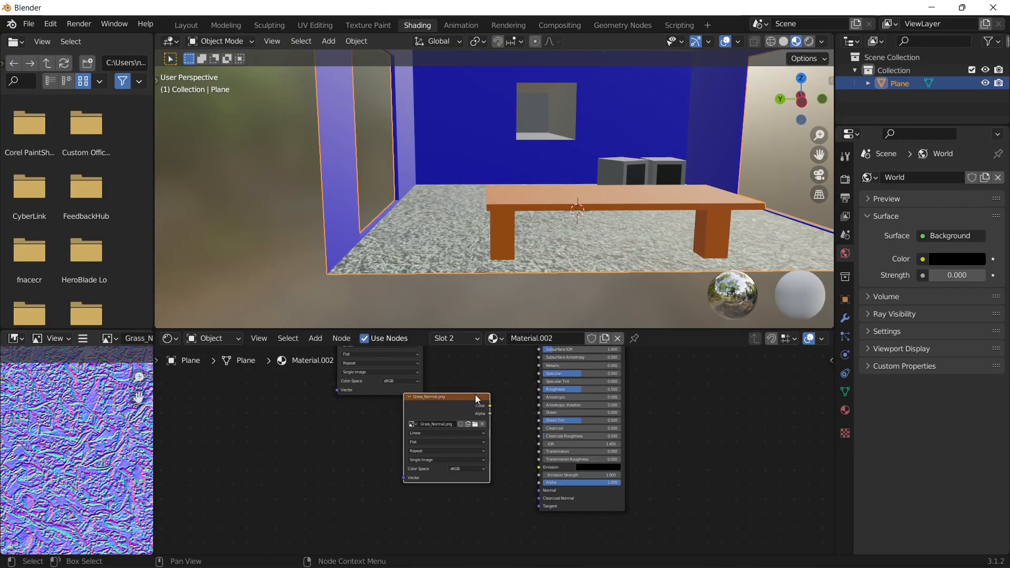
# Step: Route Grass_Normal.png through an adjusted RGB Curves node into the floor's Normal input
pyautogui.click(315, 338)
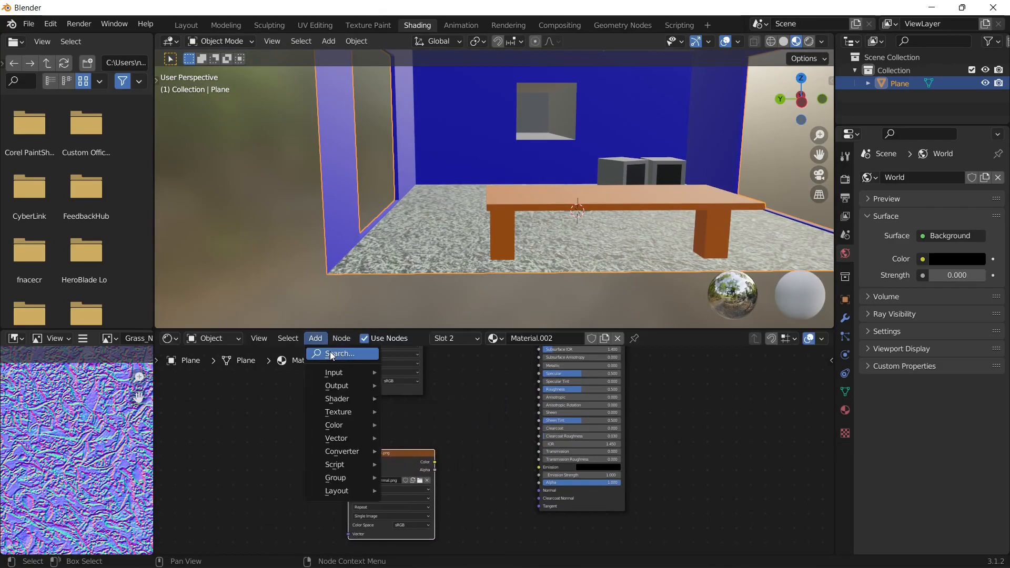
pyautogui.click(333, 373)
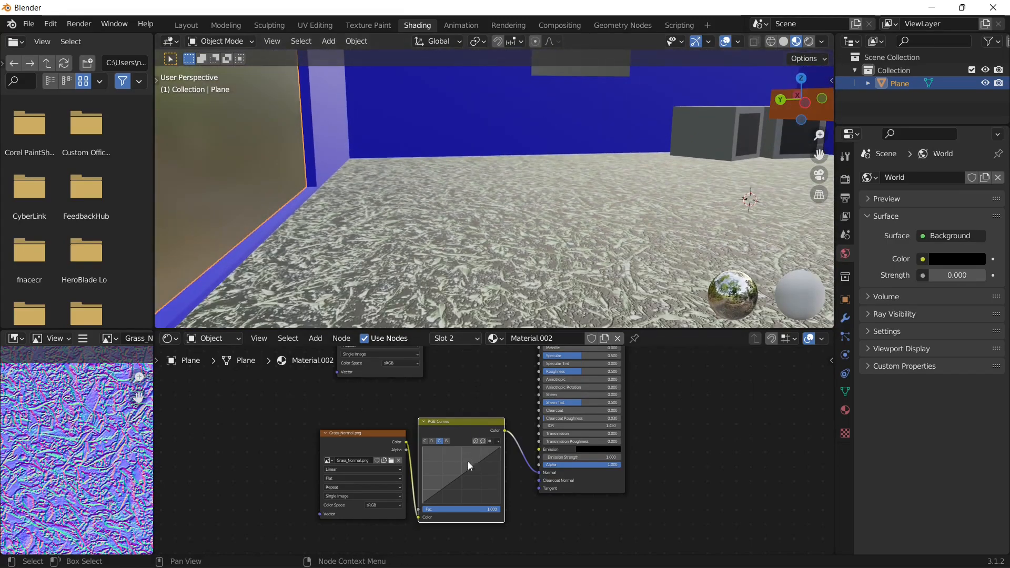
pyautogui.moveTo(468, 466); pyautogui.dragTo(489, 464)
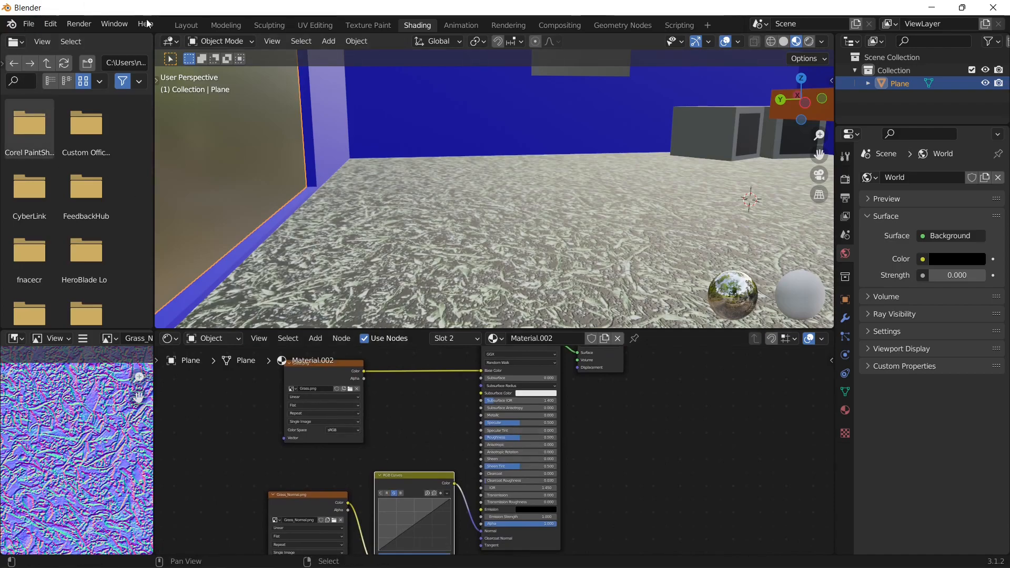
pyautogui.click(186, 25)
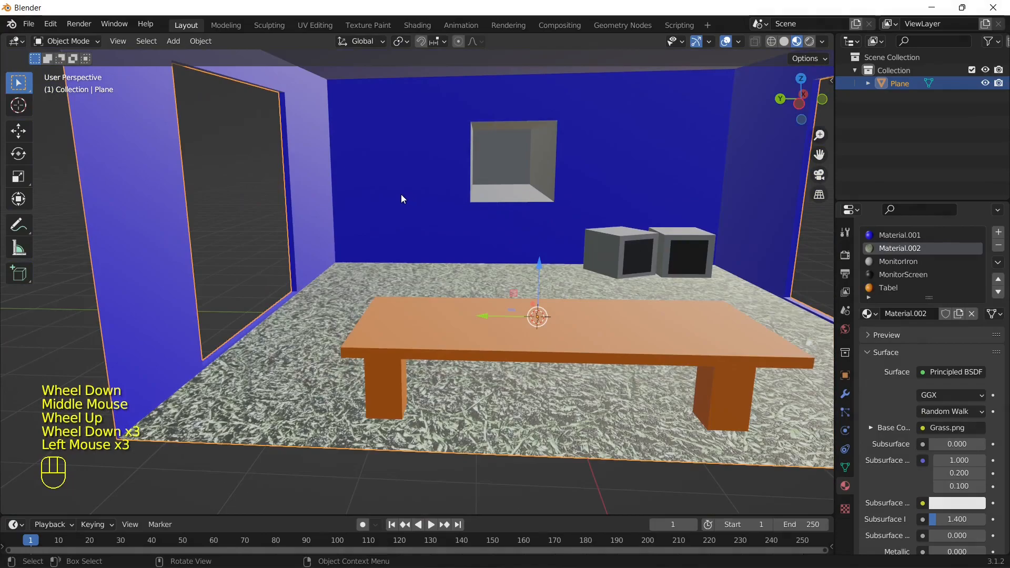
# Step: In rendered preview, add a point light above the table and set its power to 60 W
pyautogui.press('Tab')
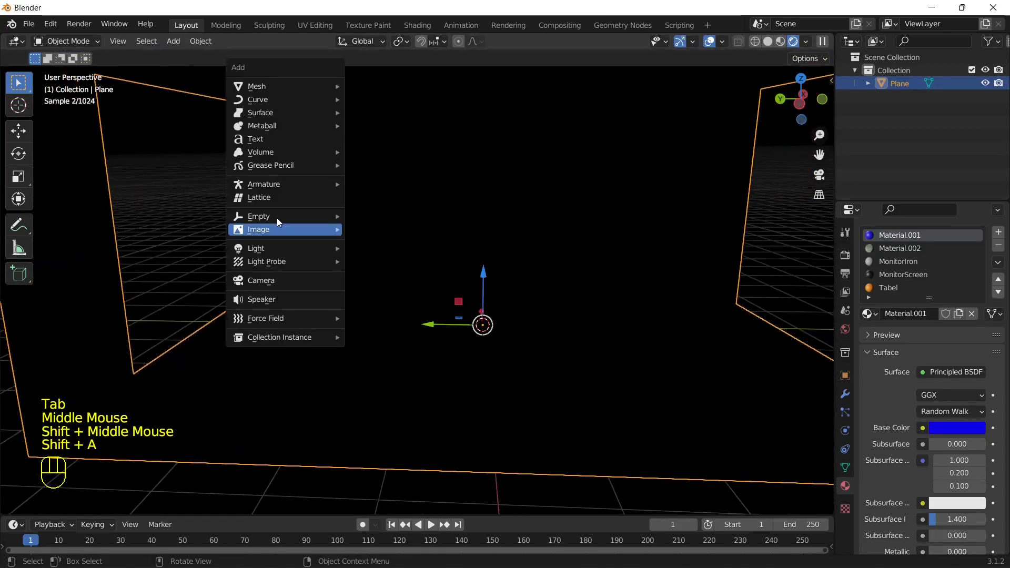
pyautogui.click(256, 247)
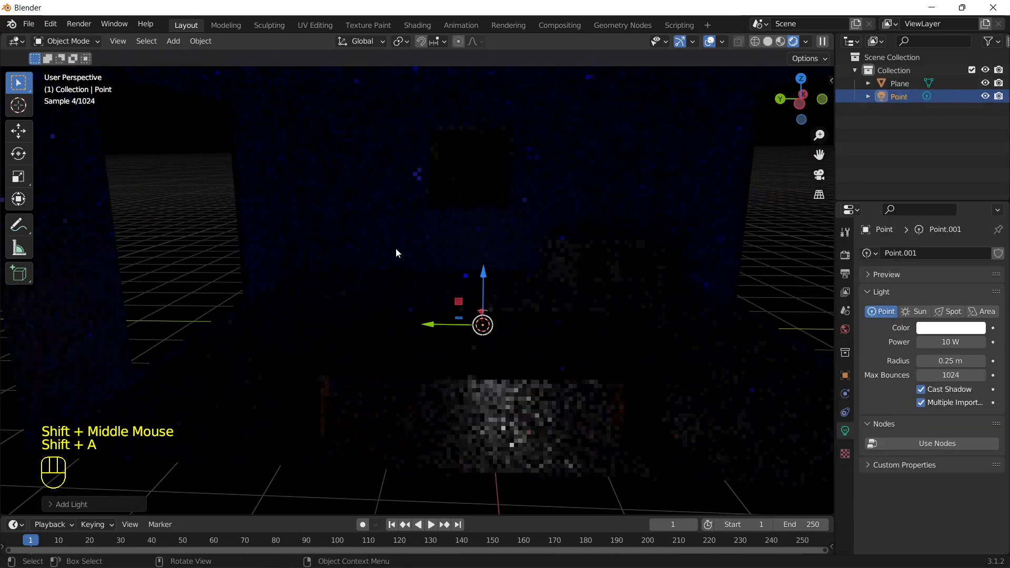
pyautogui.moveTo(482, 324); pyautogui.dragTo(483, 170)
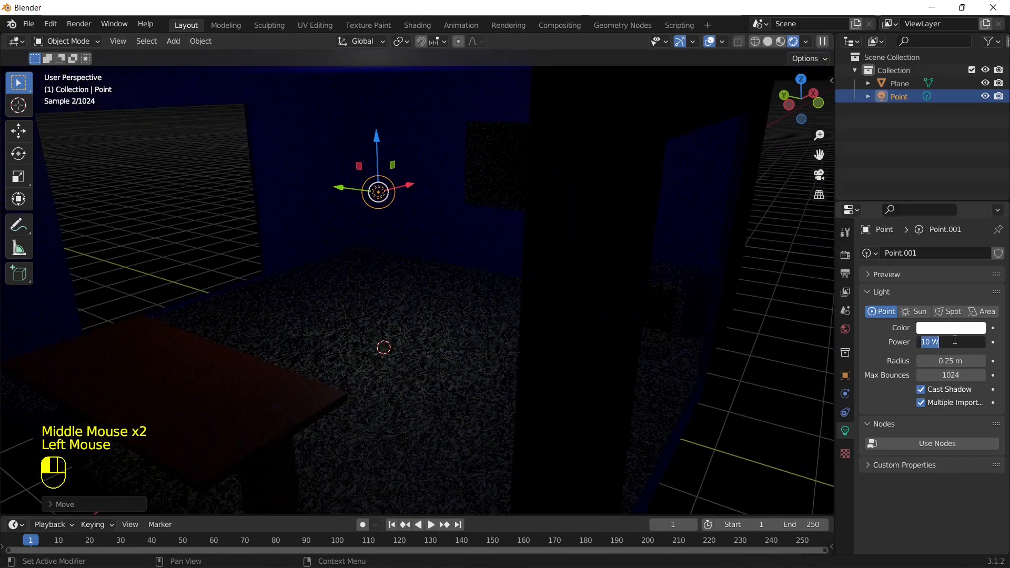
pyautogui.write('30')
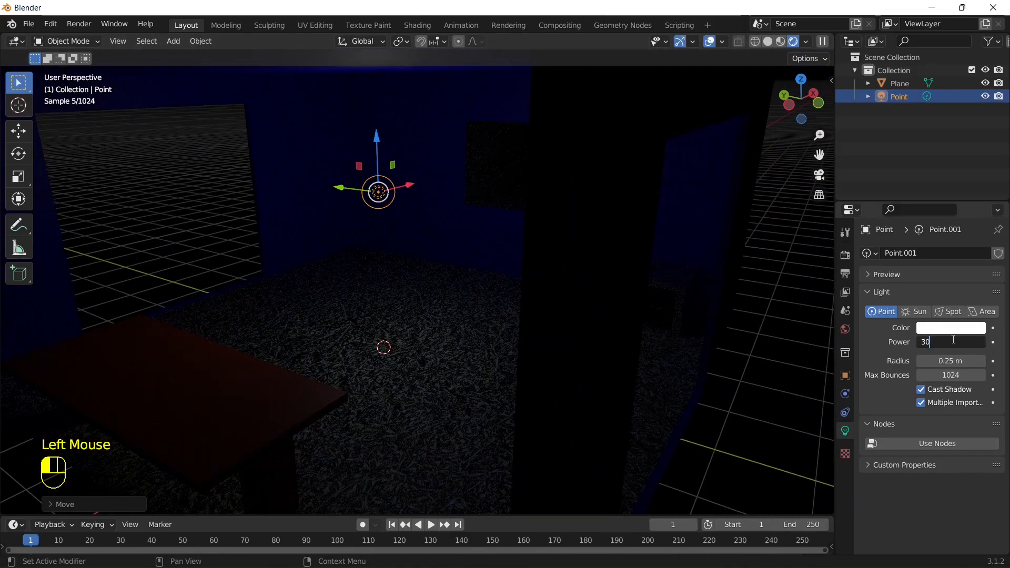
pyautogui.press('BackSpace')
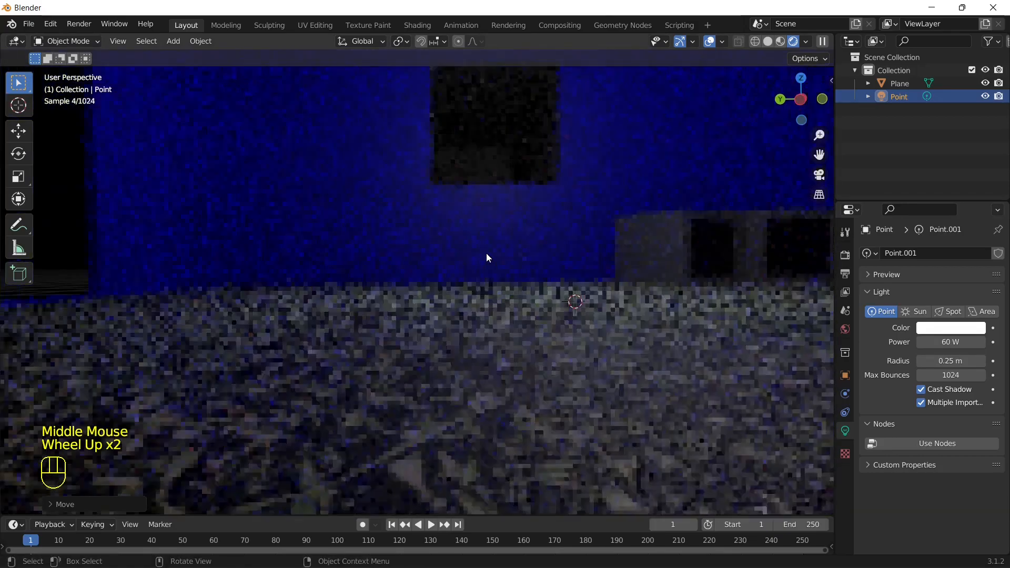
pyautogui.scroll(-3)
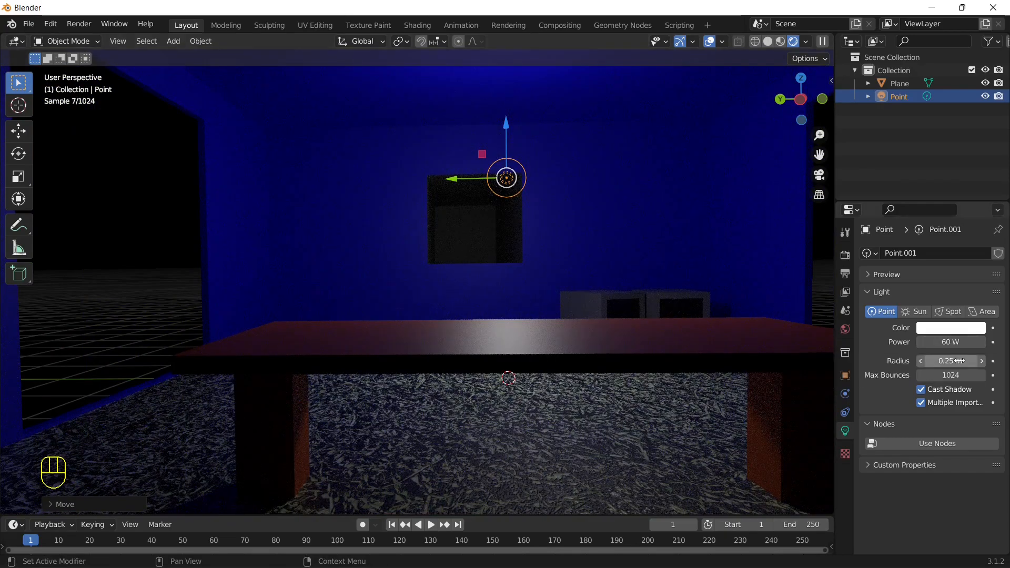
pyautogui.scroll(-3)
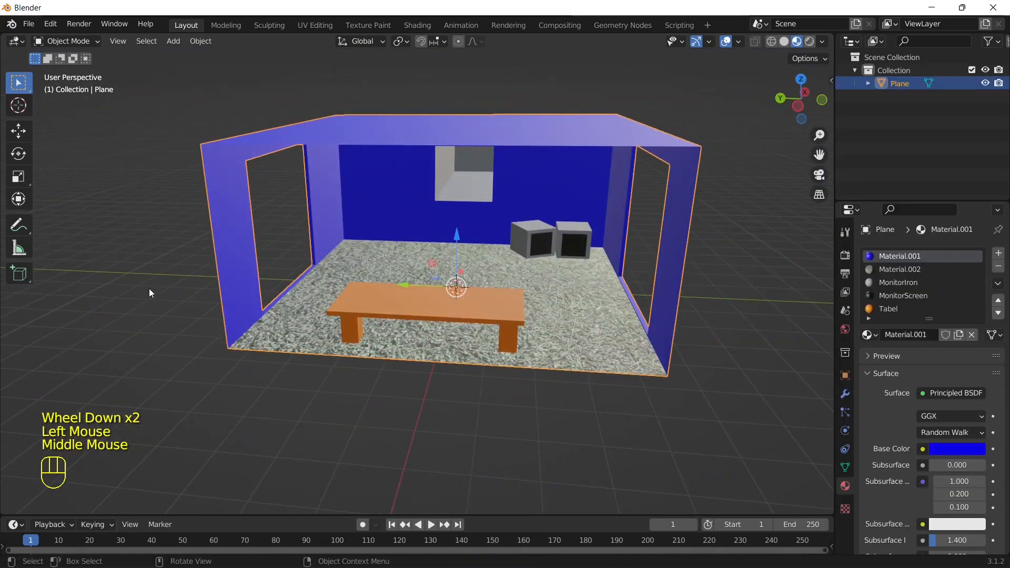
# Step: In Edit Mode on the room mesh, set Material.001's base colour to the brick.png texture
pyautogui.press('Tab')
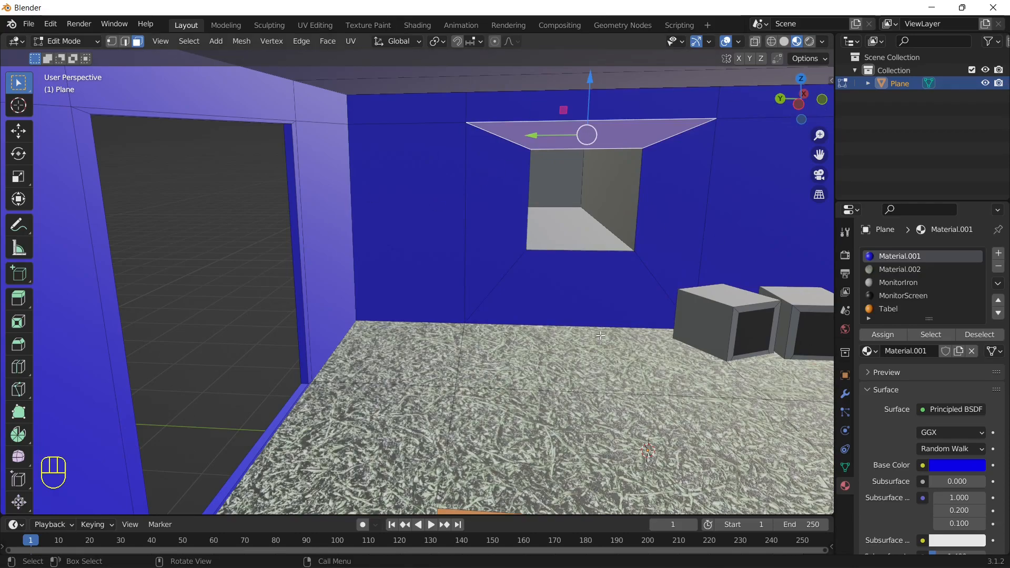
pyautogui.moveTo(452, 396)
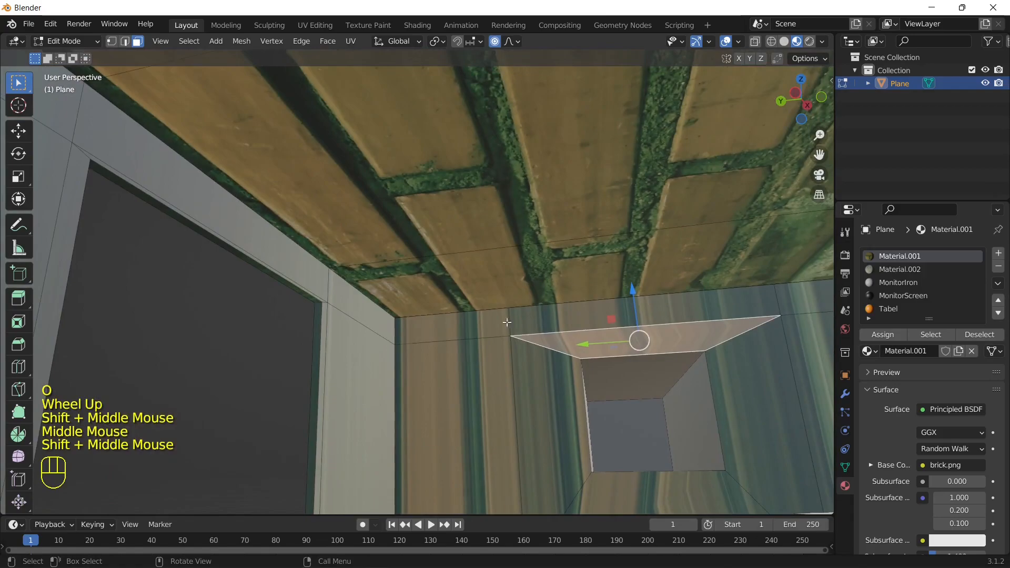
pyautogui.press('Tab')
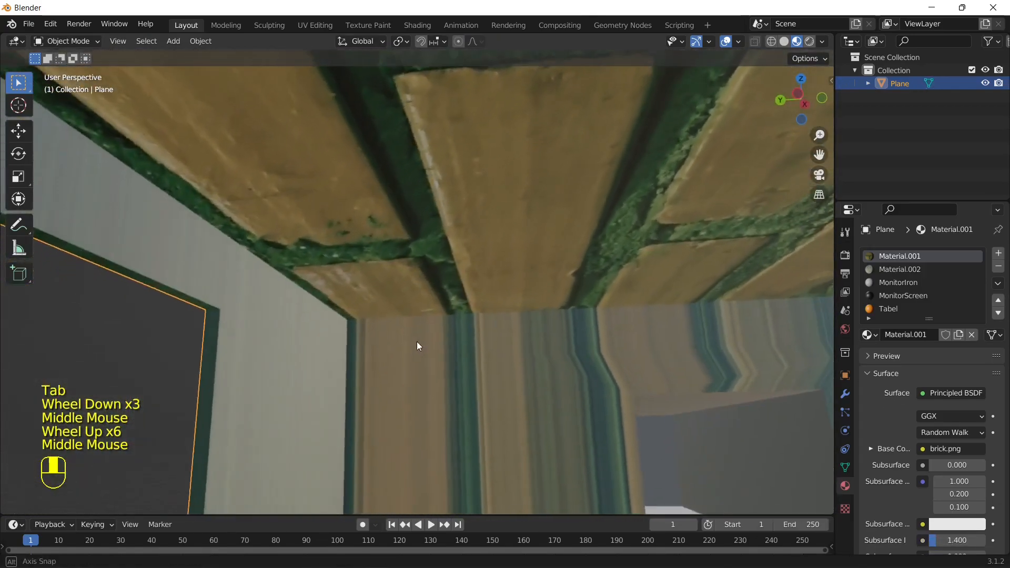
pyautogui.press('Tab')
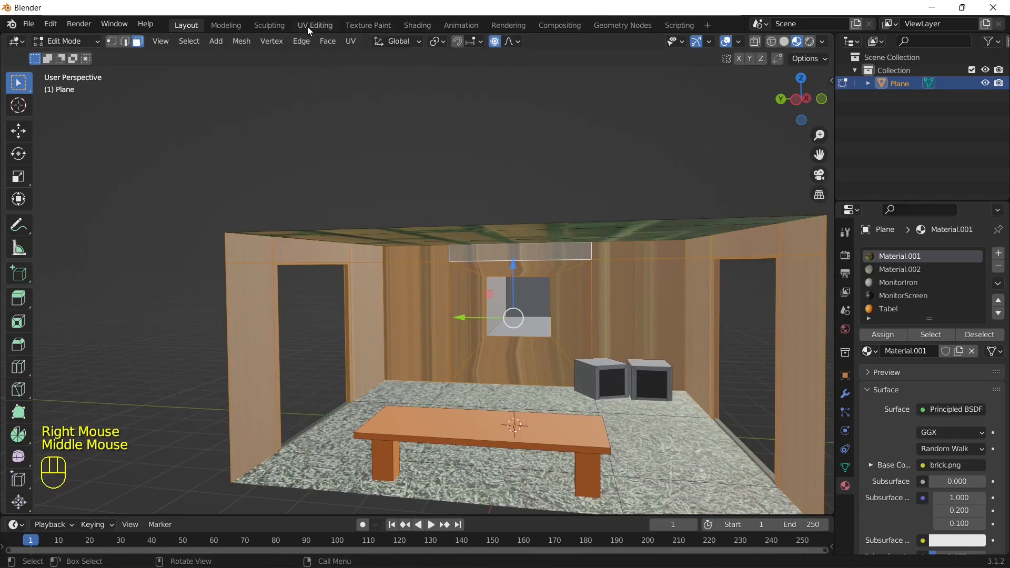
pyautogui.moveTo(393, 363)
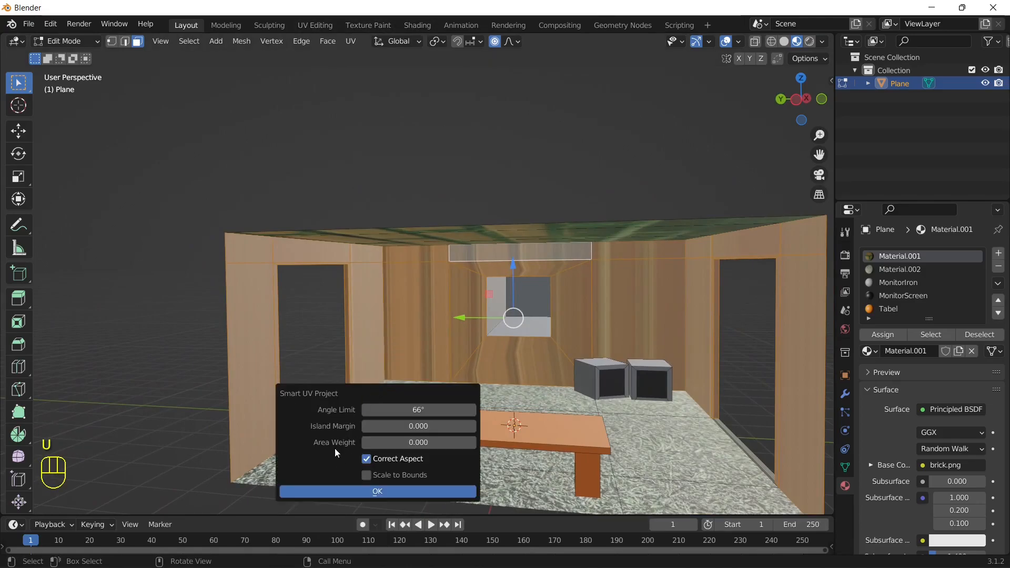
# Step: Smart UV Project the room mesh, then scale its UV islands in UV Editing
pyautogui.click(377, 492)
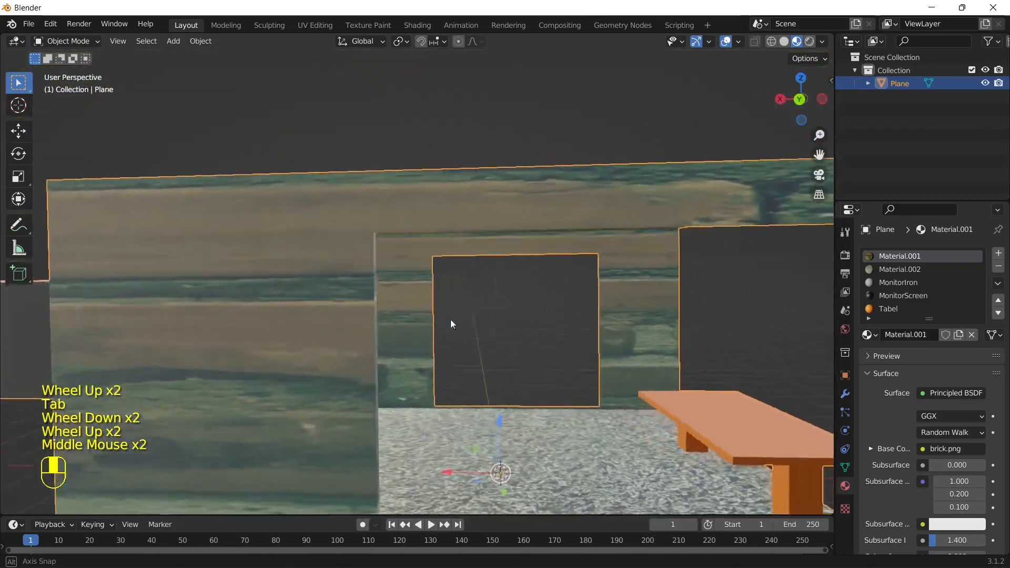
pyautogui.press('Tab')
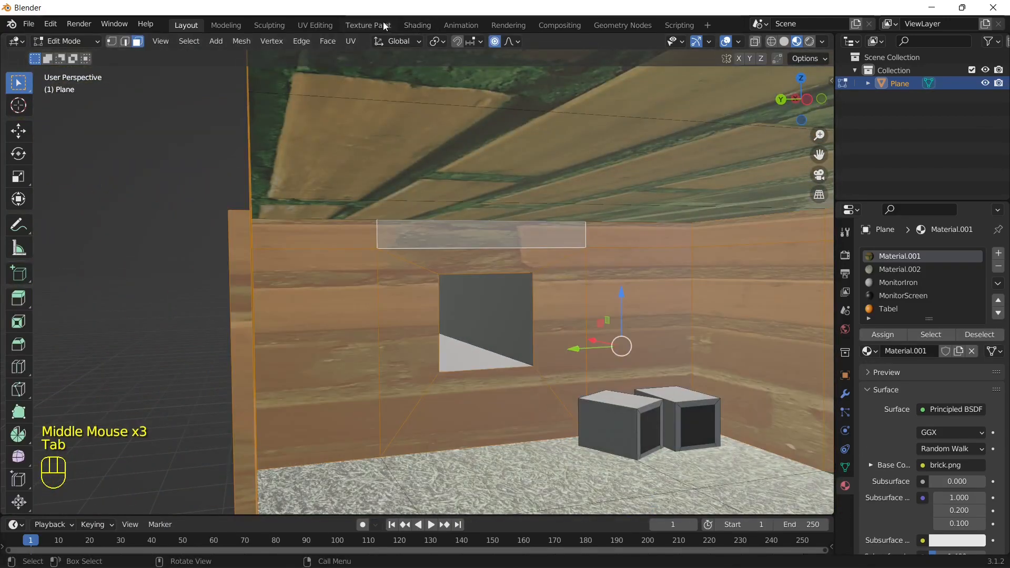
pyautogui.click(314, 24)
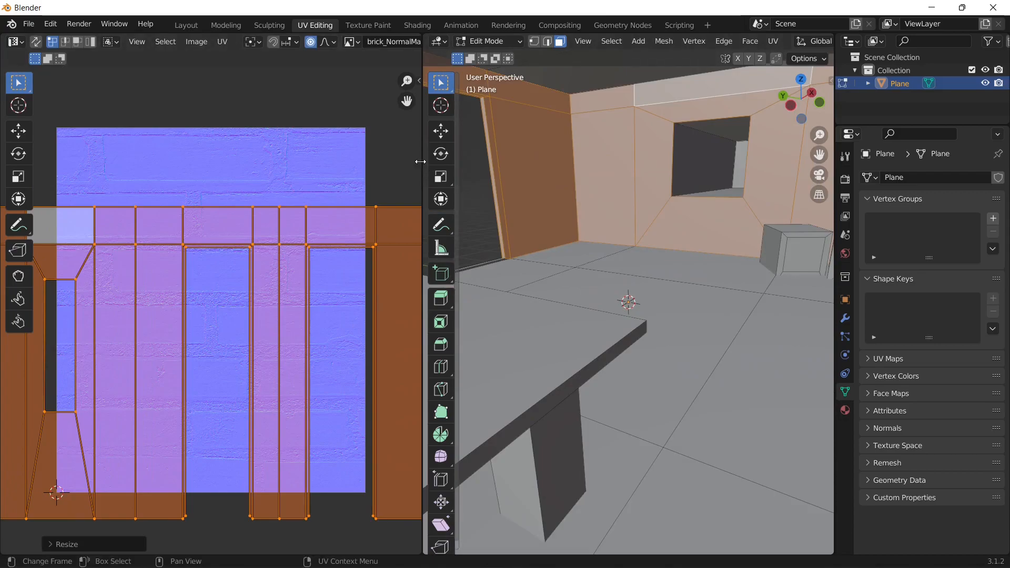
pyautogui.moveTo(419, 162); pyautogui.dragTo(579, 161)
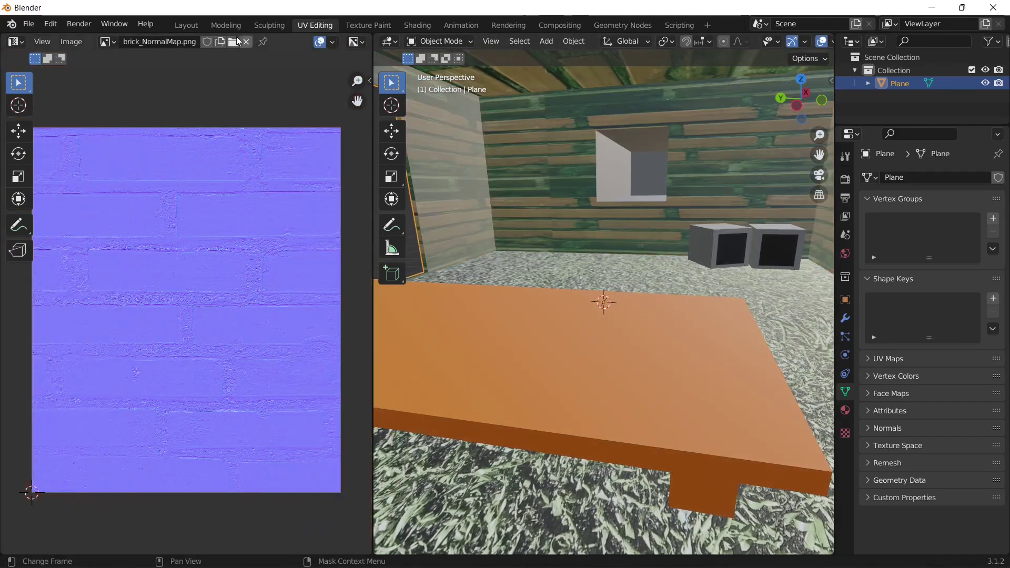
# Step: Back in Layout, set the Tabel material's base colour to the Wood.png texture
pyautogui.click(186, 25)
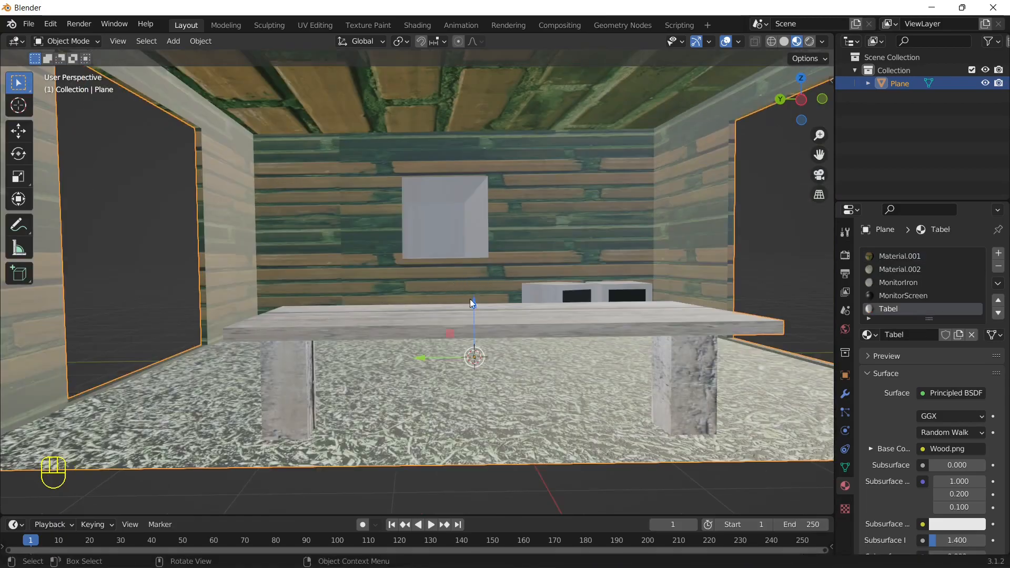
pyautogui.scroll(3)
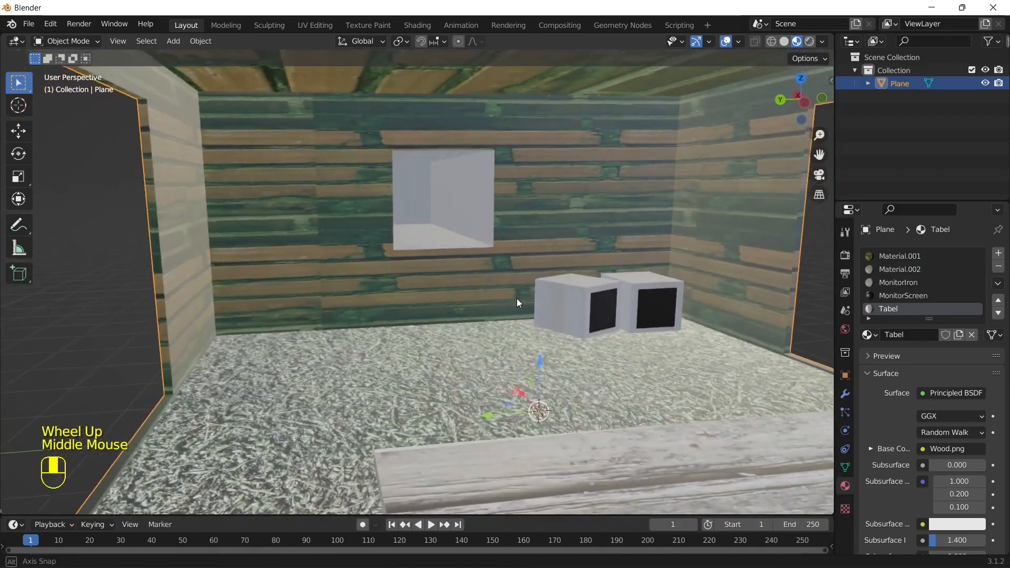
pyautogui.scroll(-3)
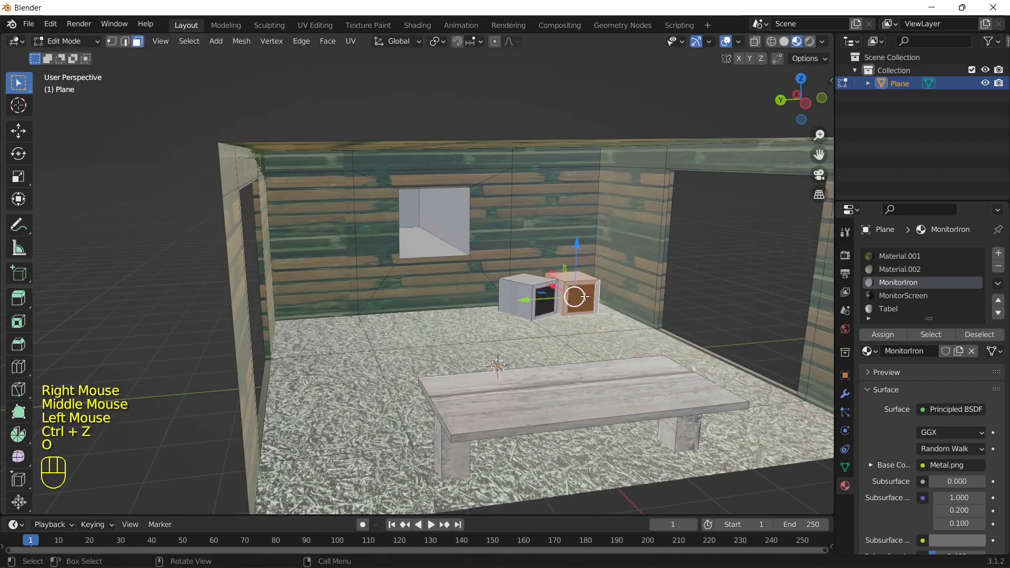
# Step: Select one monitor box's geometry, move it onto the tabletop's left side and rotate it
pyautogui.moveTo(573, 296); pyautogui.dragTo(647, 335)
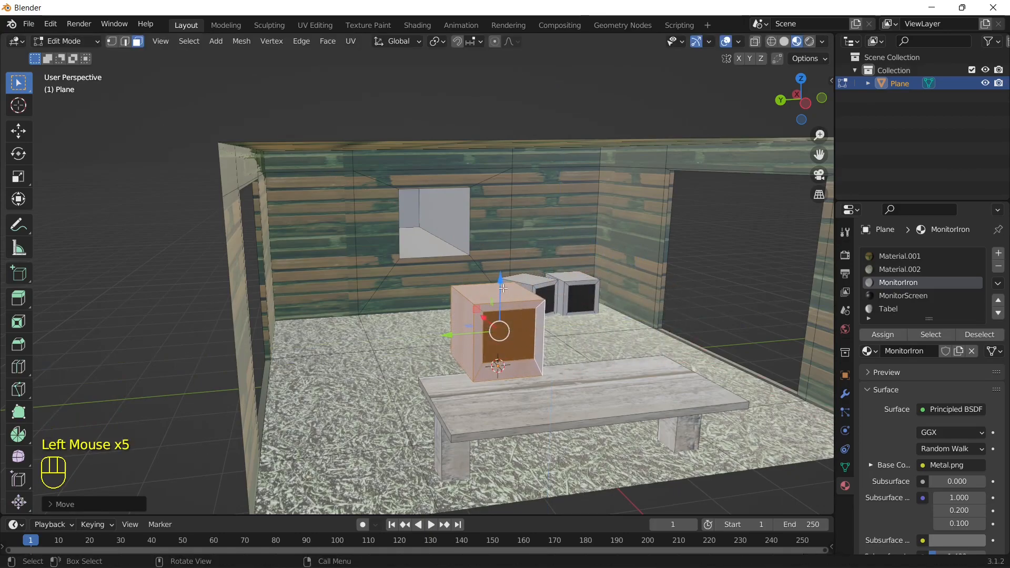
pyautogui.press('s')
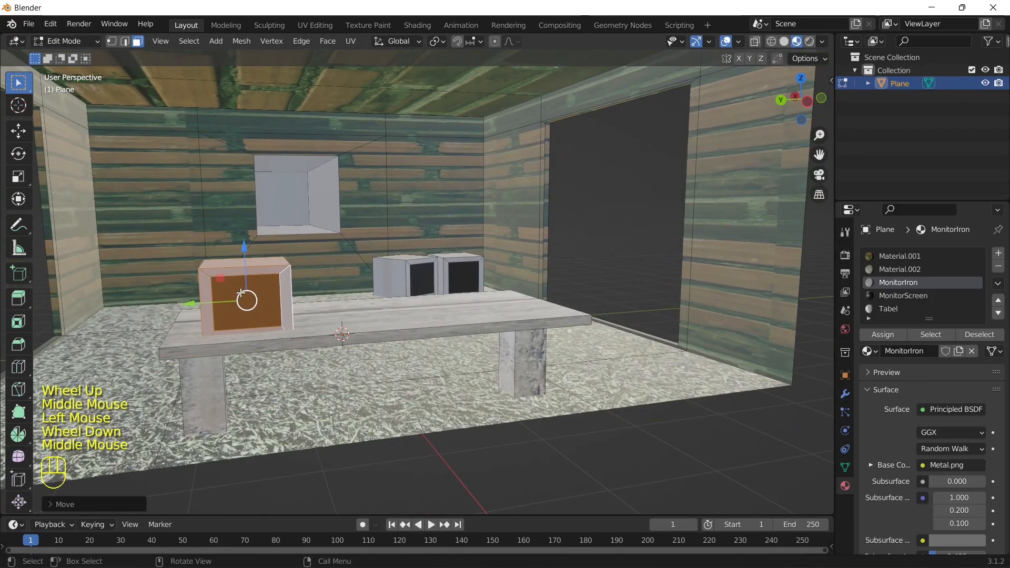
pyautogui.press('r')
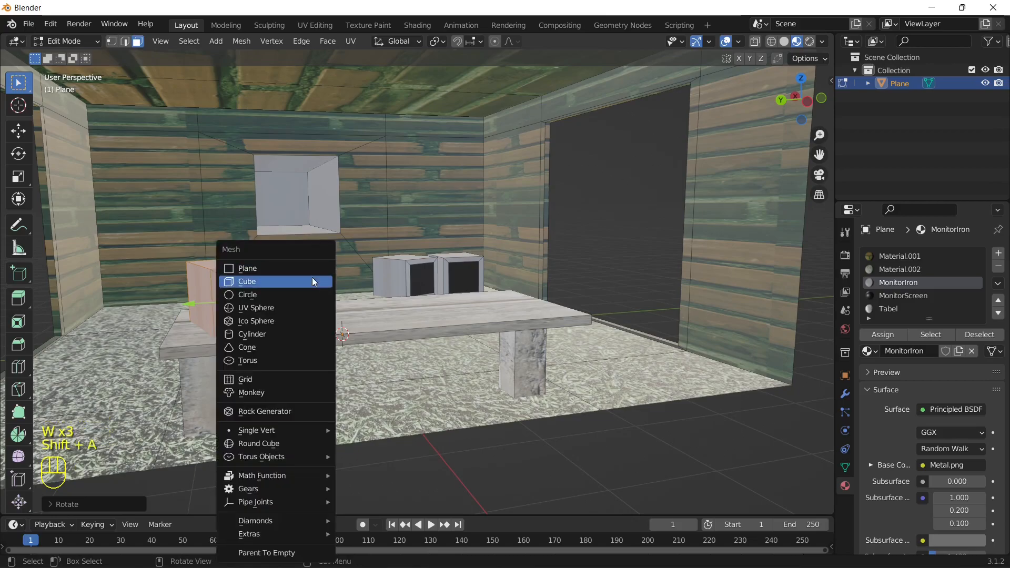
pyautogui.moveTo(266, 308)
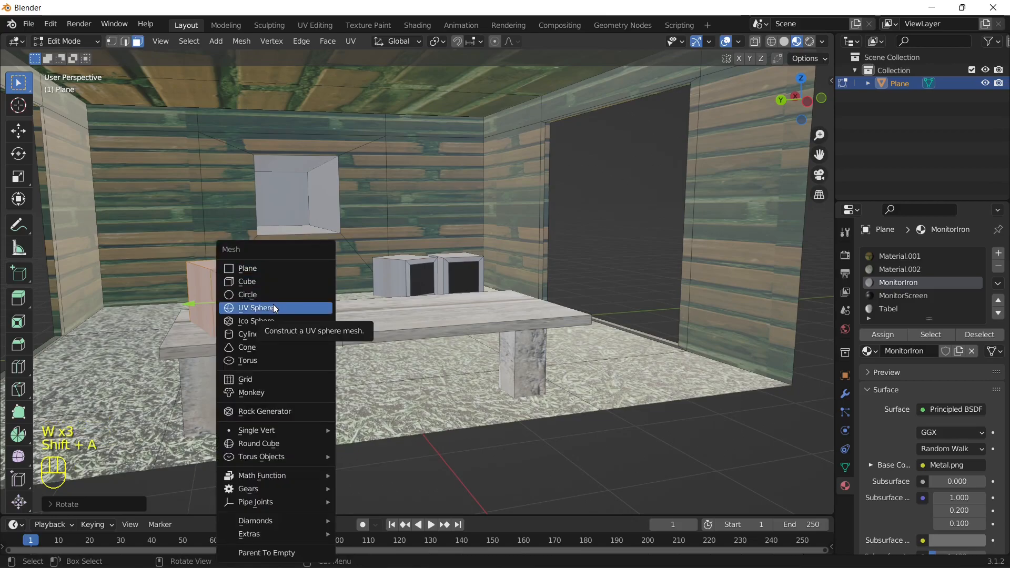
# Step: Add a UV sphere and give its material a green base colour
pyautogui.click(259, 308)
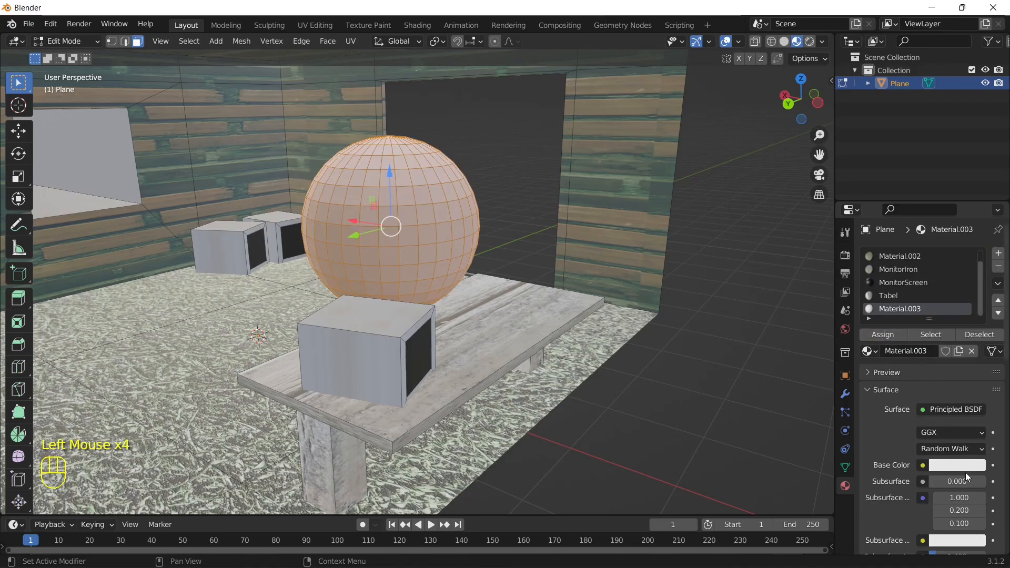
pyautogui.click(956, 465)
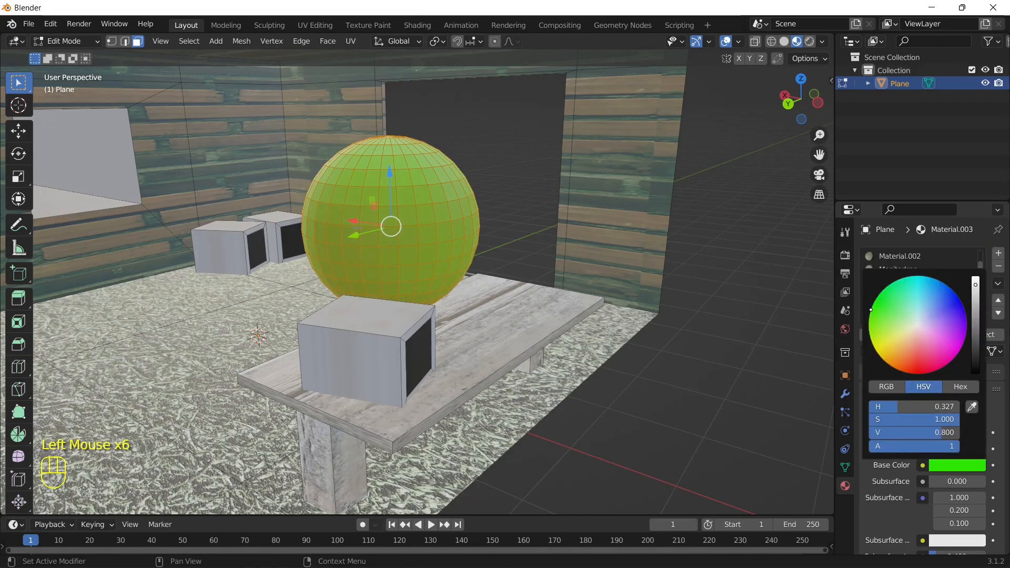
pyautogui.scroll(-3)
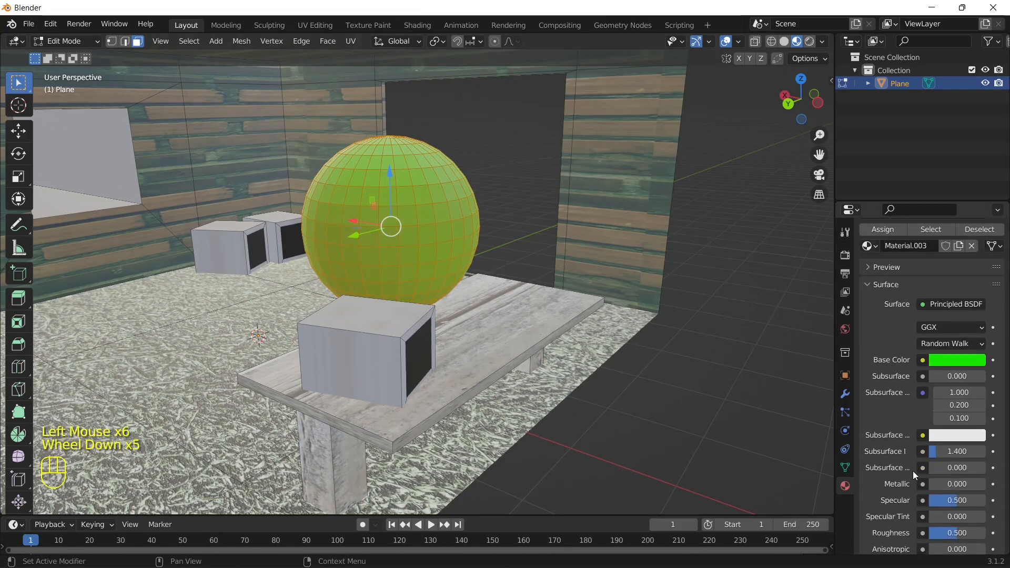
pyautogui.scroll(-3)
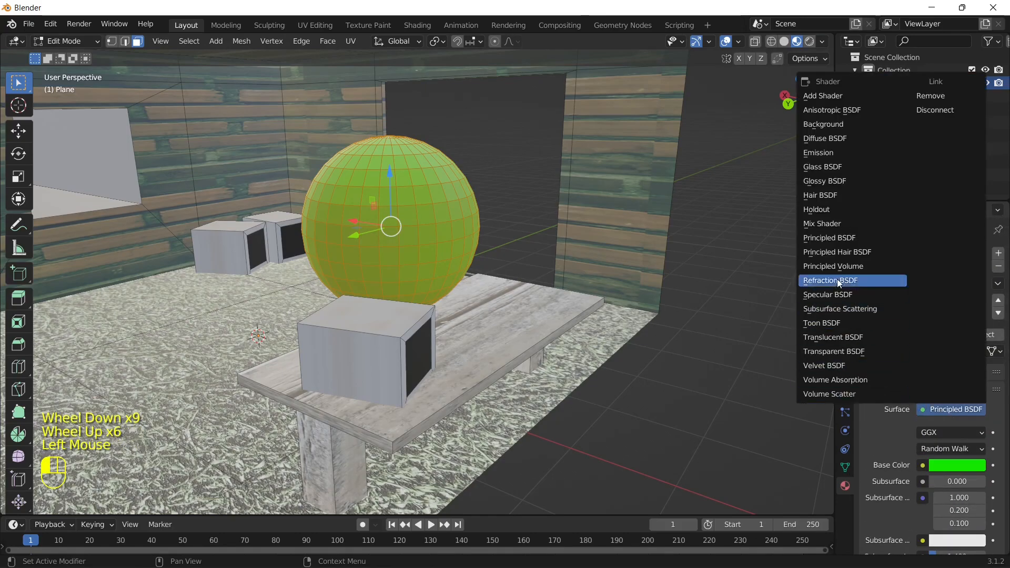
# Step: Make the sphere's material a green Emission with strength 2
pyautogui.click(818, 153)
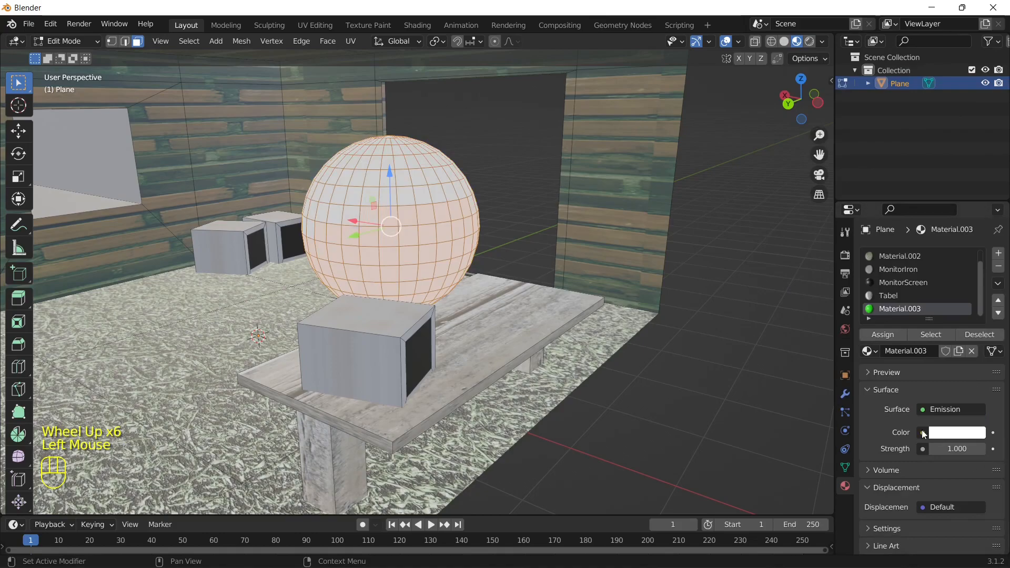
pyautogui.click(957, 432)
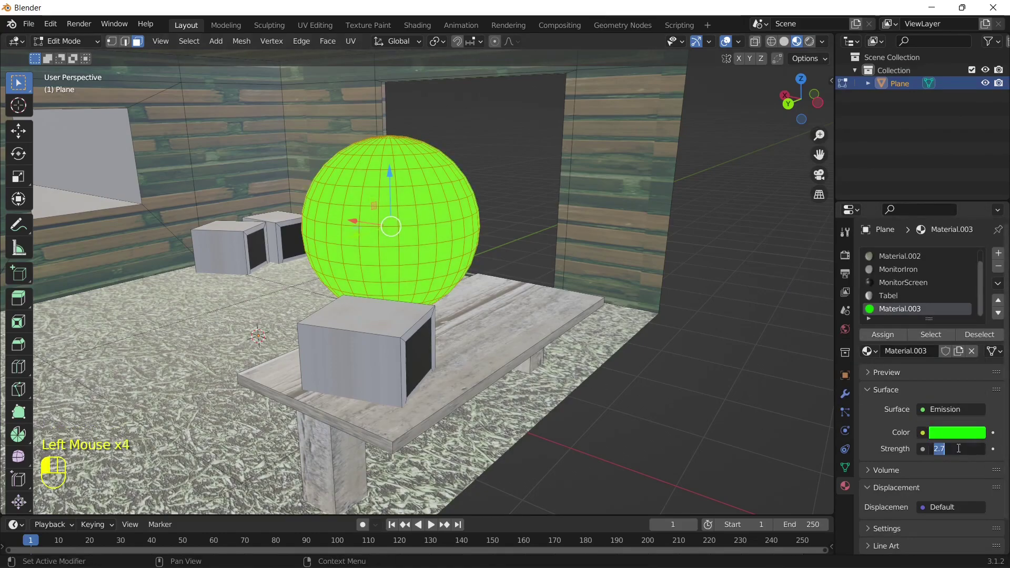
pyautogui.write('2')
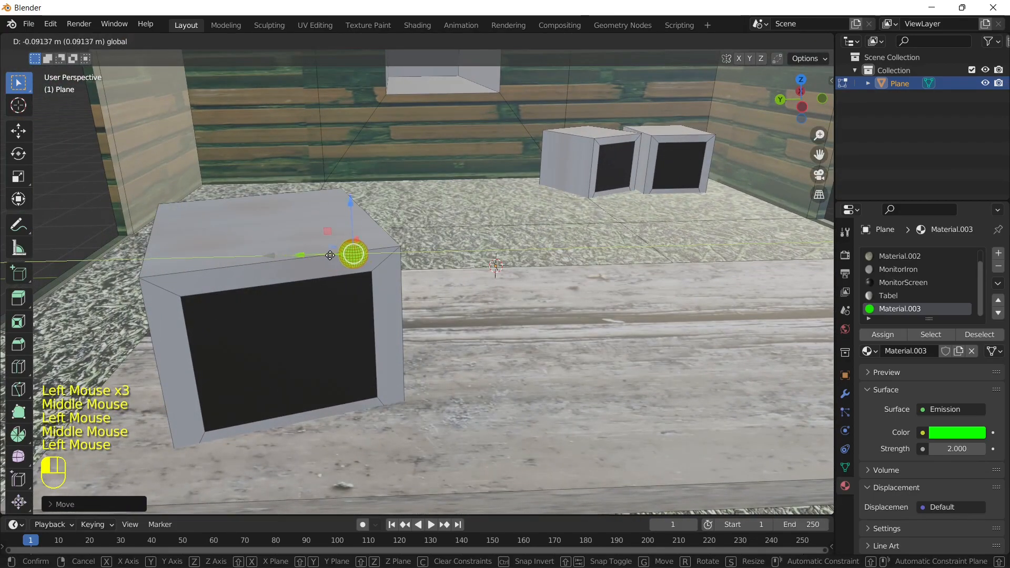
# Step: Place the green glowing dot on the monitor's top corner and check it in Object Mode
pyautogui.press('s')
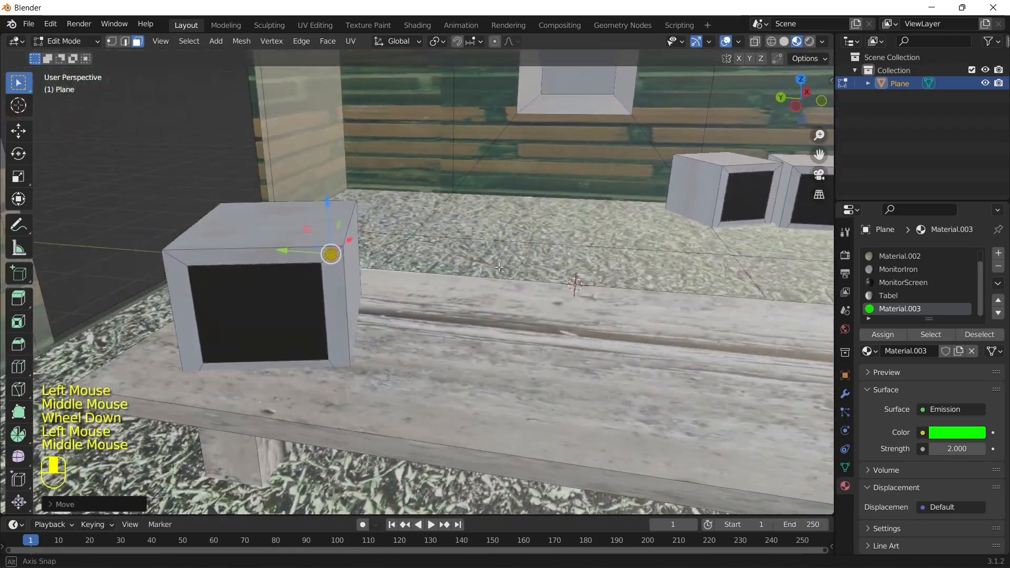
pyautogui.press('Tab')
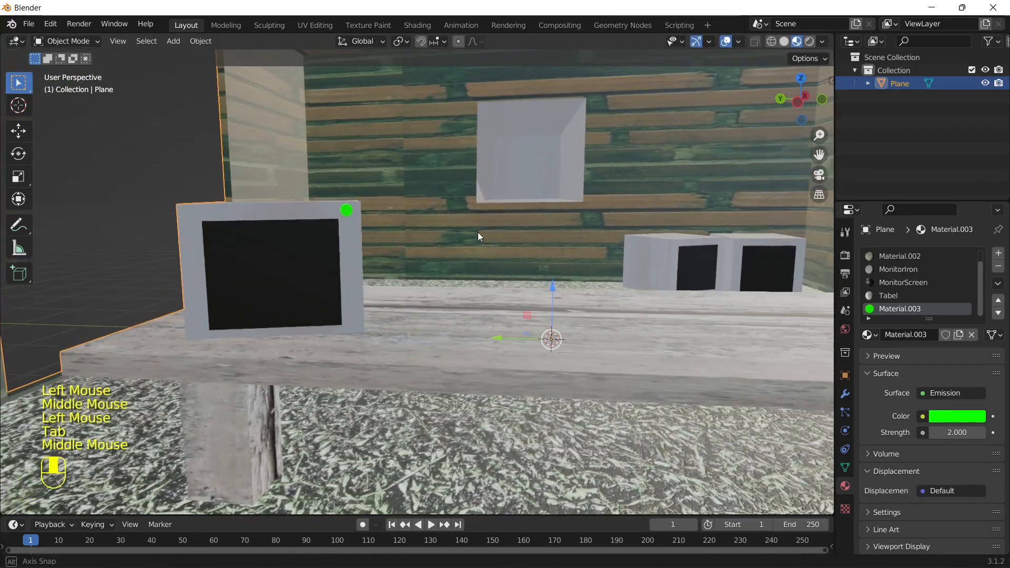
pyautogui.press('Tab')
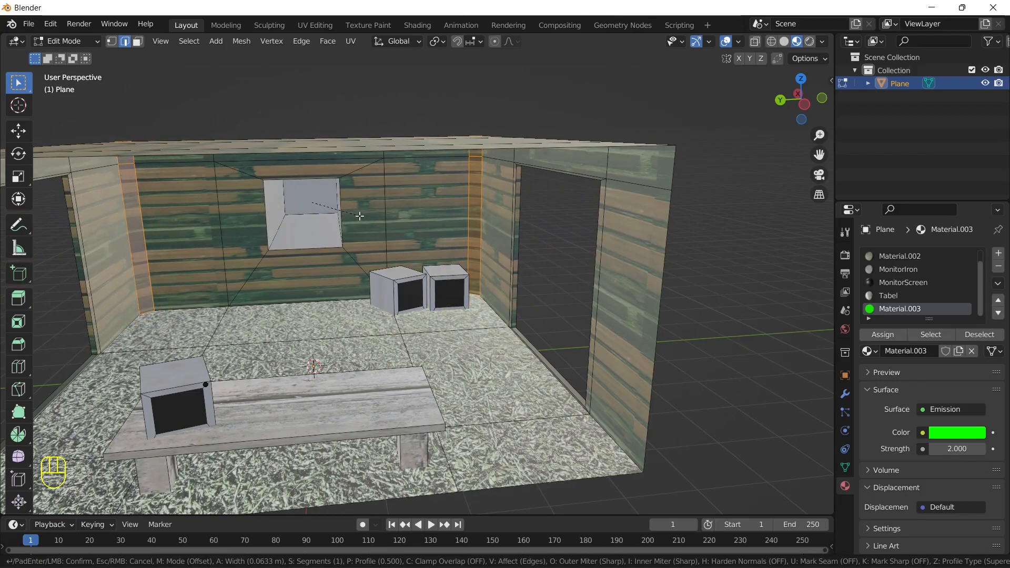
pyautogui.press('Tab')
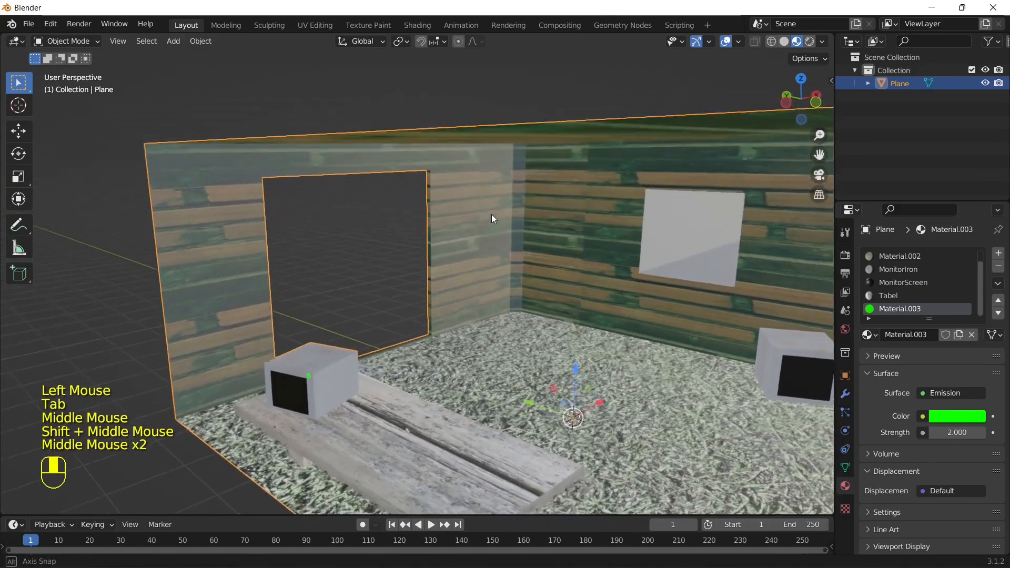
pyautogui.scroll(-3)
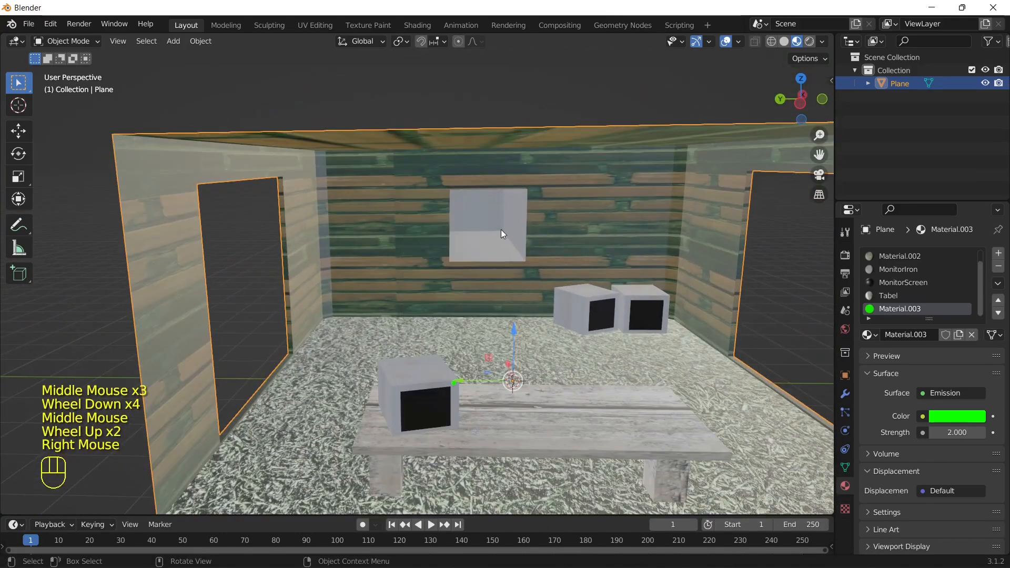
pyautogui.rightClick(502, 233)
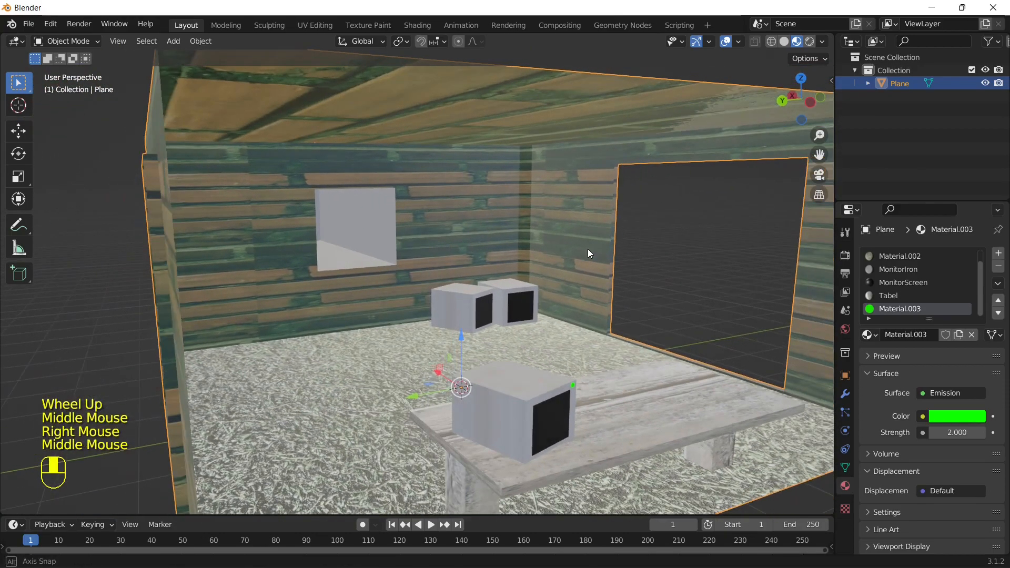
pyautogui.click(844, 467)
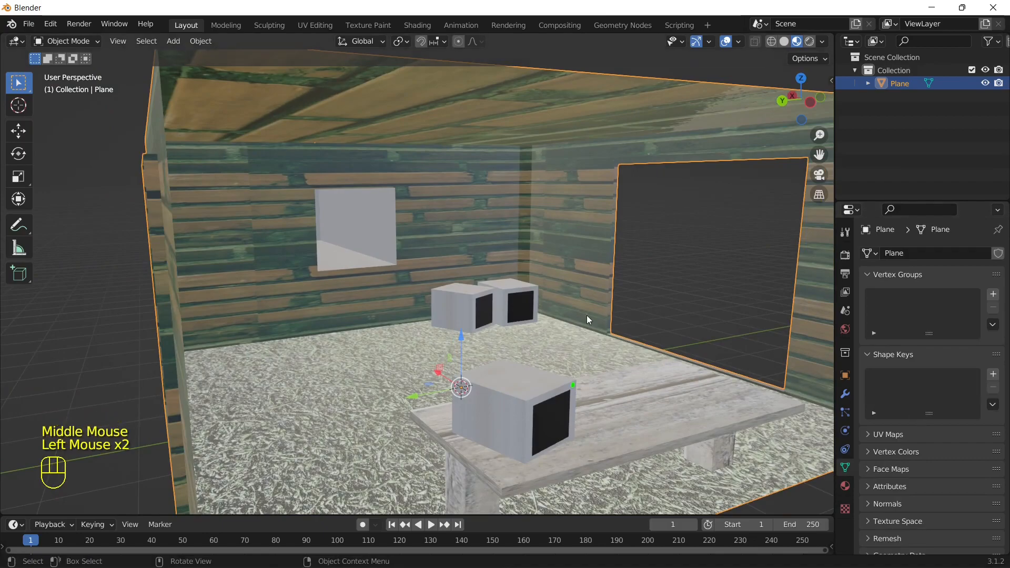
pyautogui.press('Tab')
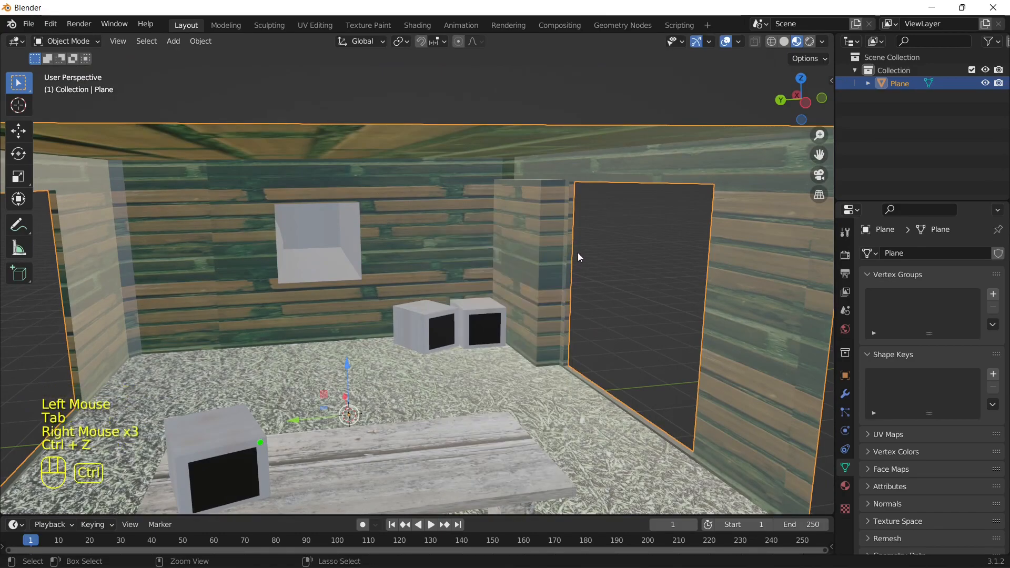
pyautogui.press('Tab')
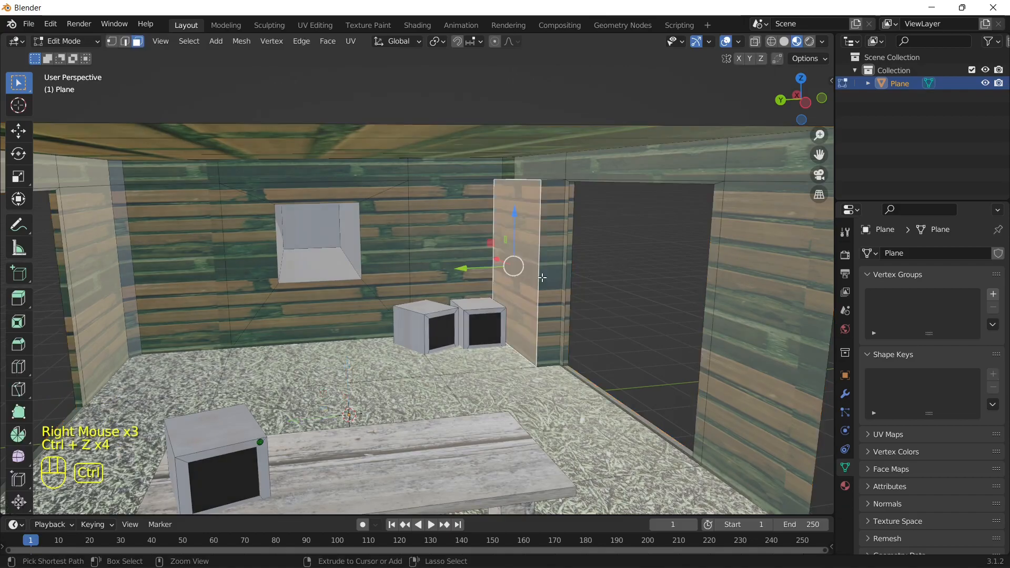
pyautogui.press('Tab')
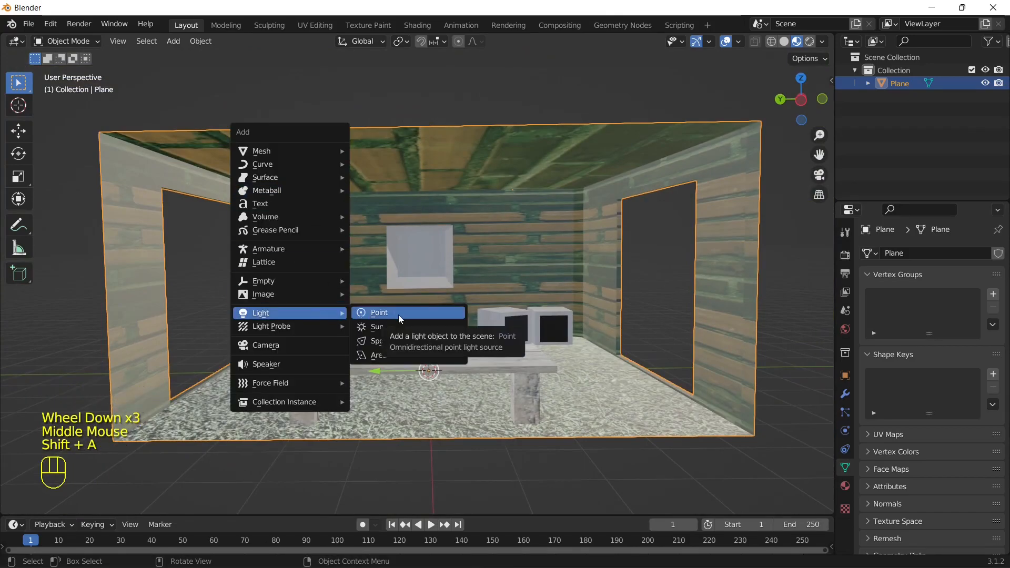
# Step: Add a point light, tint it pale blue and raise its power
pyautogui.click(379, 312)
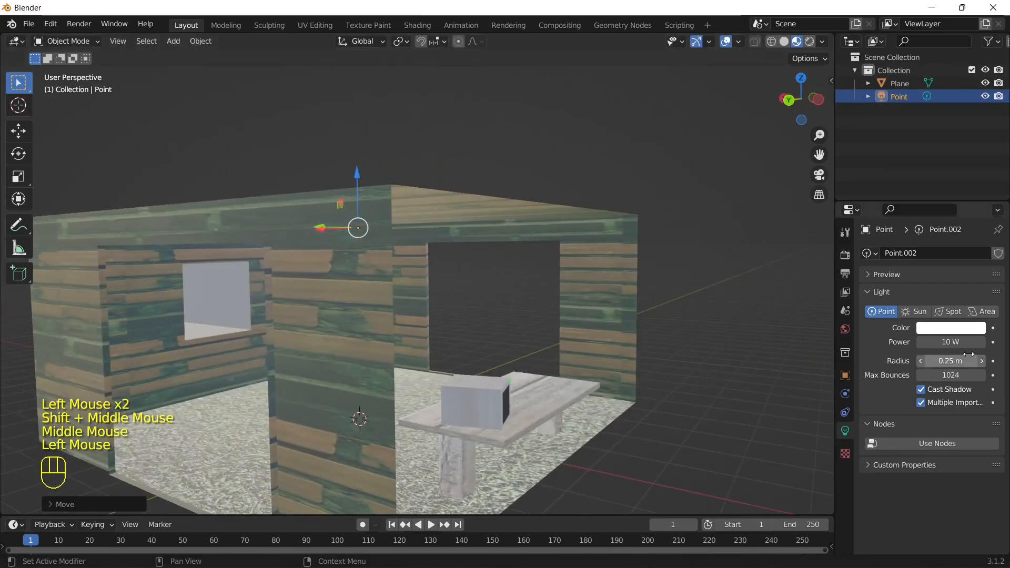
pyautogui.doubleClick(950, 341)
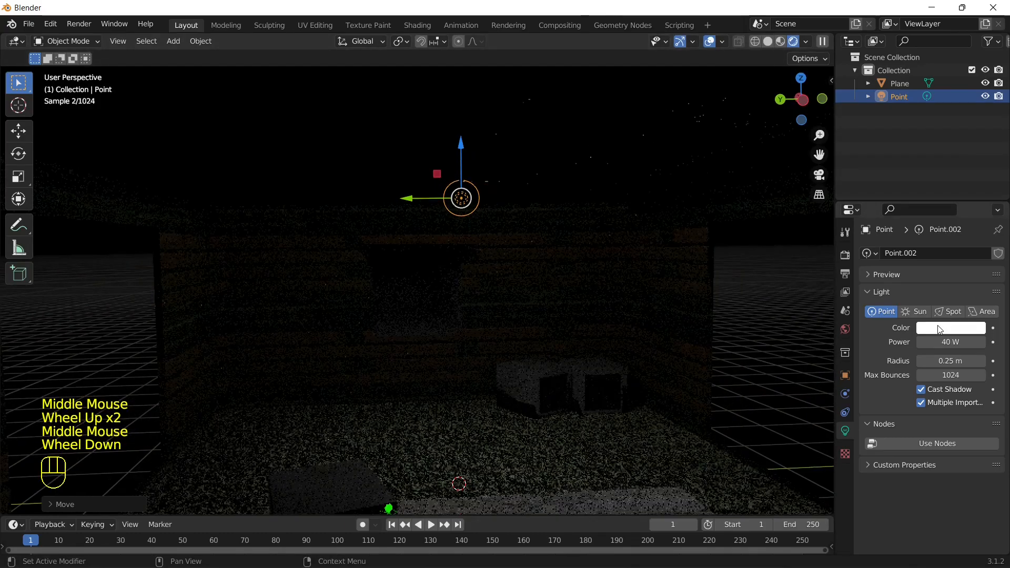
pyautogui.click(950, 327)
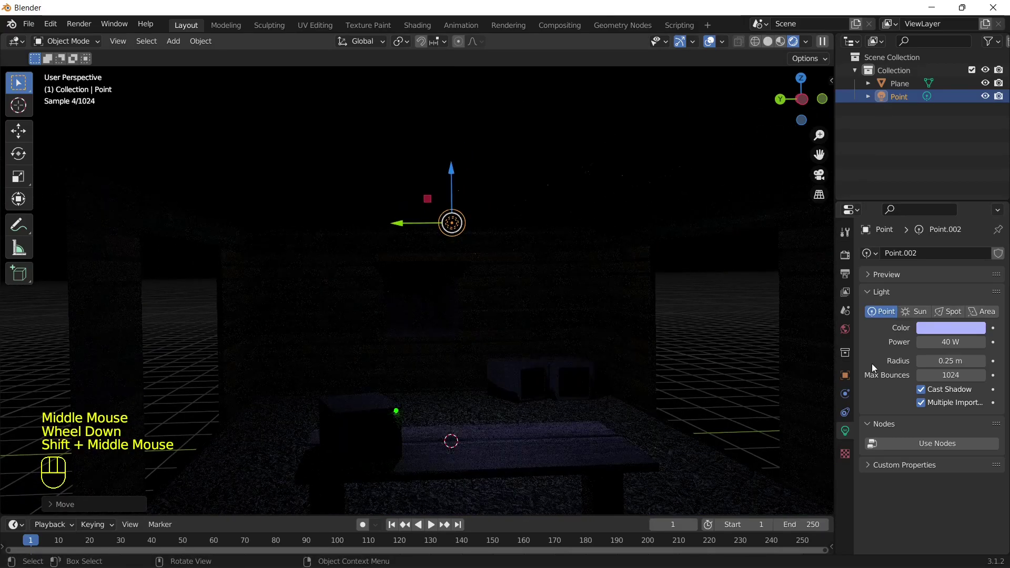
pyautogui.click(950, 342)
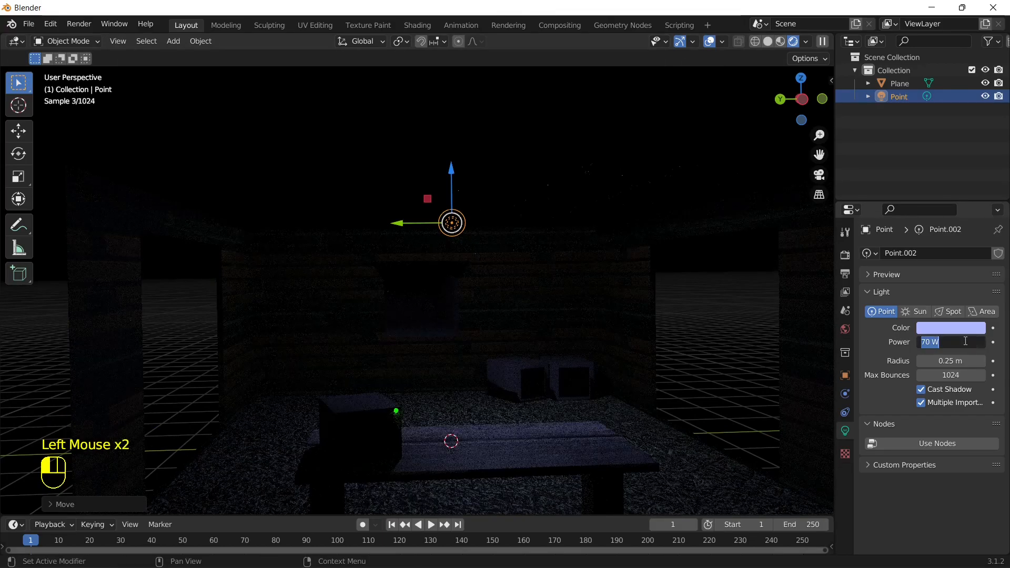
pyautogui.write('100')
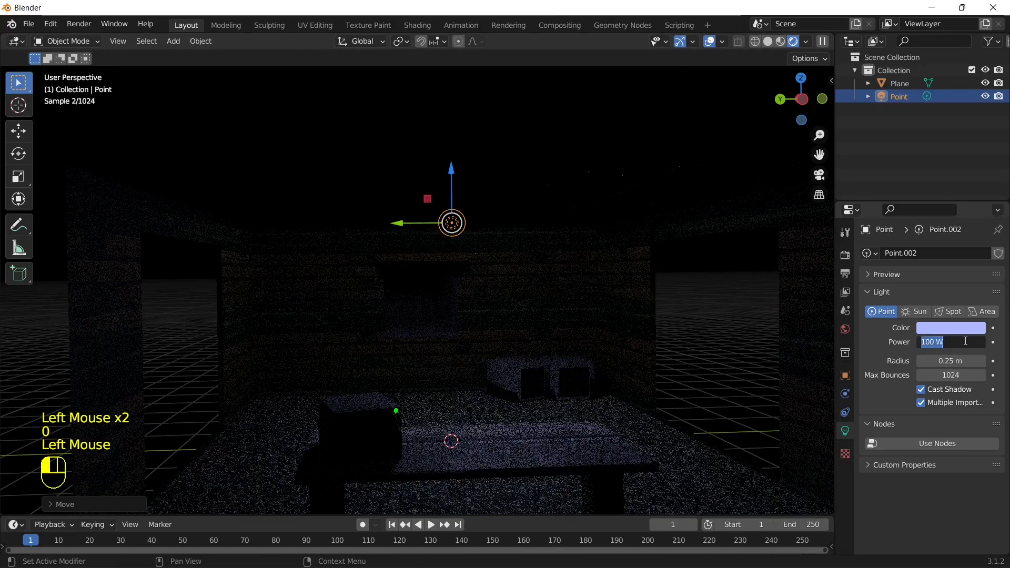
pyautogui.write('200')
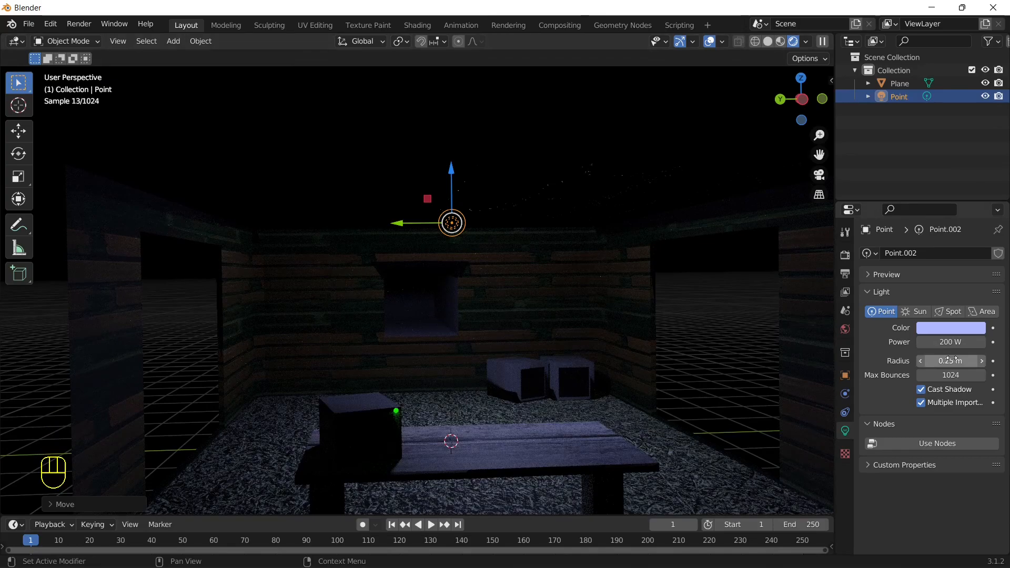
# Step: Toggle the light's shadows, adjust its radius and push its power to 300 W
pyautogui.click(921, 389)
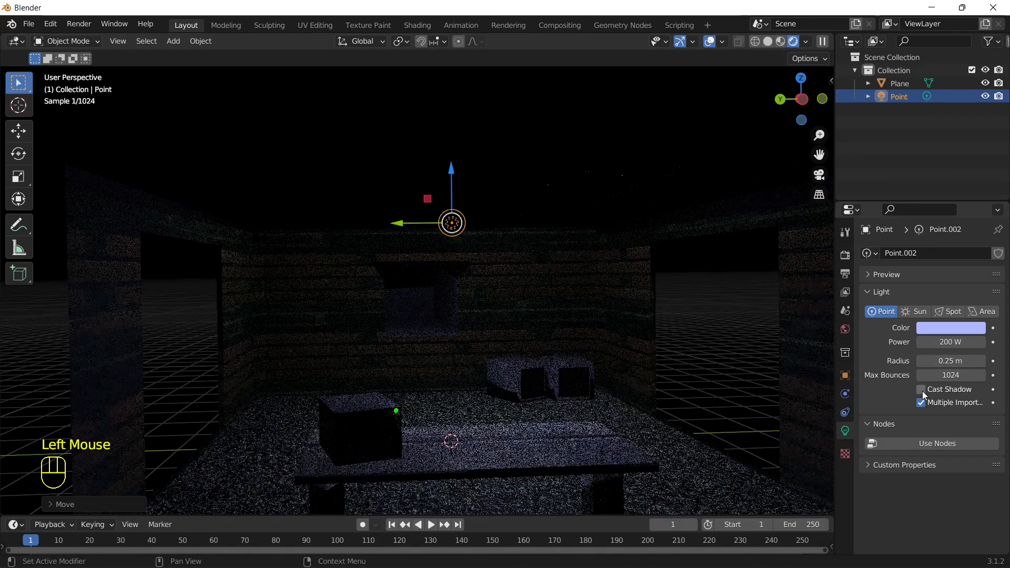
pyautogui.click(920, 389)
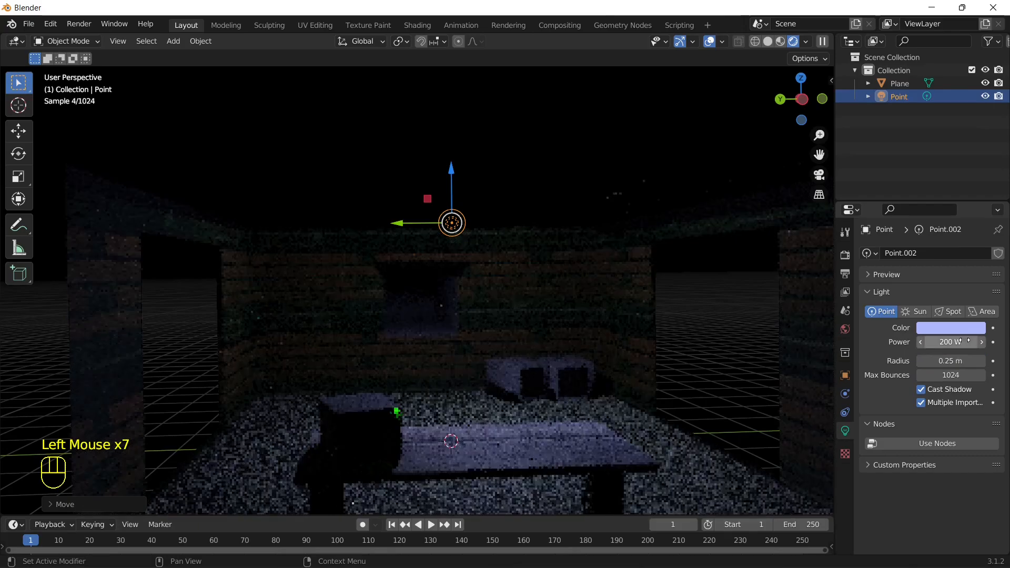
pyautogui.moveTo(950, 361); pyautogui.dragTo(979, 361)
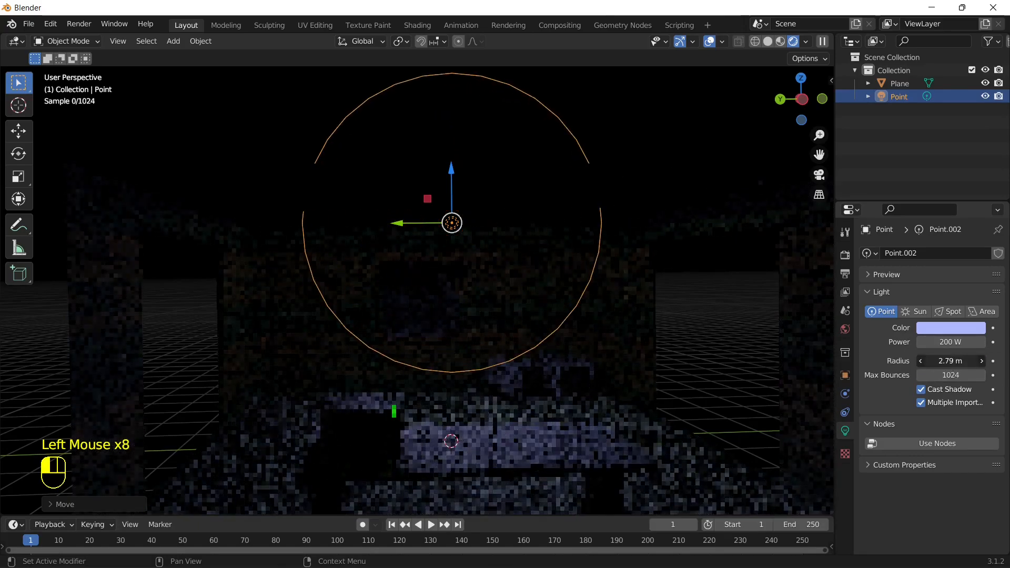
pyautogui.click(950, 360)
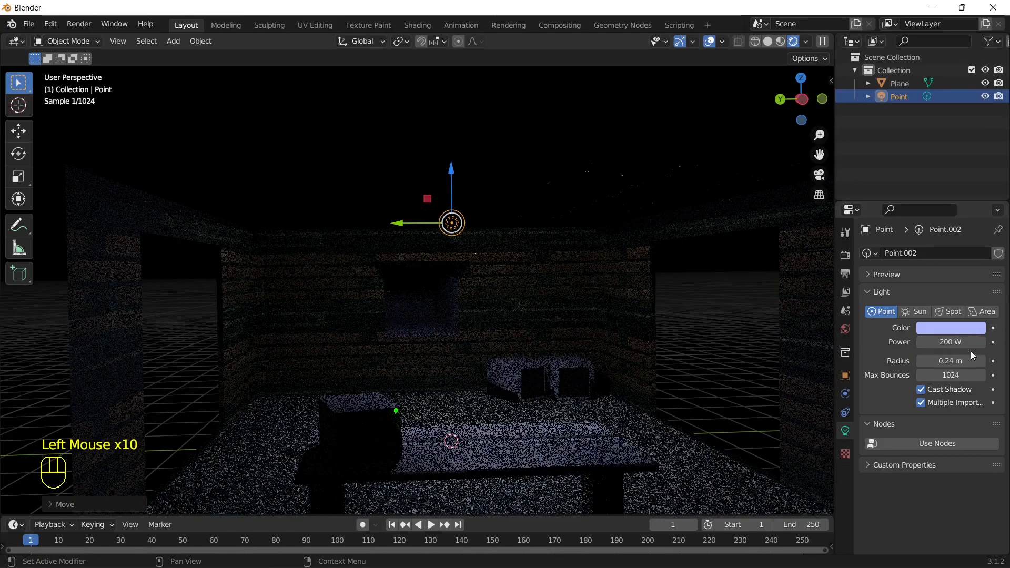
pyautogui.moveTo(950, 341); pyautogui.dragTo(969, 342)
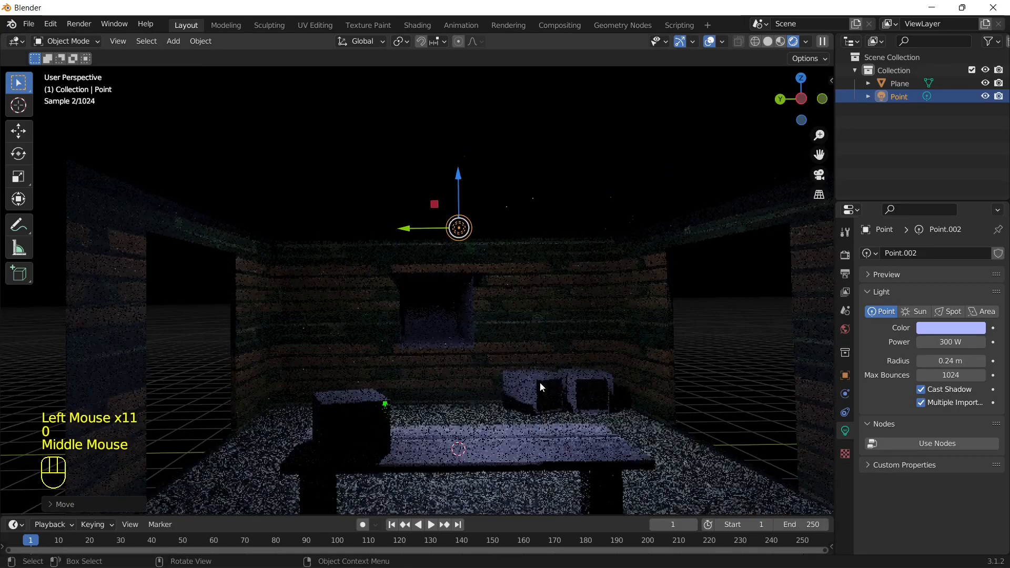
pyautogui.press('g')
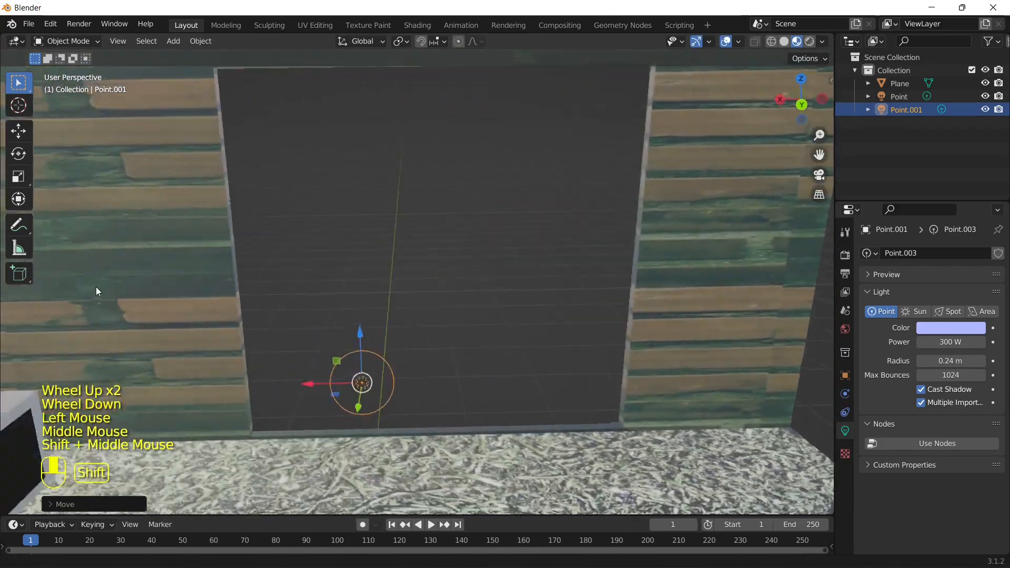
# Step: In rendered preview, move the blue light in front of the monitor and edit the MonitorScreen material
pyautogui.moveTo(361, 382); pyautogui.dragTo(132, 338)
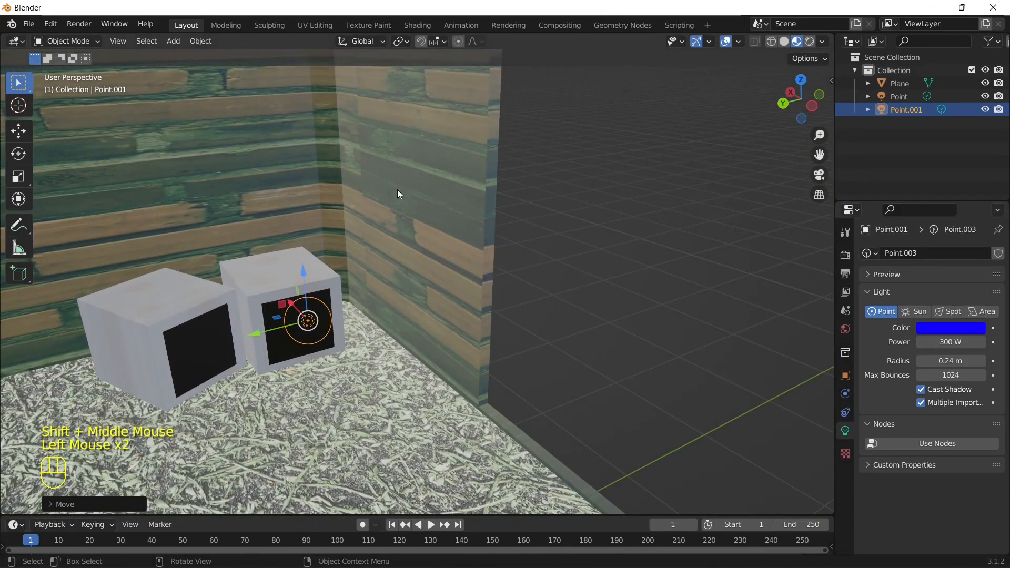
pyautogui.click(796, 42)
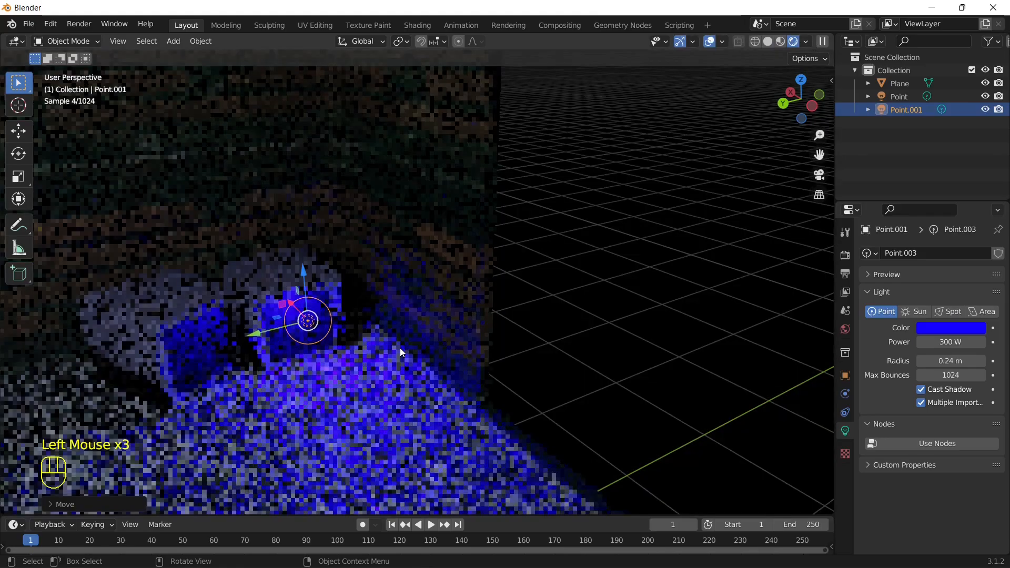
pyautogui.press('g')
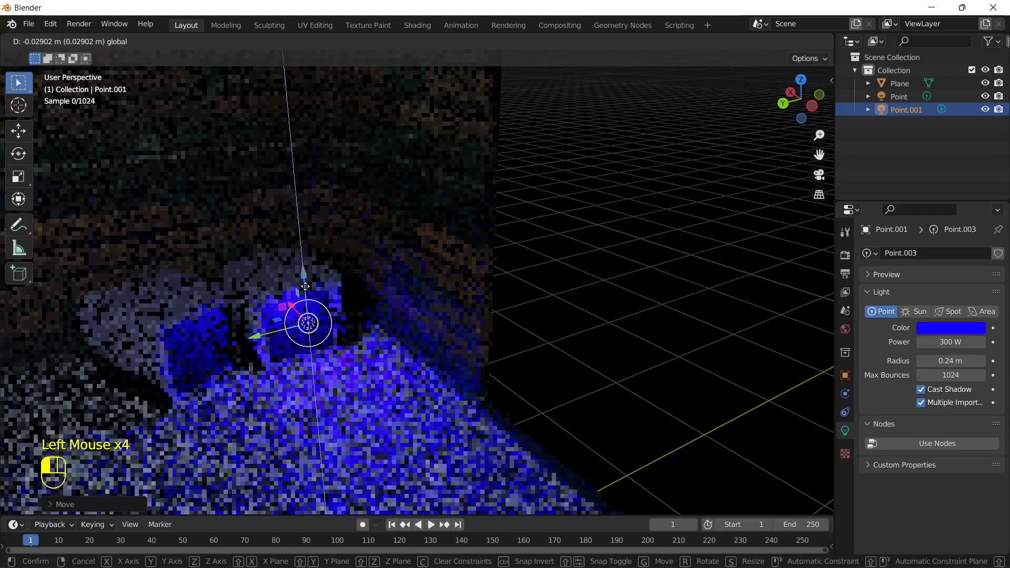
pyautogui.click(783, 41)
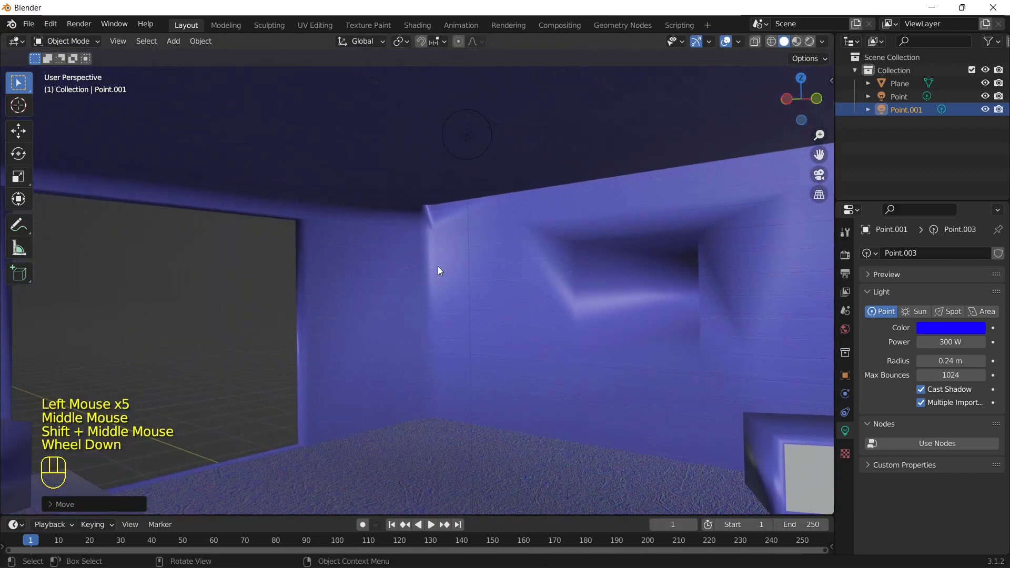
pyautogui.click(793, 42)
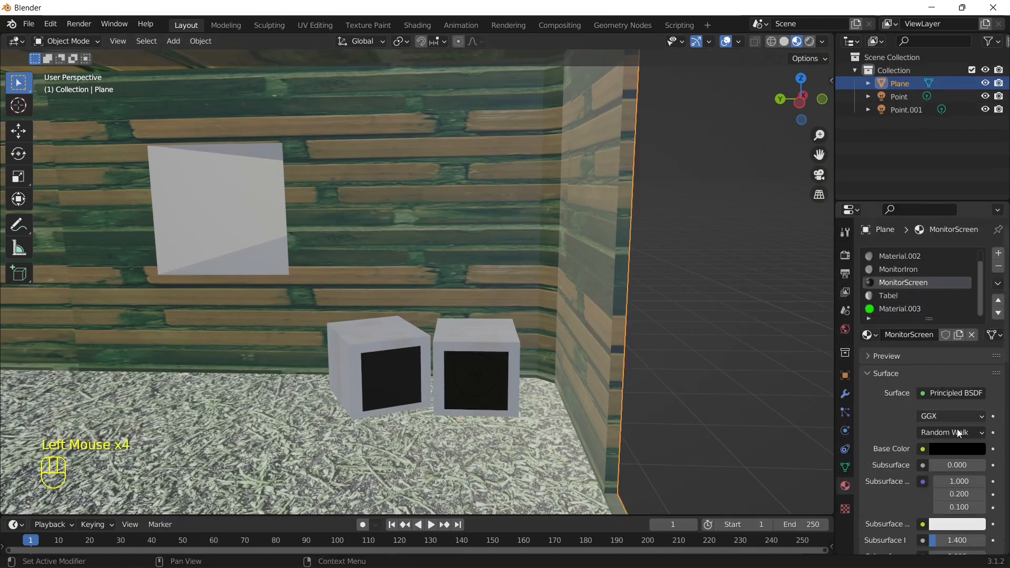
pyautogui.click(956, 448)
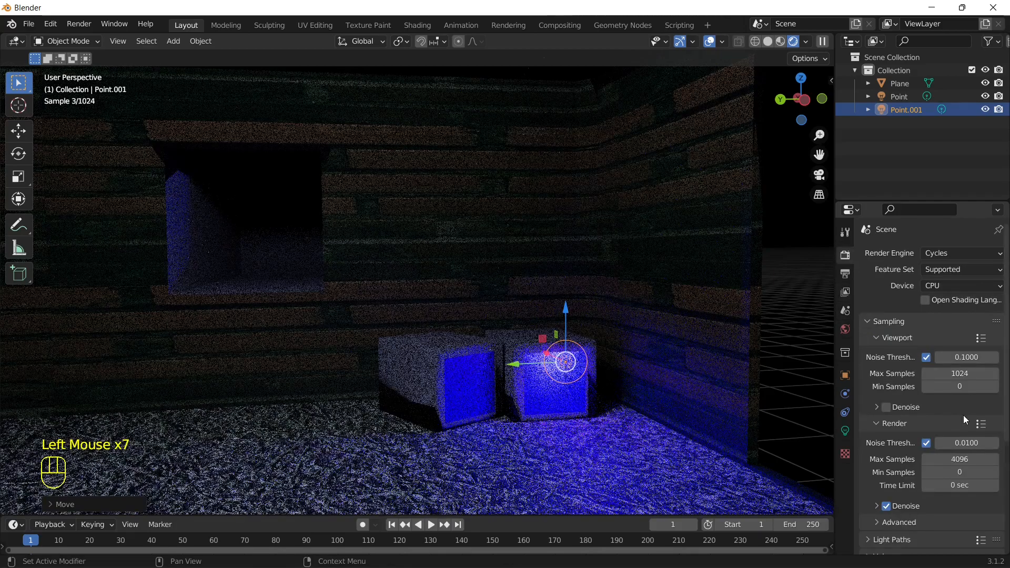
pyautogui.scroll(-3)
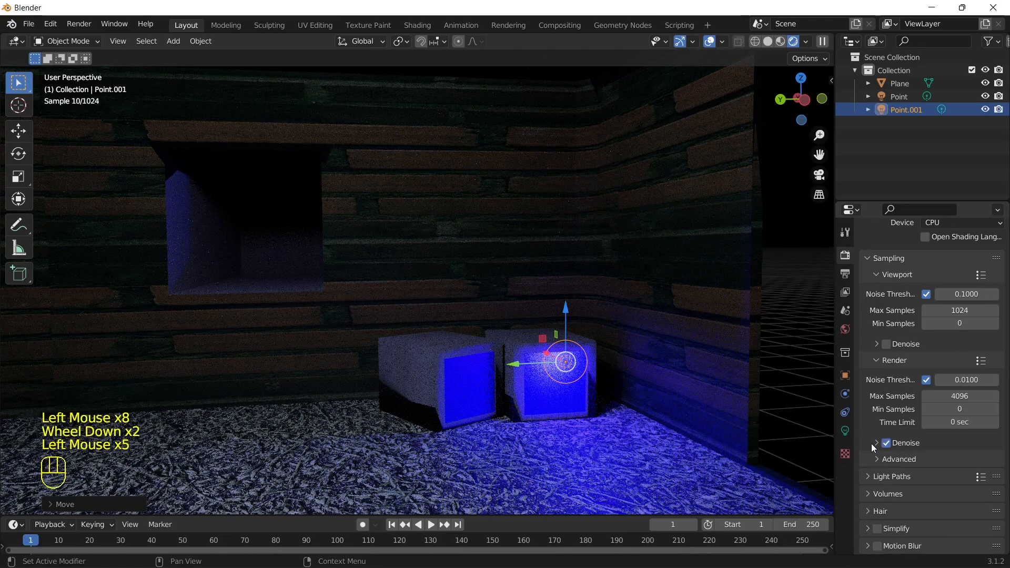
pyautogui.click(958, 462)
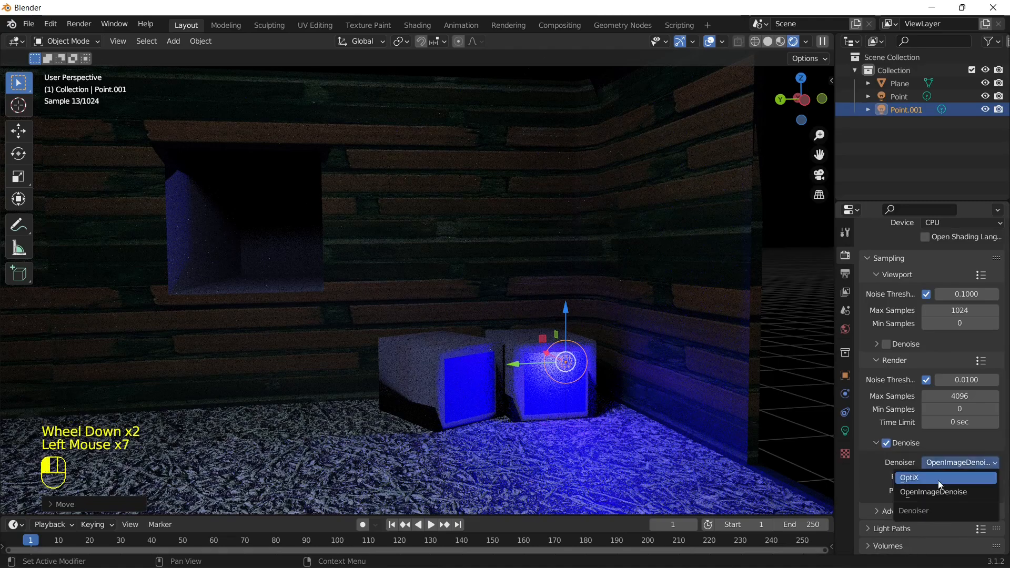
pyautogui.click(933, 492)
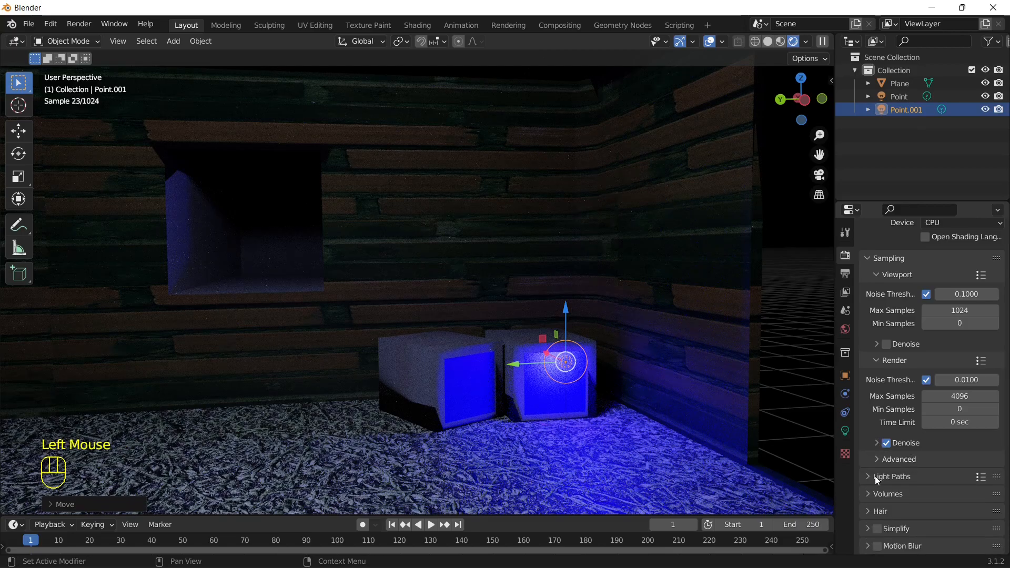
pyautogui.scroll(-3)
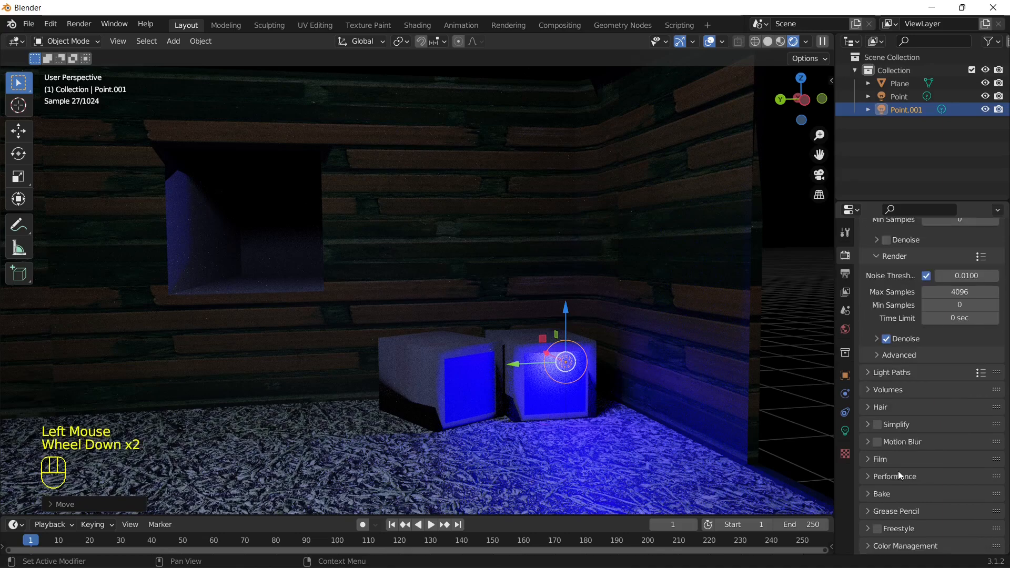
pyautogui.scroll(-3)
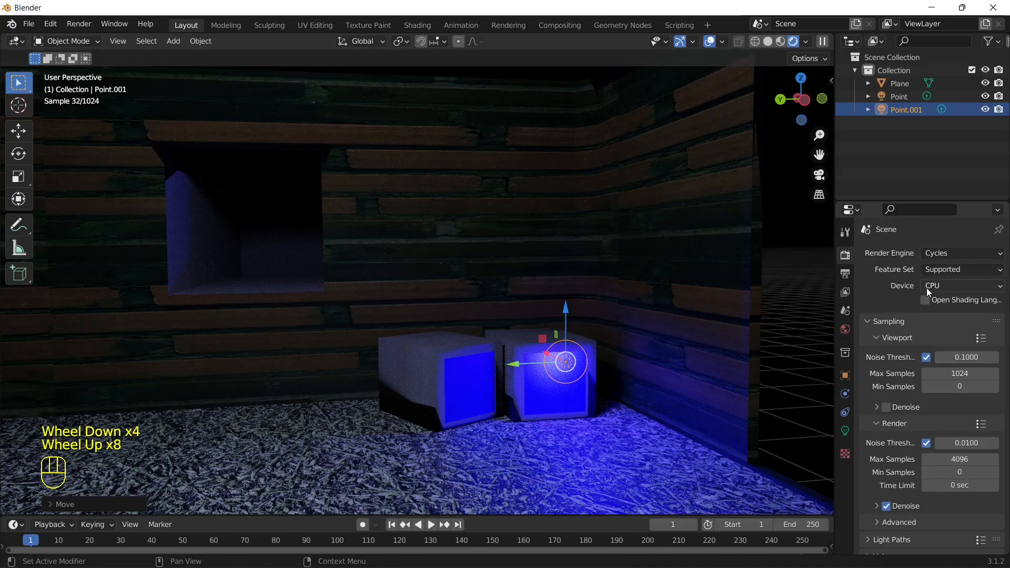
pyautogui.click(962, 286)
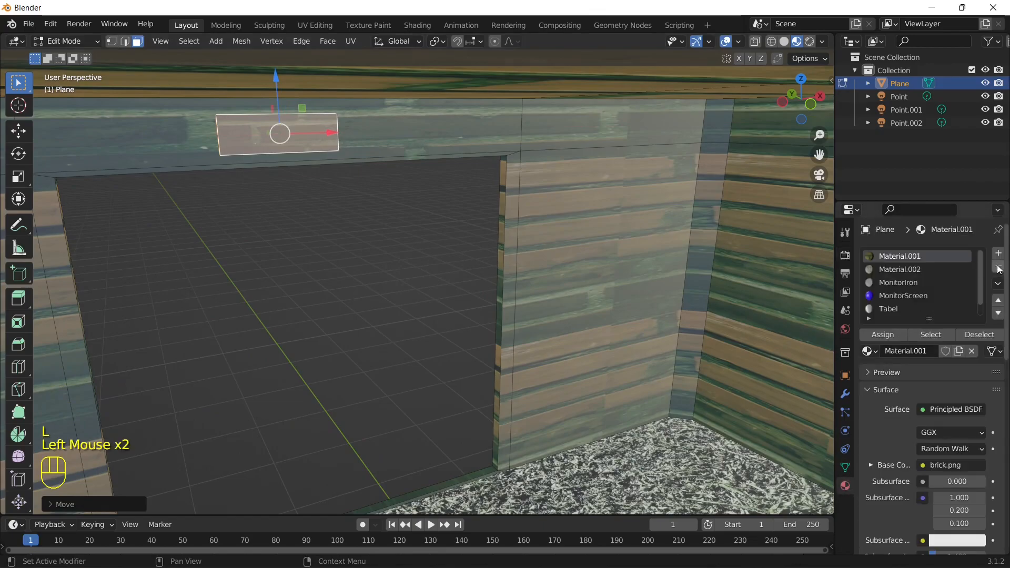
# Step: Add a red material for the block above the left doorway and orbit to inspect
pyautogui.click(924, 465)
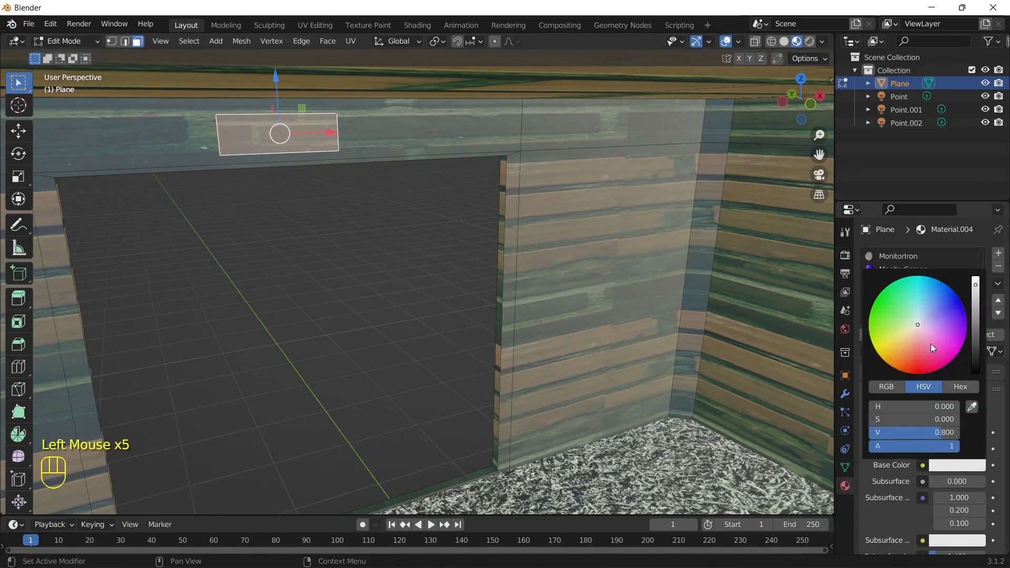
pyautogui.press('Tab')
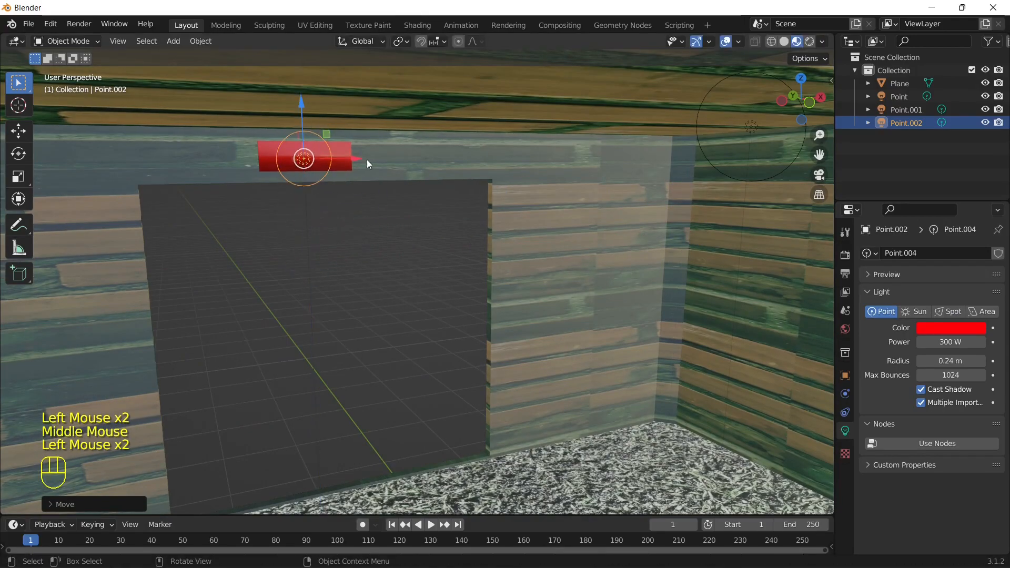
pyautogui.press('Tab')
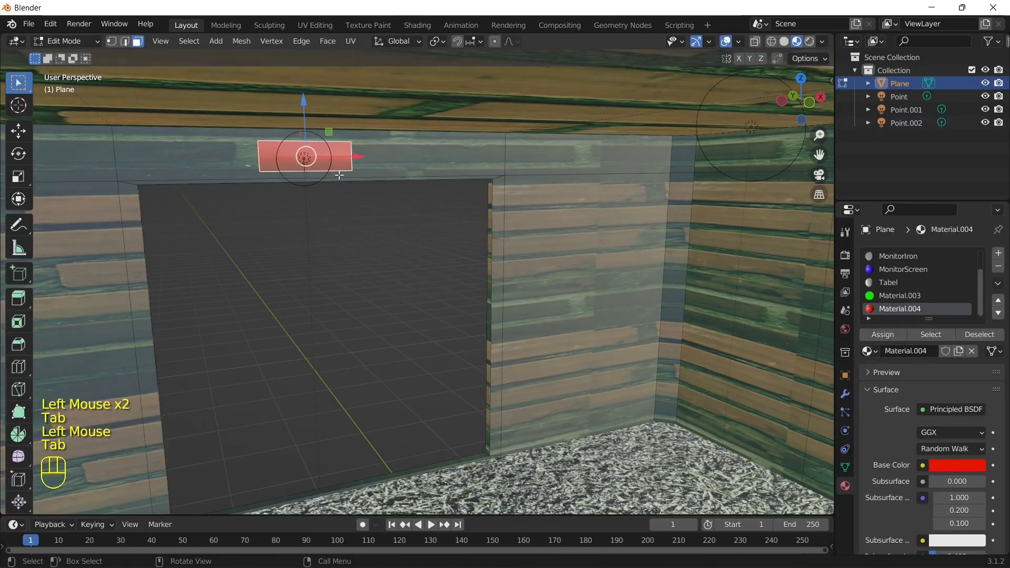
pyautogui.scroll(-3)
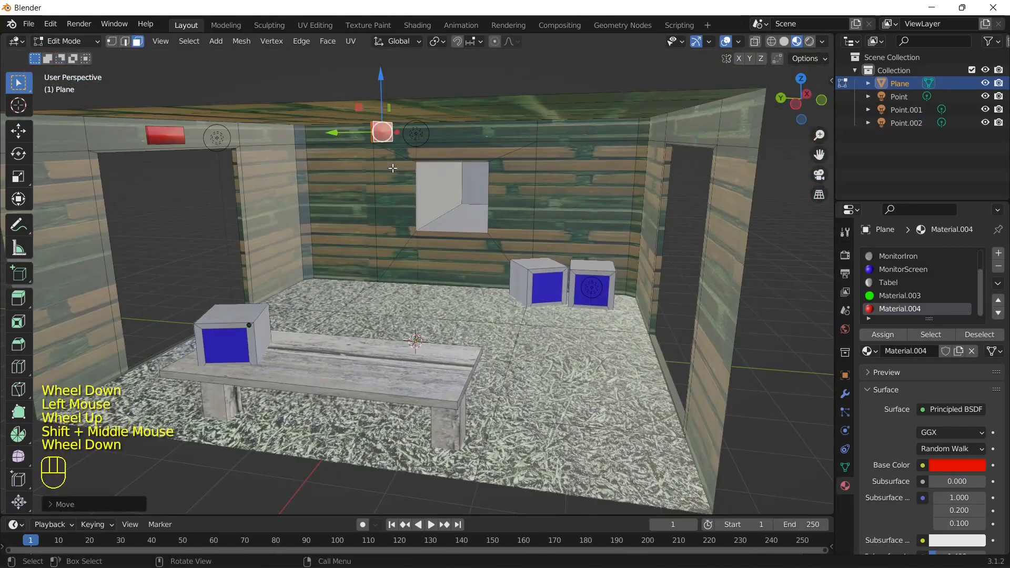
pyautogui.moveTo(381, 133); pyautogui.dragTo(689, 127)
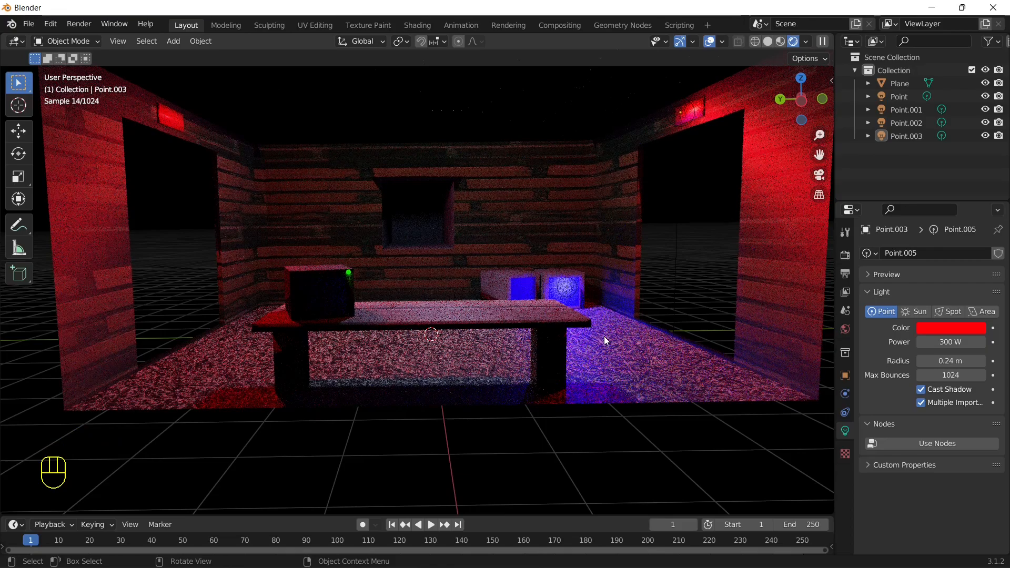
# Step: Set World Background color black with Strength 0, return to Object Mode, and preview rendered
pyautogui.scroll(-3)
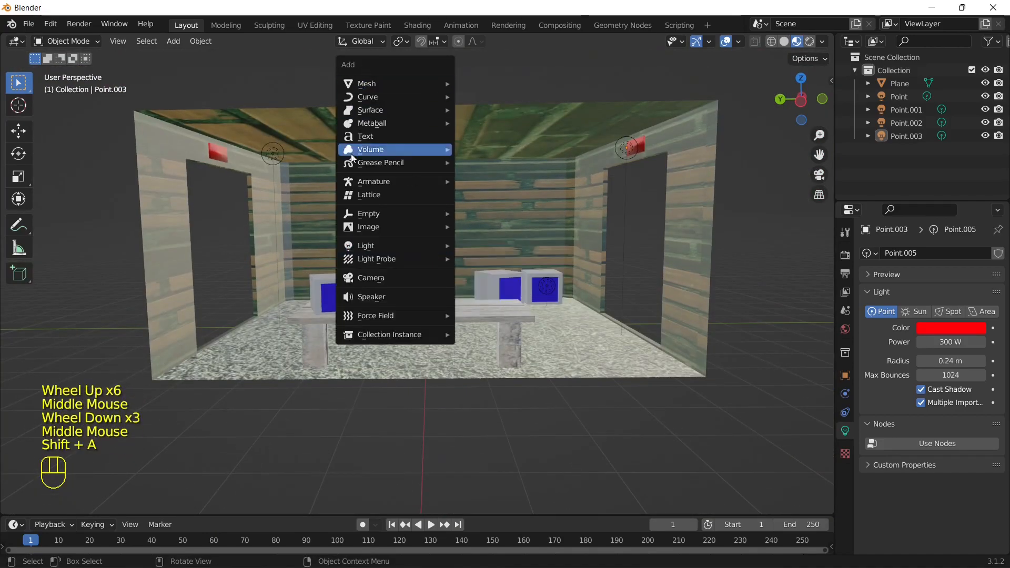
pyautogui.click(371, 277)
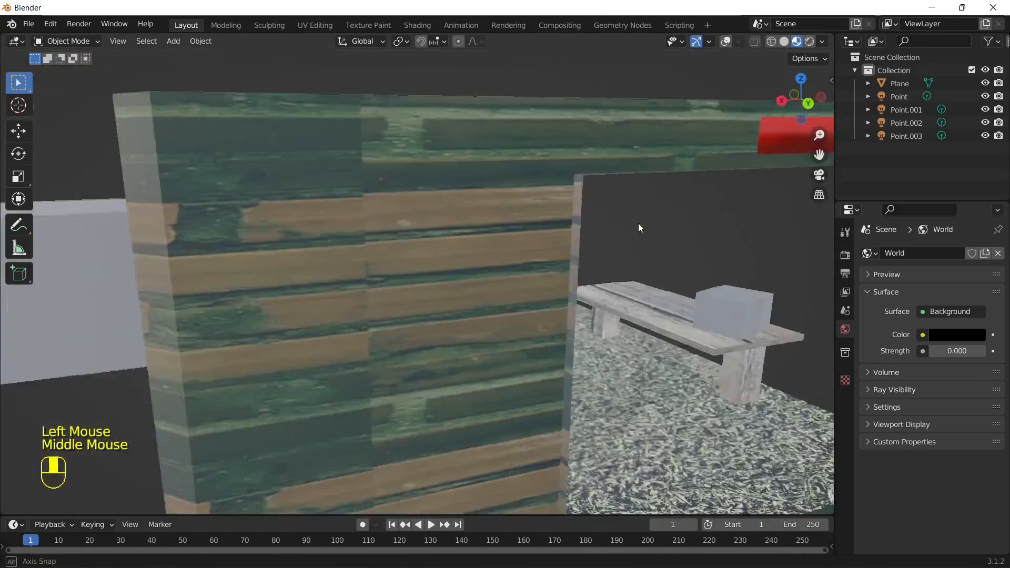
pyautogui.press('Tab')
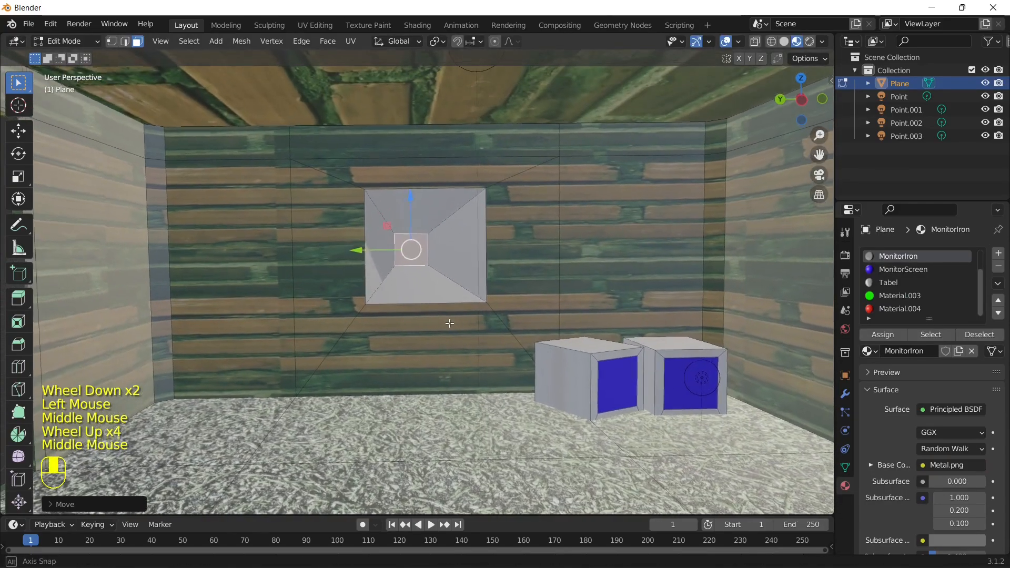
pyautogui.press('Tab')
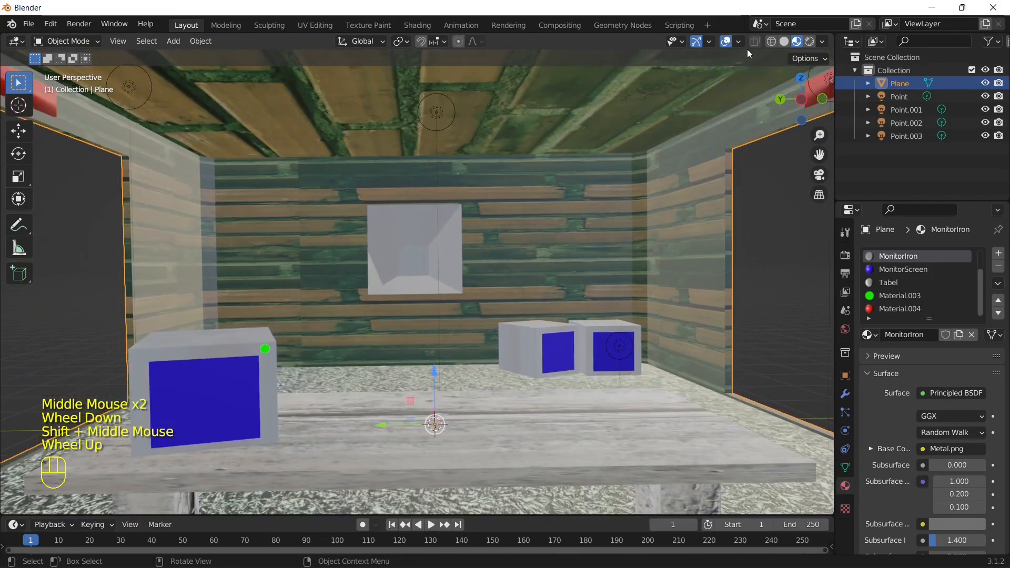
pyautogui.click(796, 41)
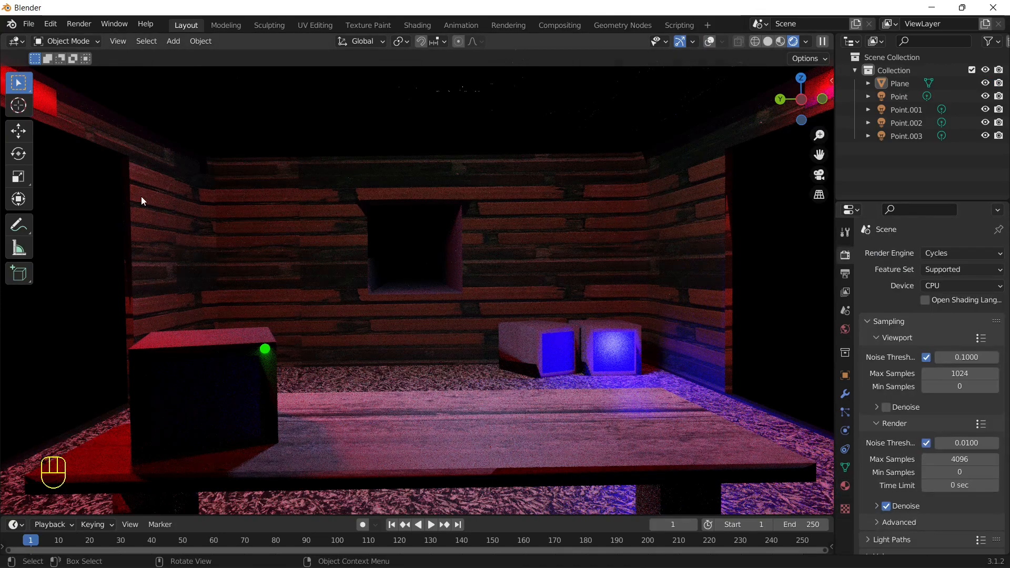
pyautogui.click(29, 24)
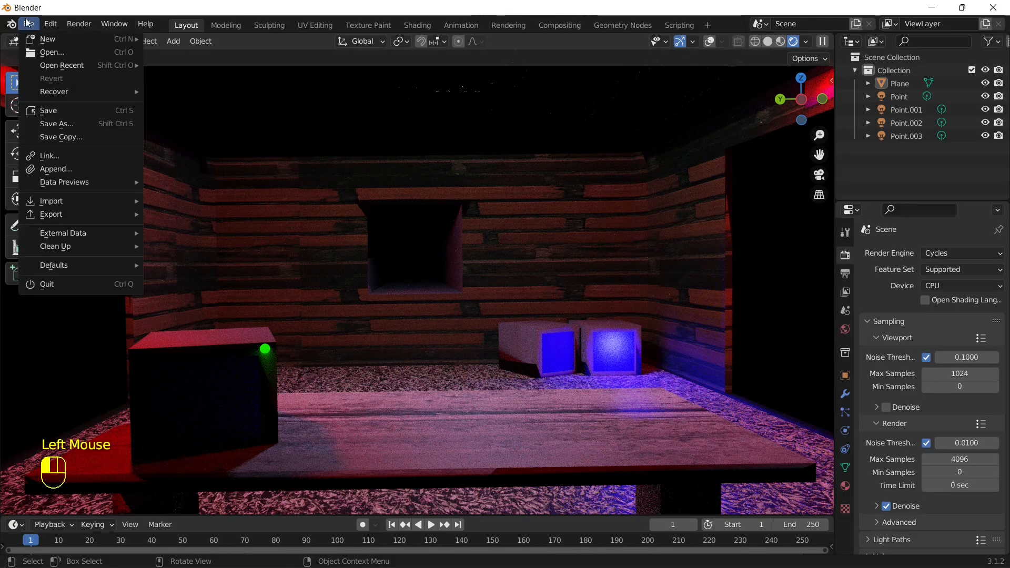
pyautogui.click(79, 24)
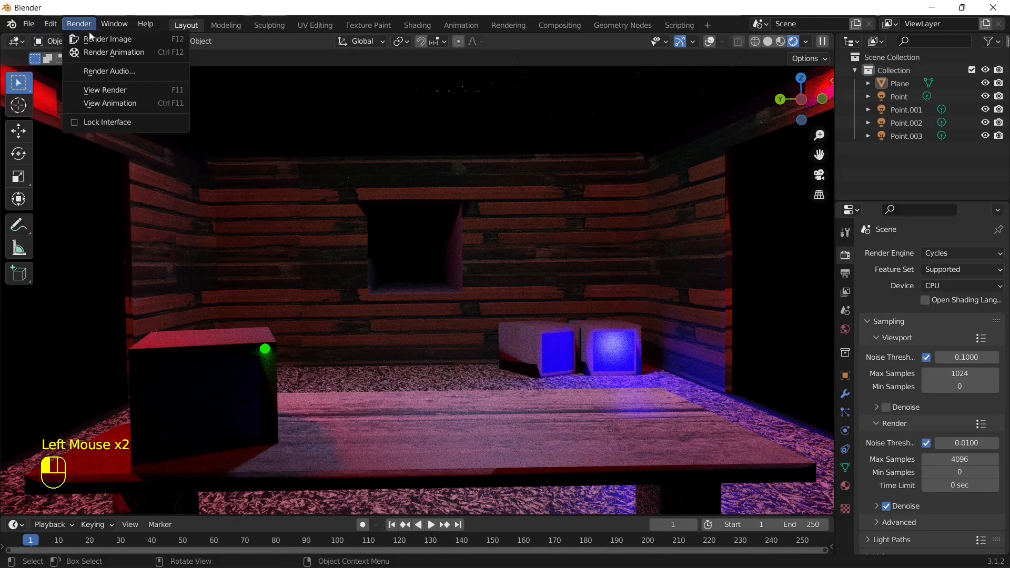
pyautogui.click(108, 39)
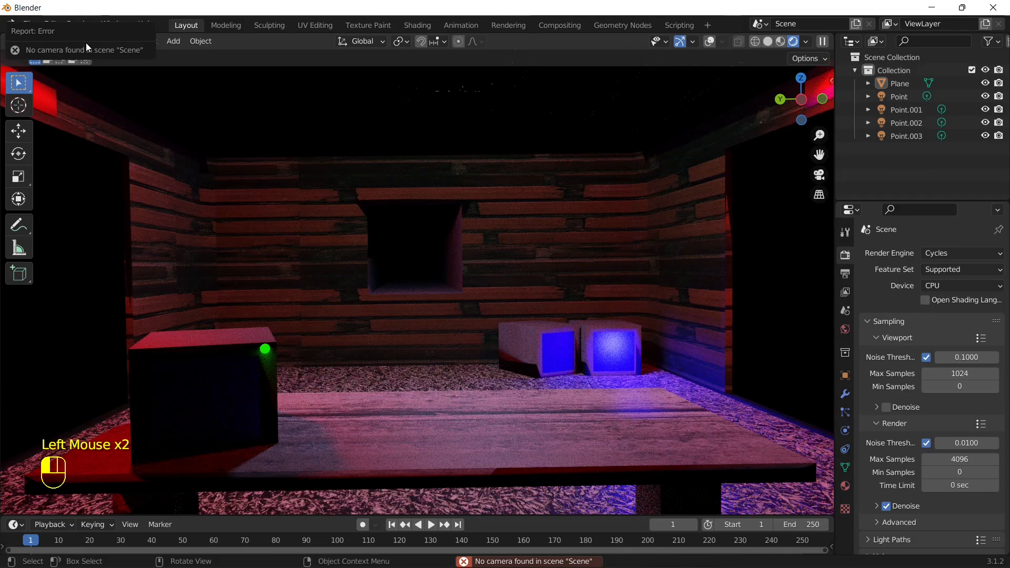
pyautogui.click(78, 24)
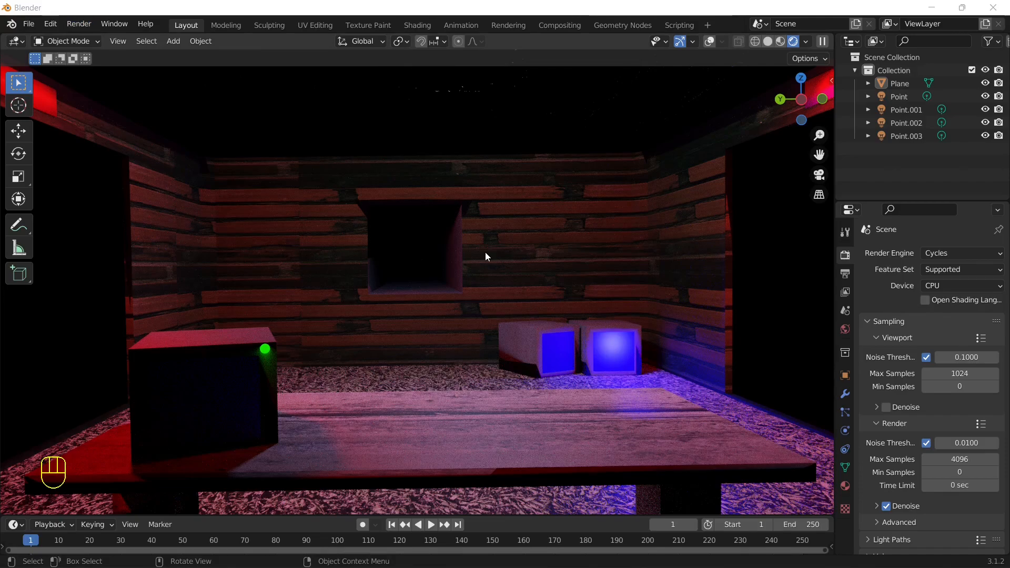
pyautogui.click(117, 41)
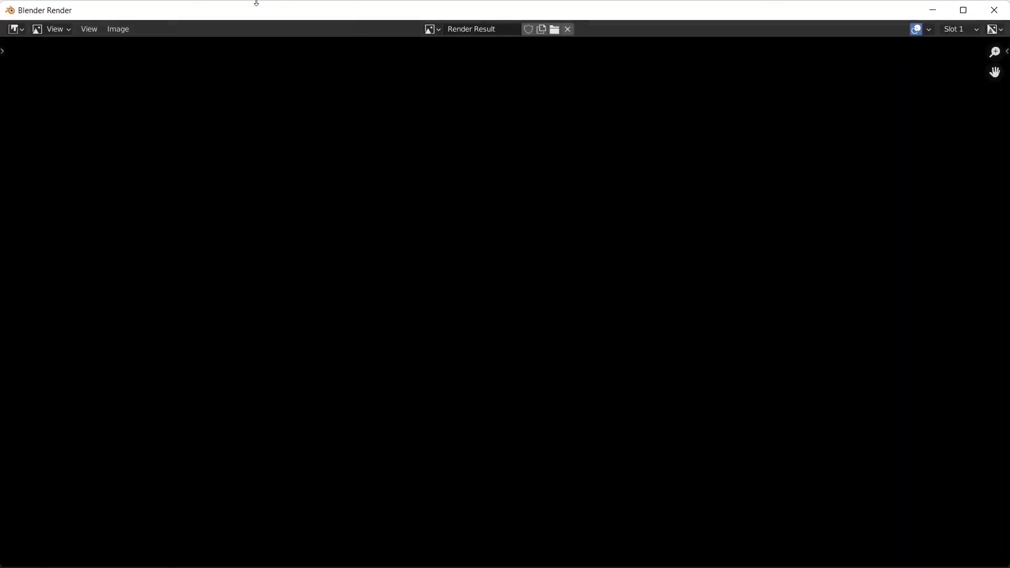
pyautogui.moveTo(410, 143)
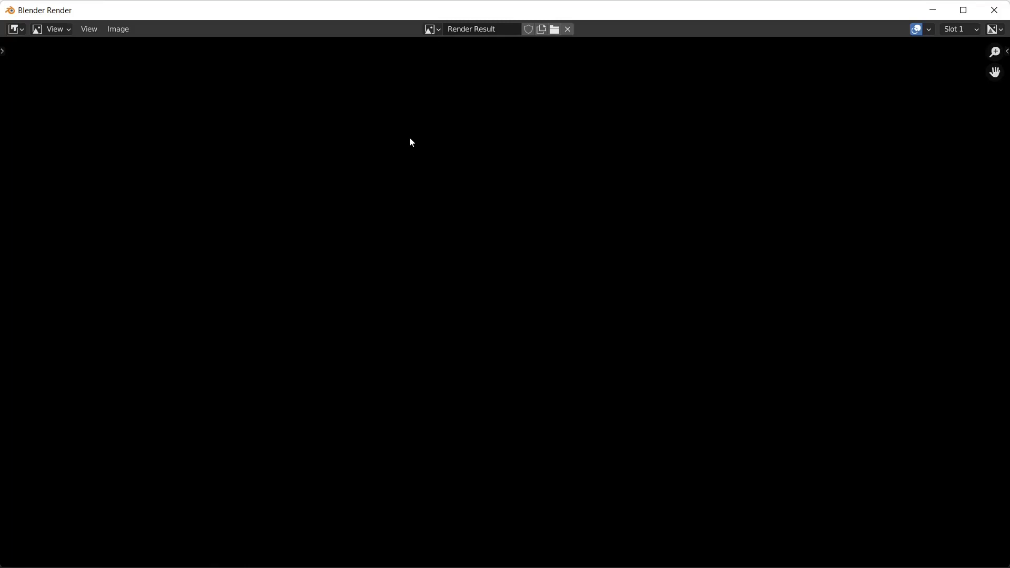